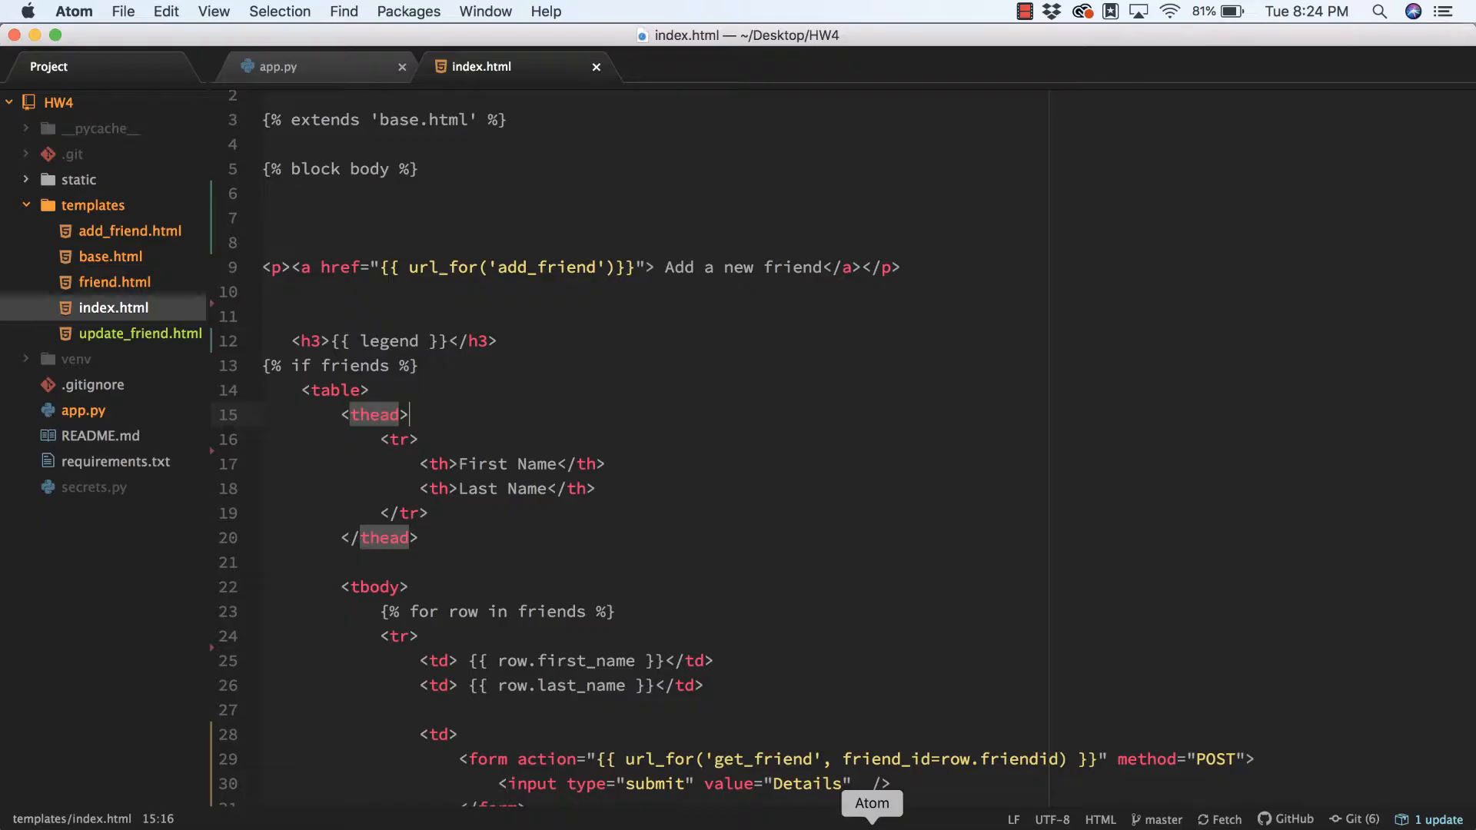
pyautogui.moveTo(325, 216)
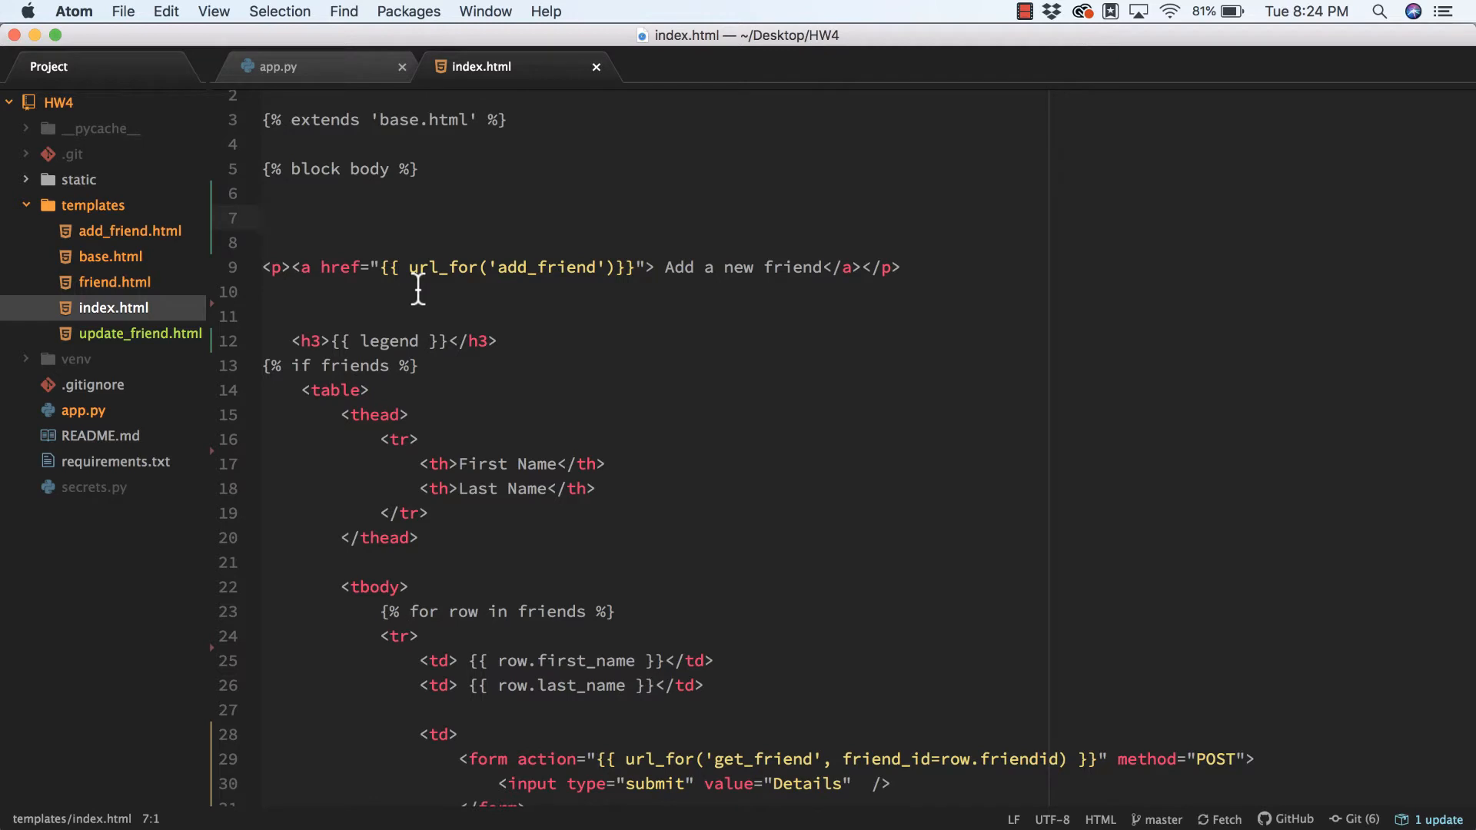
# Paste a POST form with a search_string text box and Search submit to /search above the add-friend link.
pyautogui.click(263, 217)
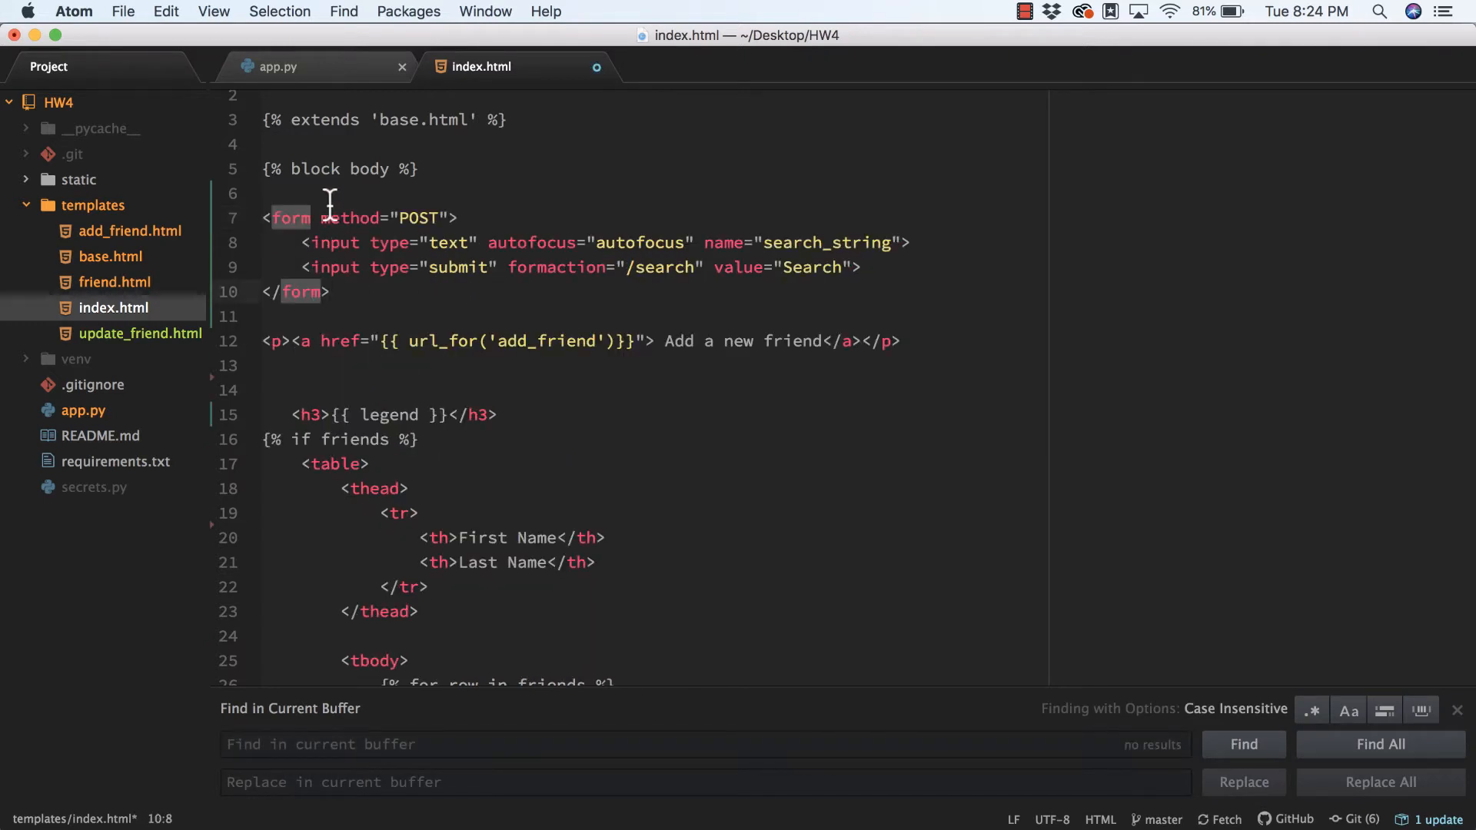
pyautogui.click(293, 217)
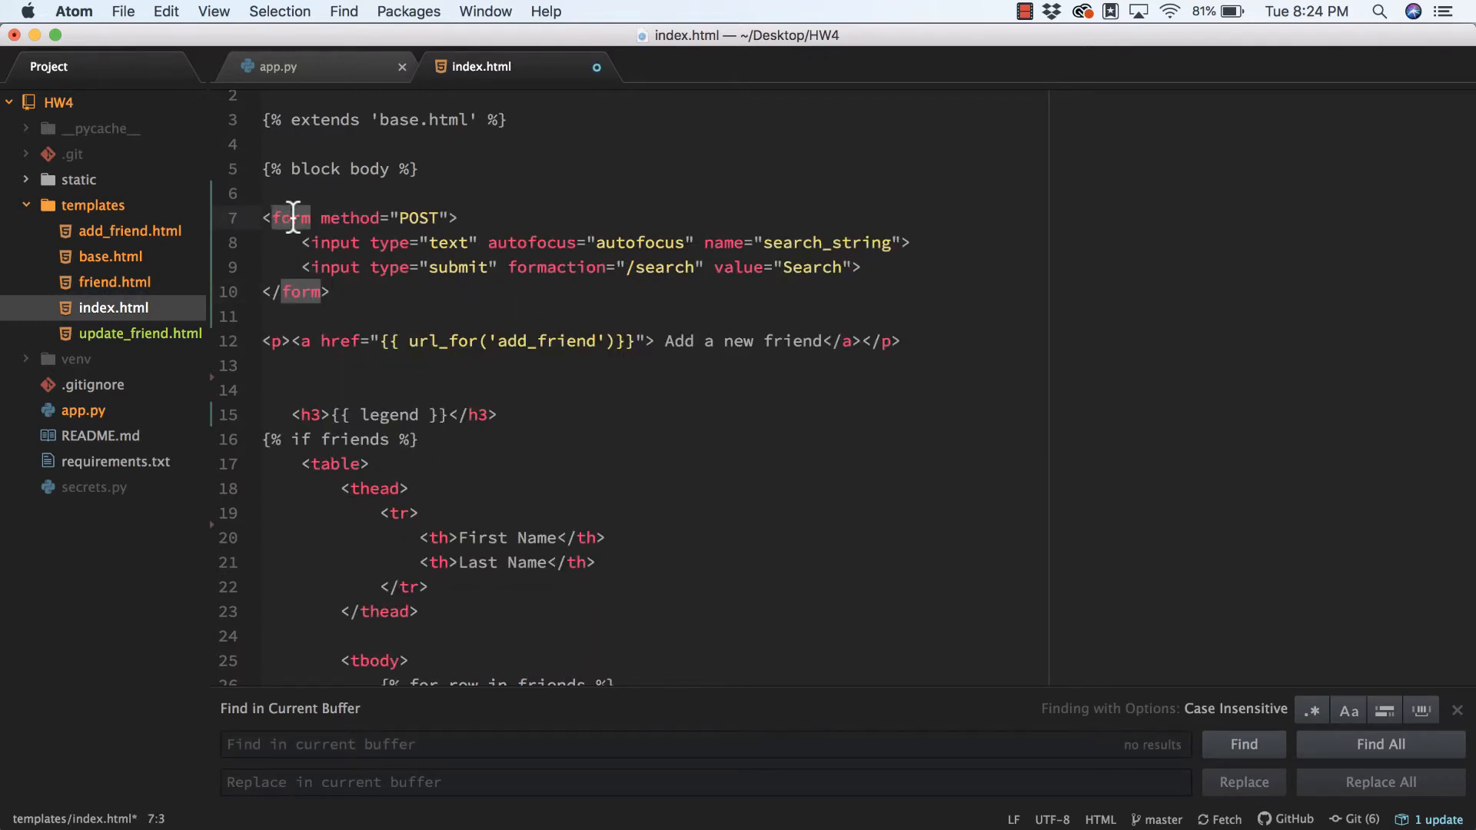
pyautogui.click(509, 341)
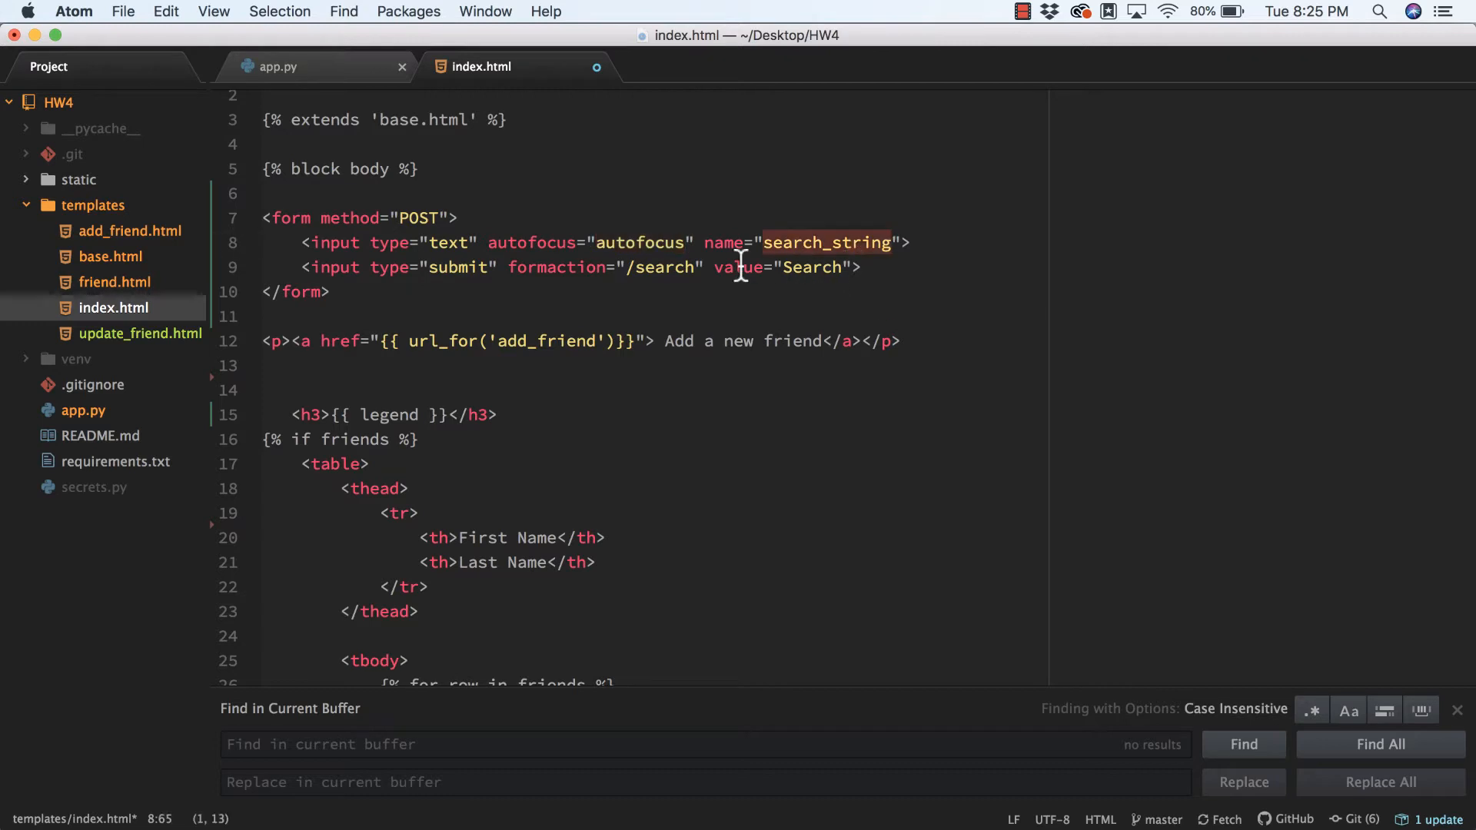
pyautogui.moveTo(655, 241)
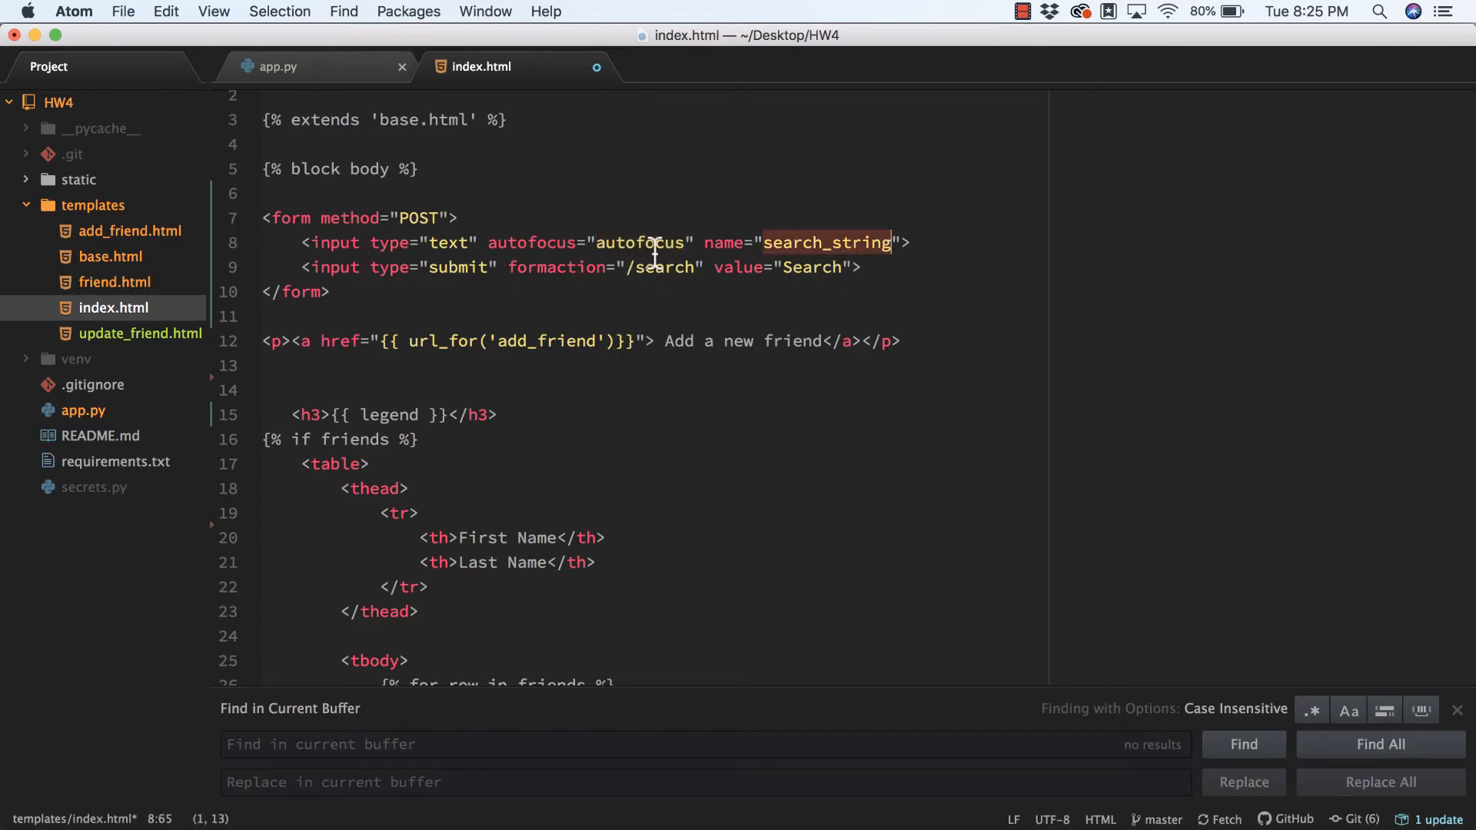
pyautogui.click(668, 267)
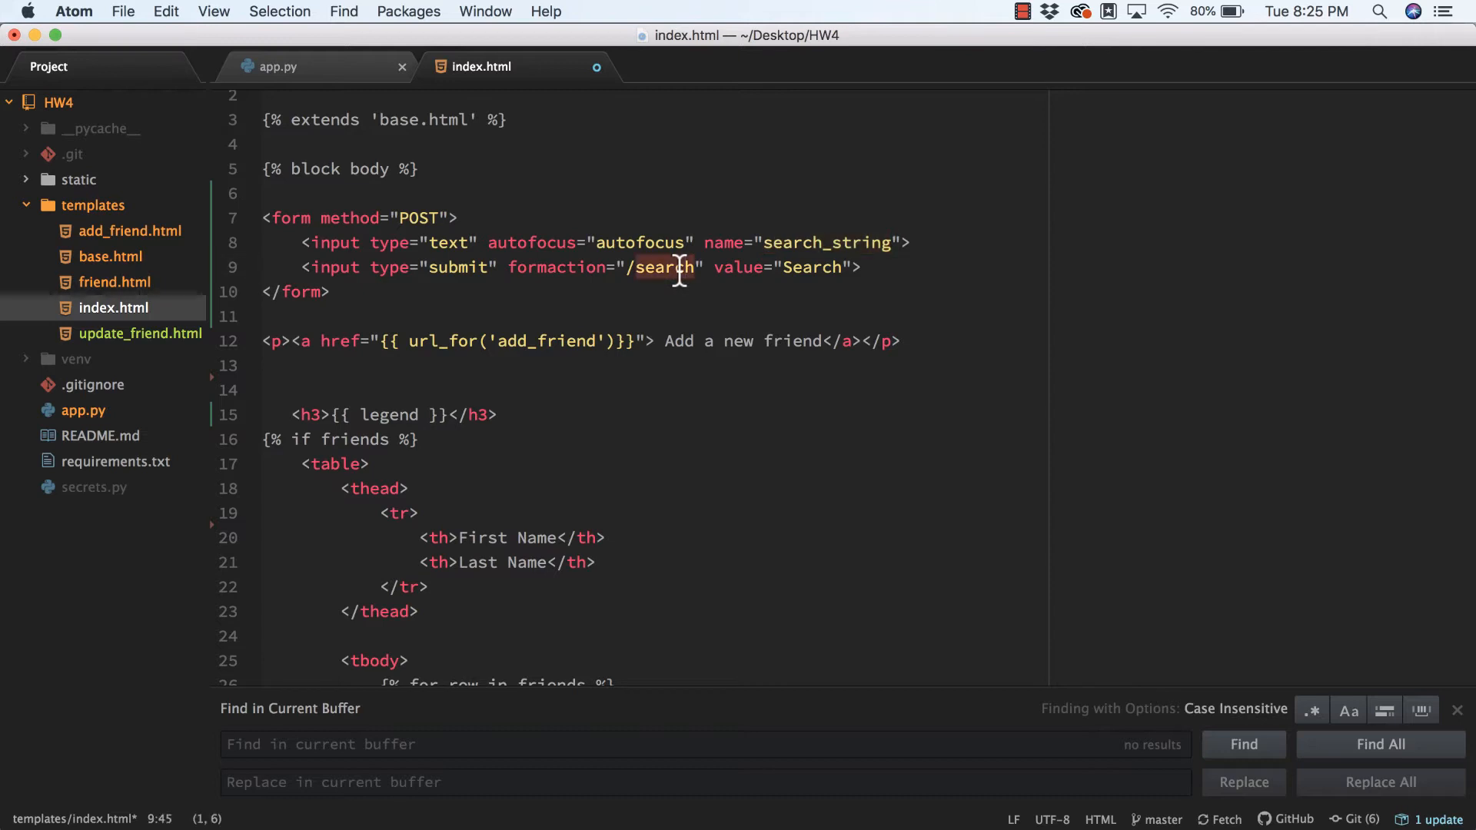
pyautogui.moveTo(838, 288)
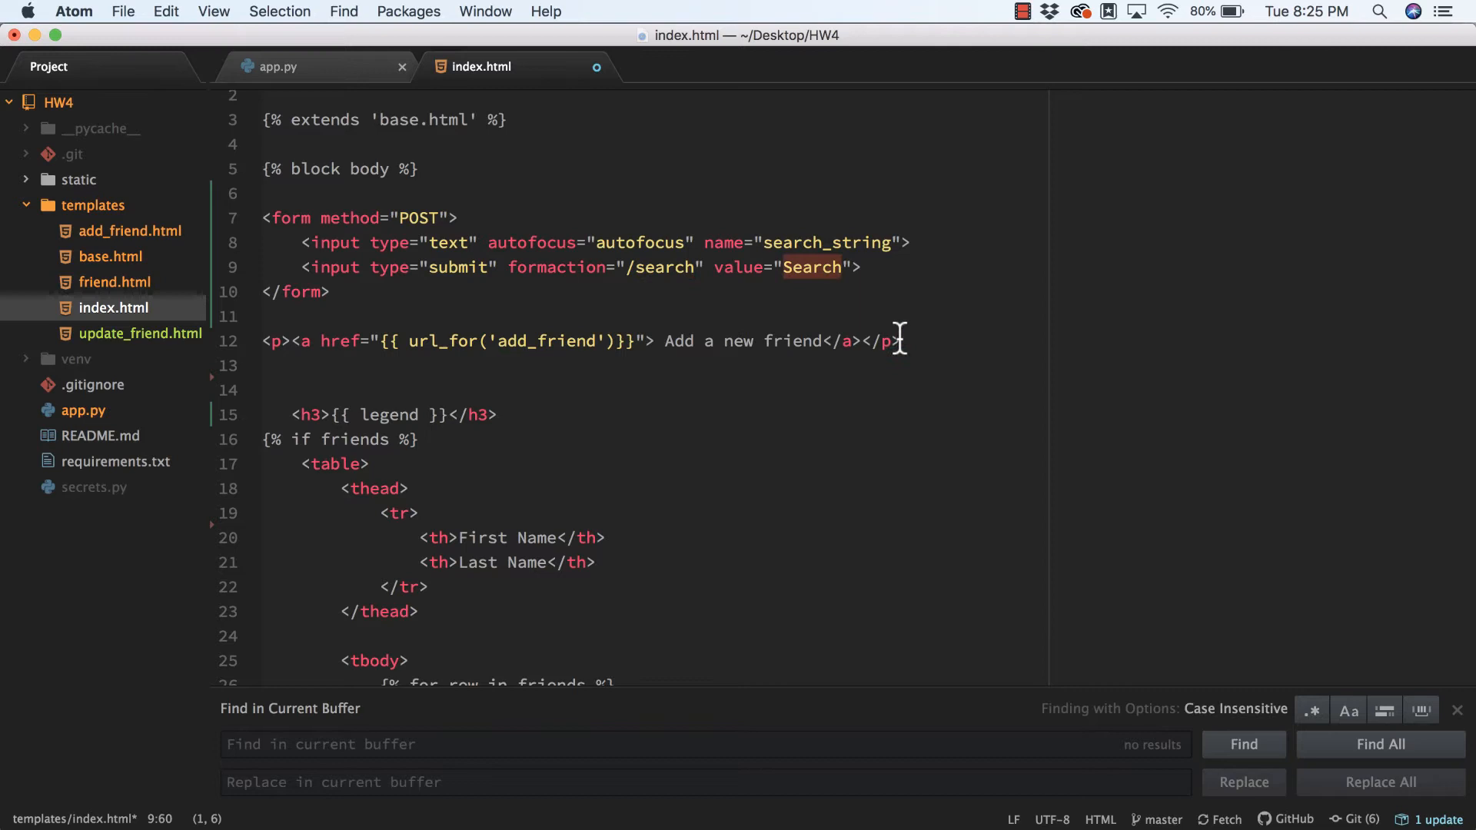
pyautogui.click(553, 129)
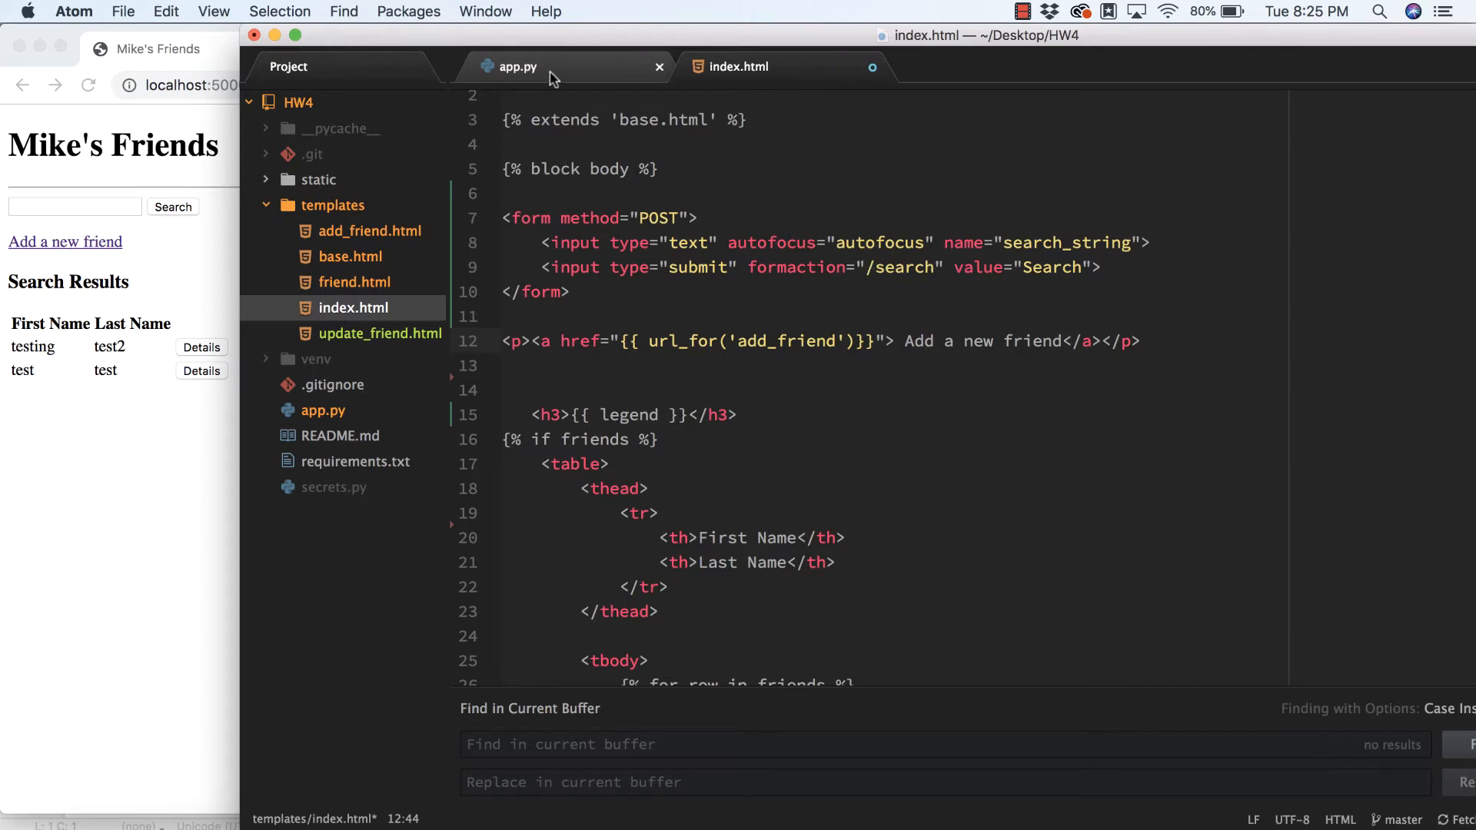
pyautogui.click(517, 66)
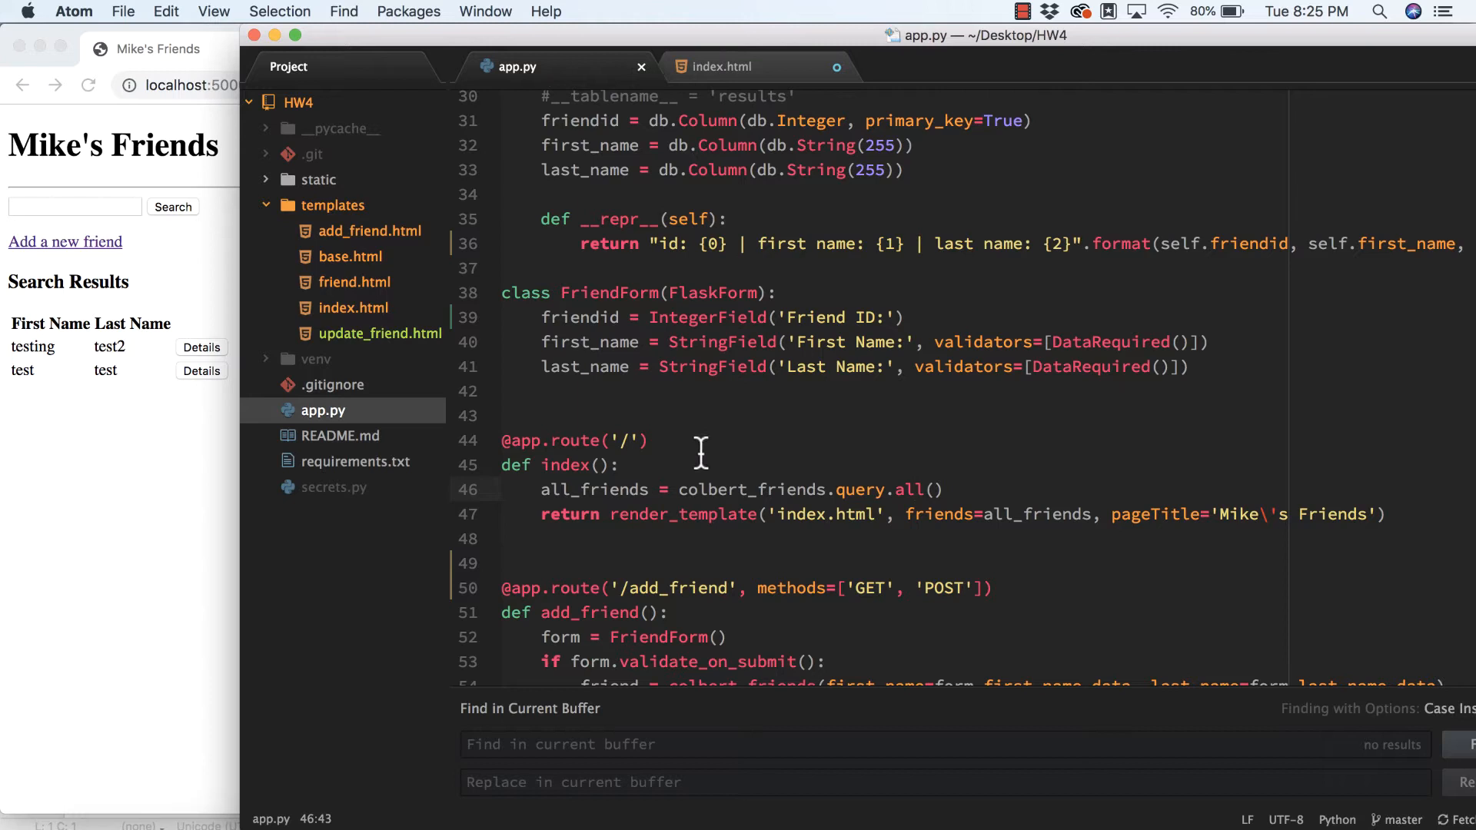
pyautogui.scroll(-3)
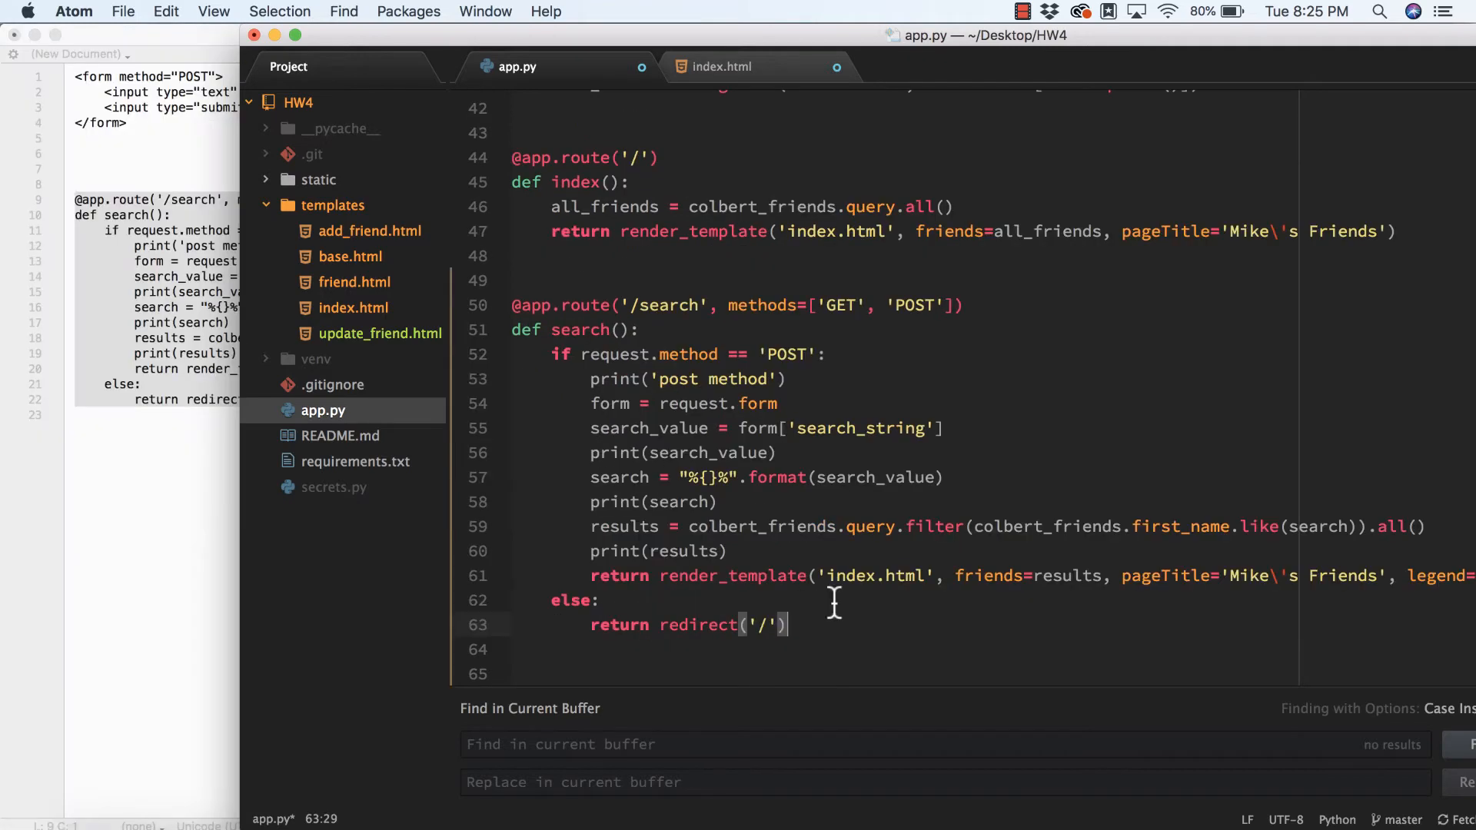
pyautogui.scroll(-3)
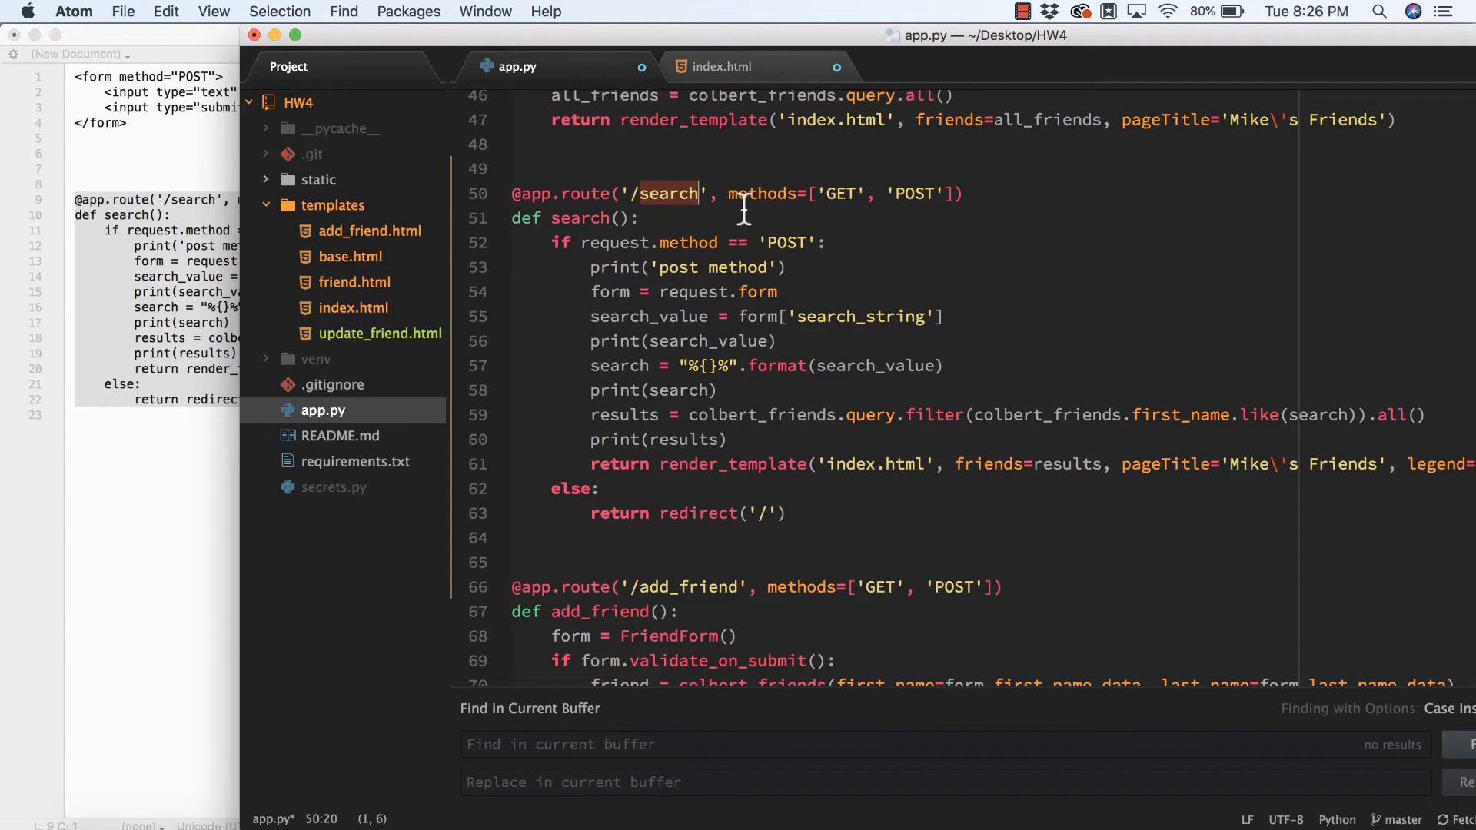
pyautogui.moveTo(932, 194)
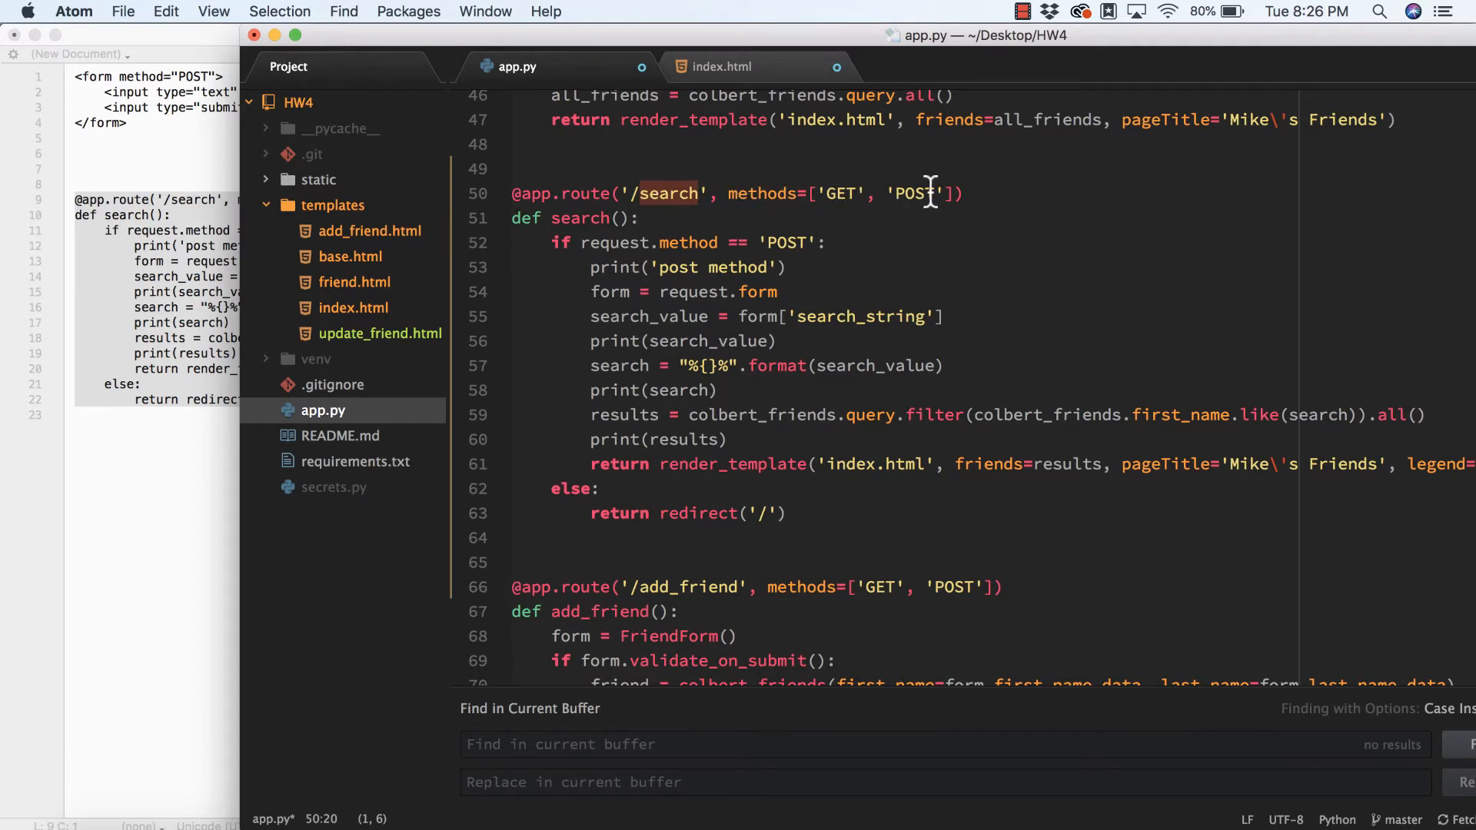
pyautogui.moveTo(785, 241)
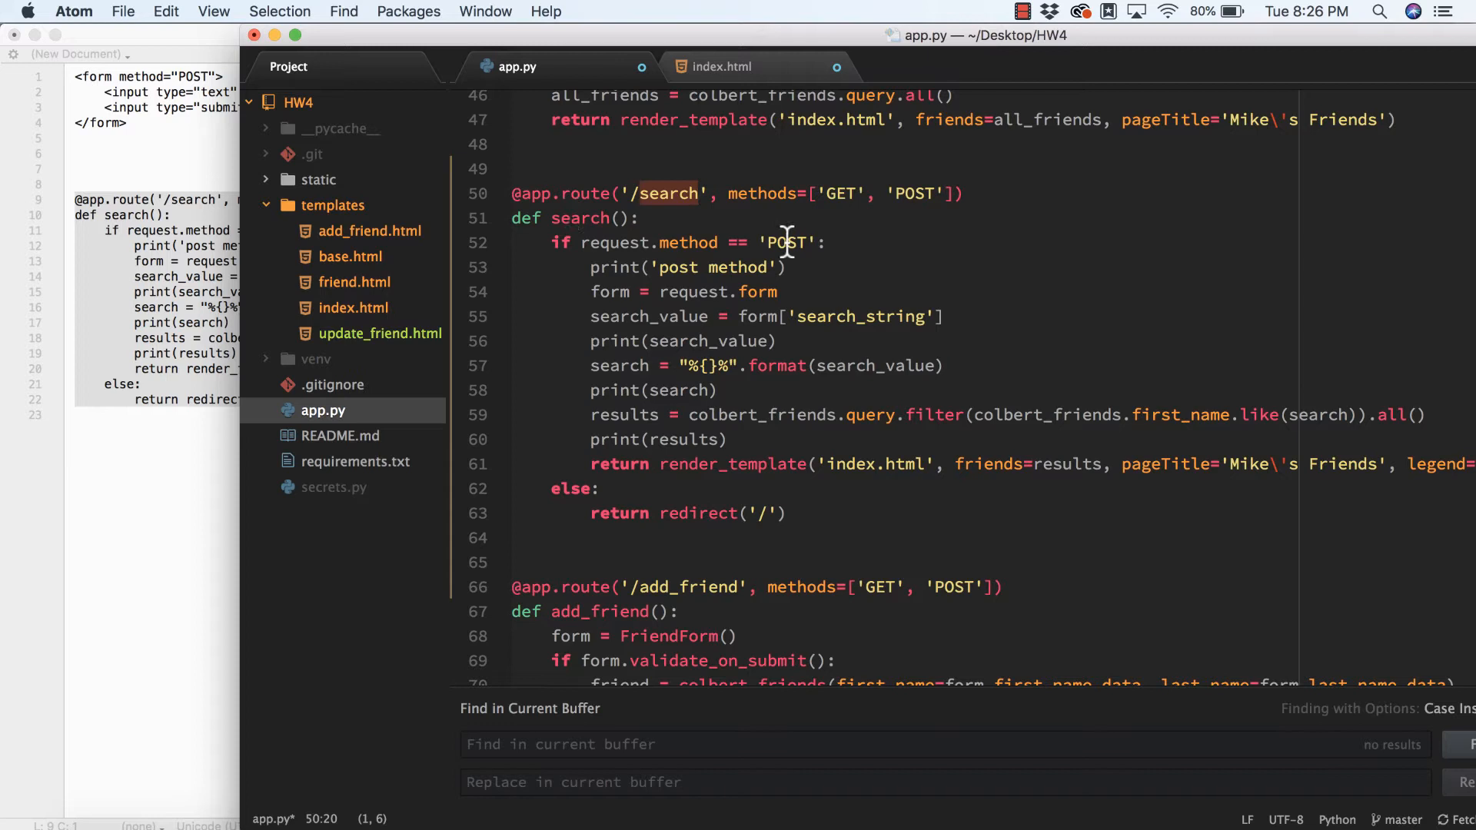
pyautogui.click(591, 268)
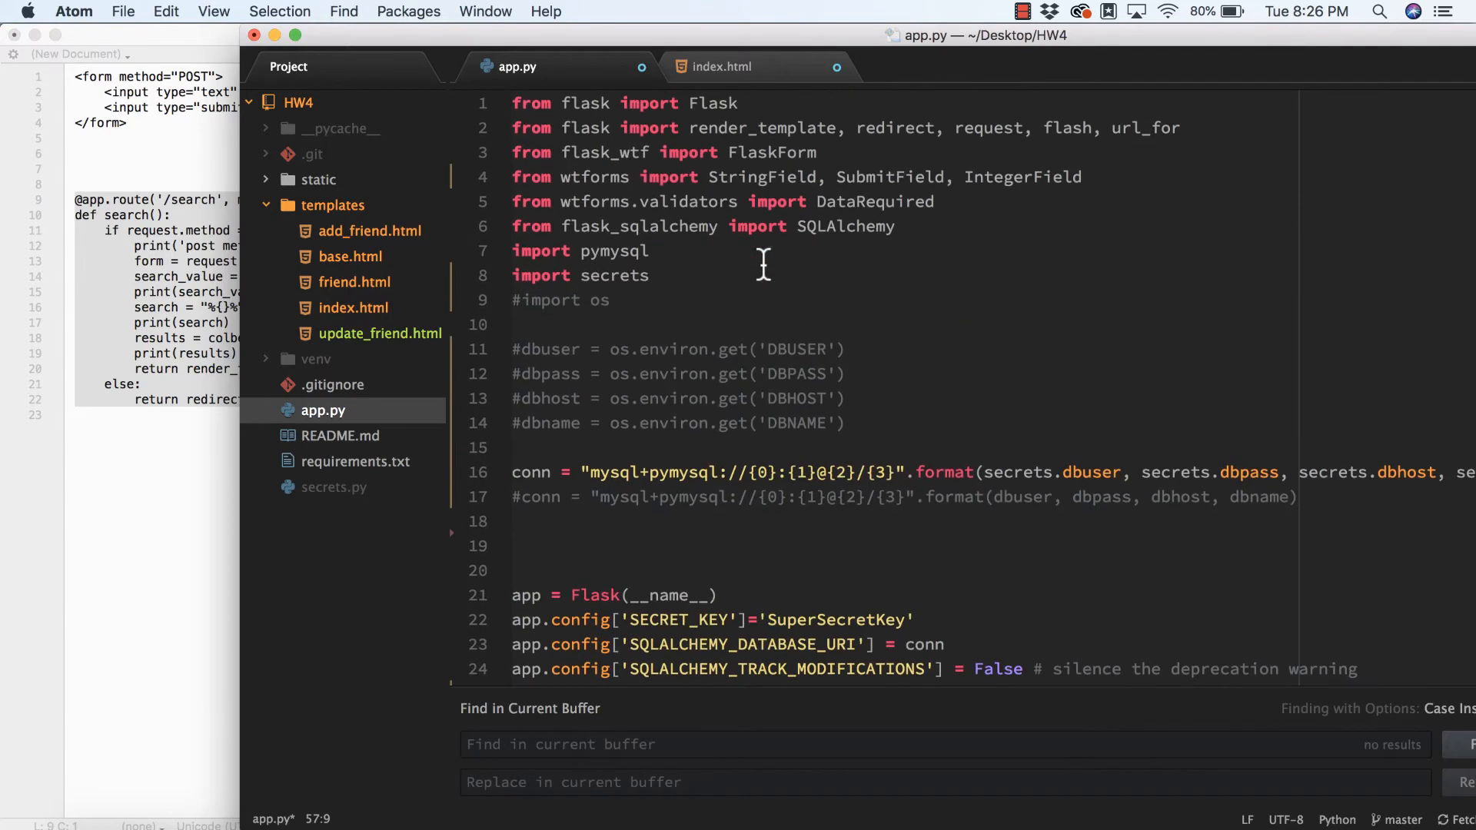
pyautogui.moveTo(985, 123)
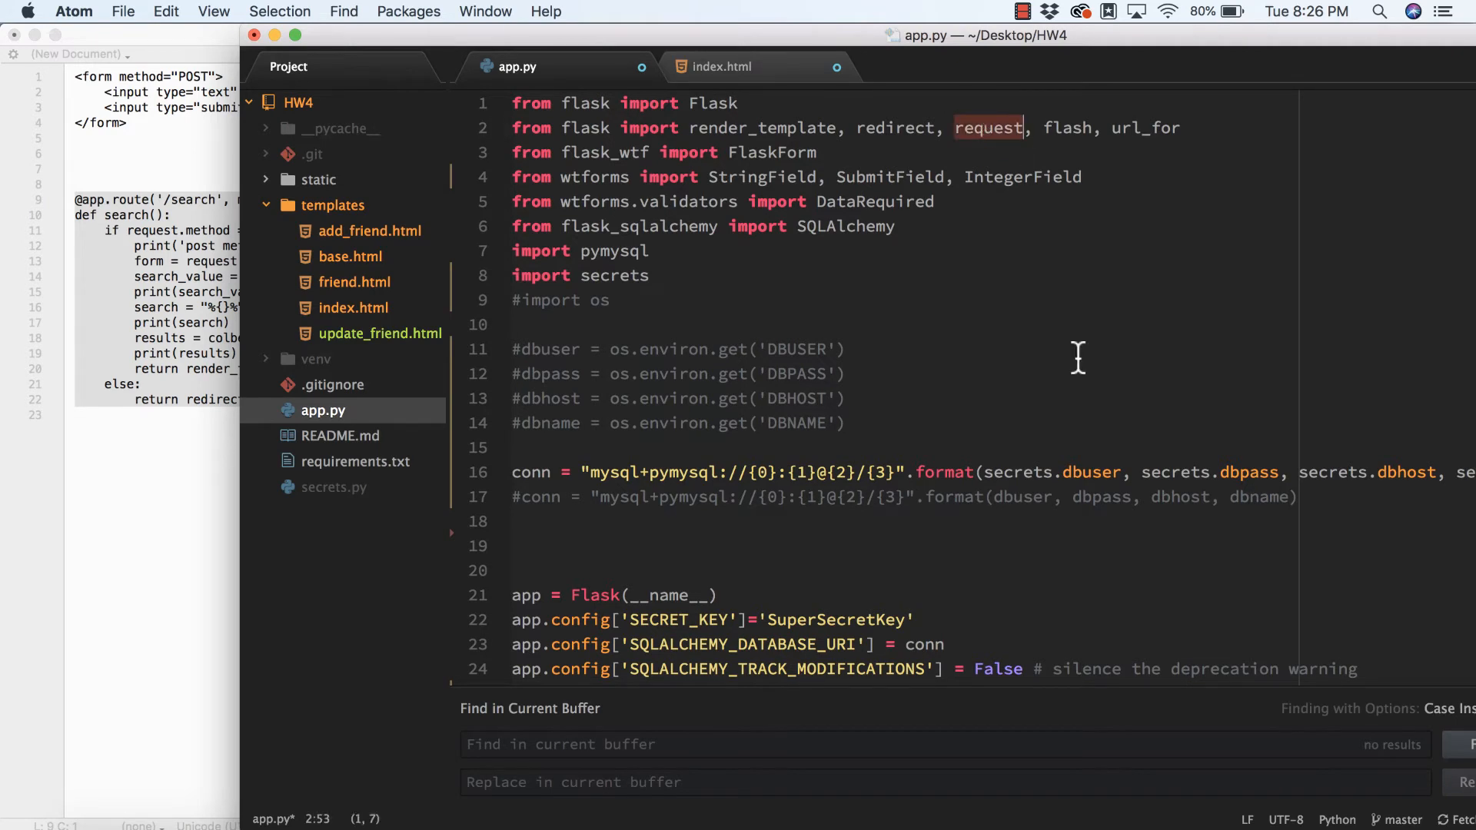
# Review the search() view wrapping search_string in % wildcards with first_name.like, then check the form in index.html.
pyautogui.scroll(-3)
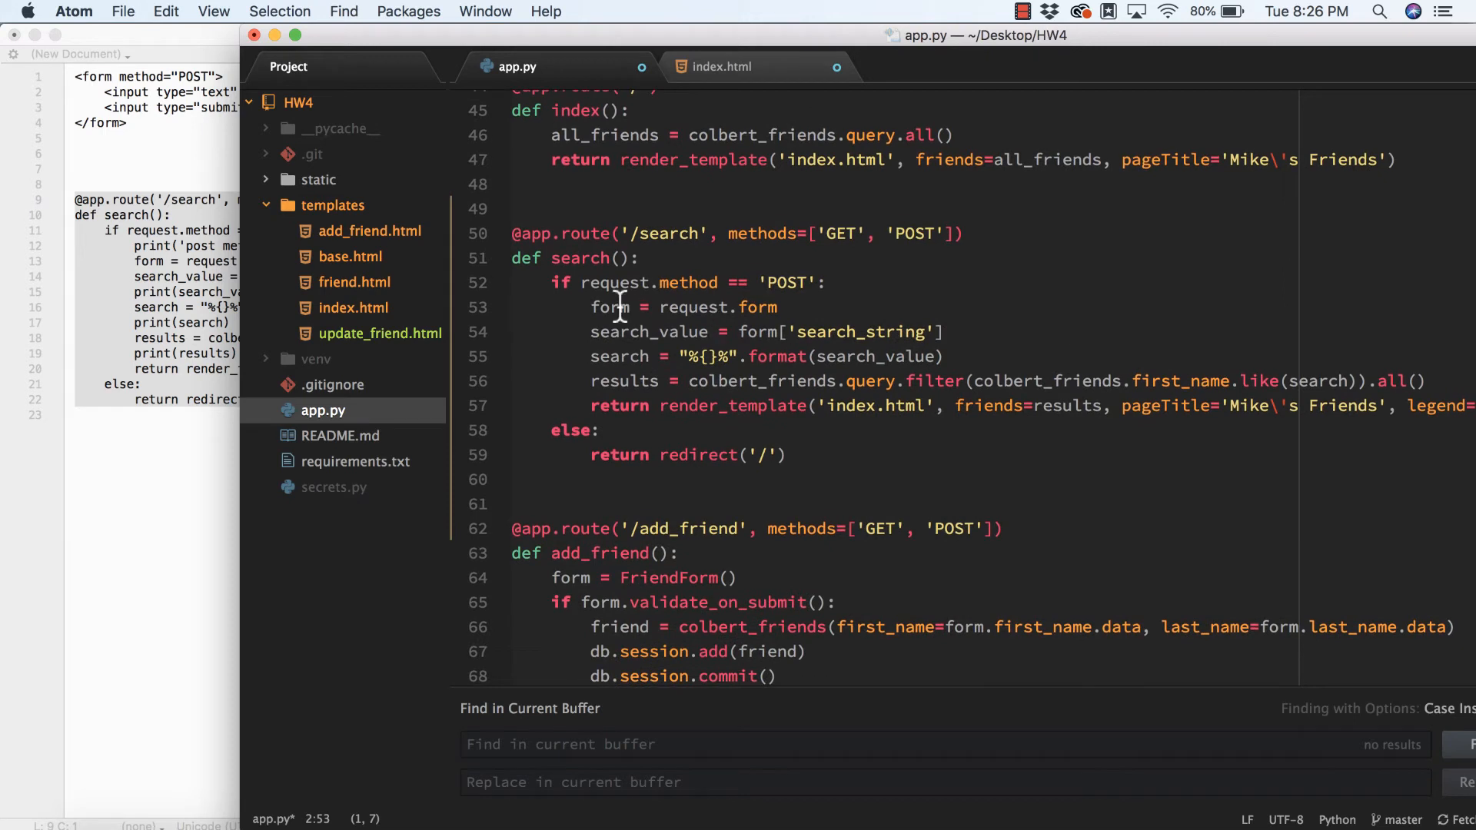
pyautogui.moveTo(698, 332)
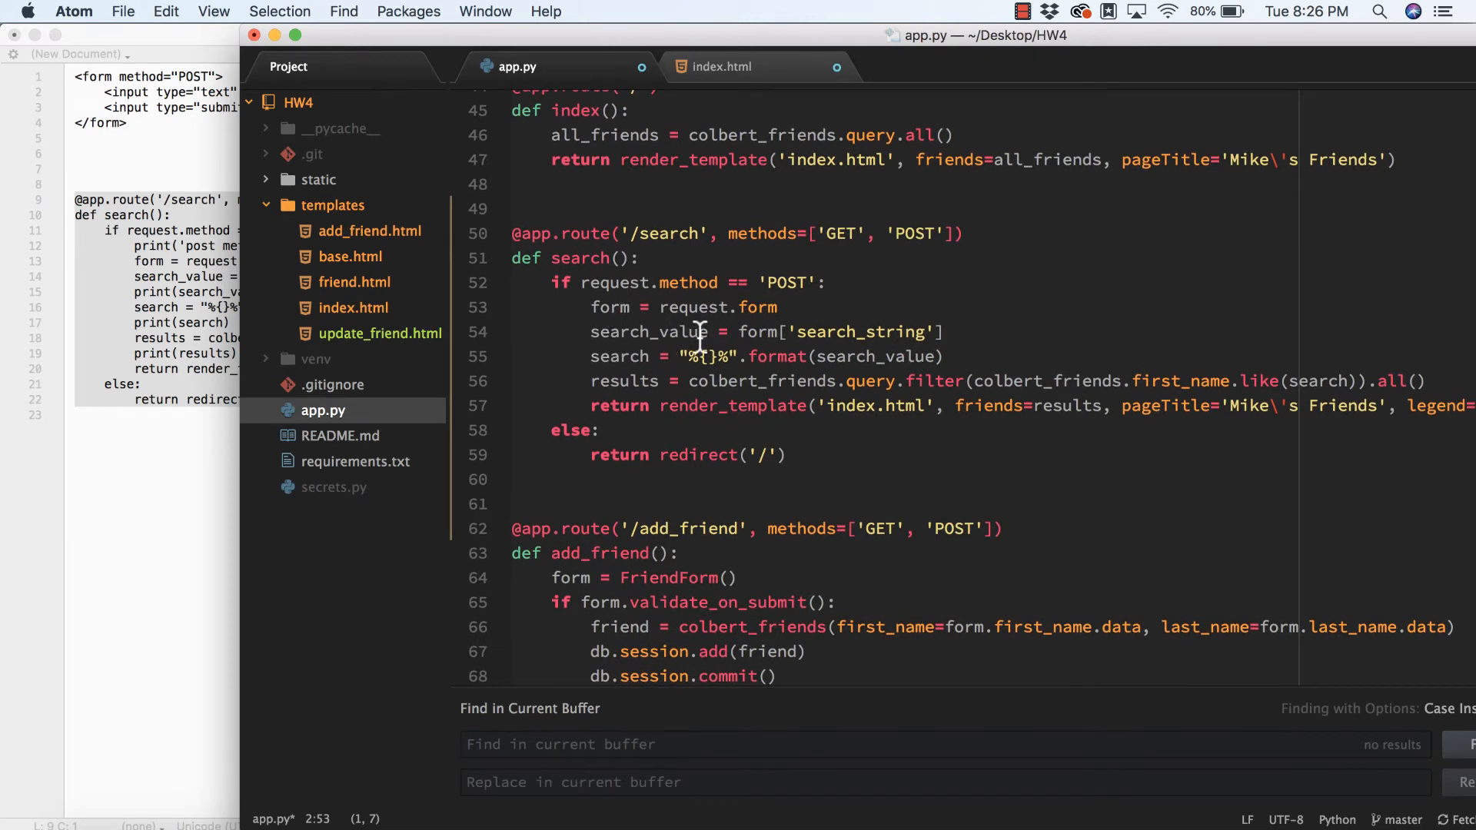
pyautogui.moveTo(753, 332)
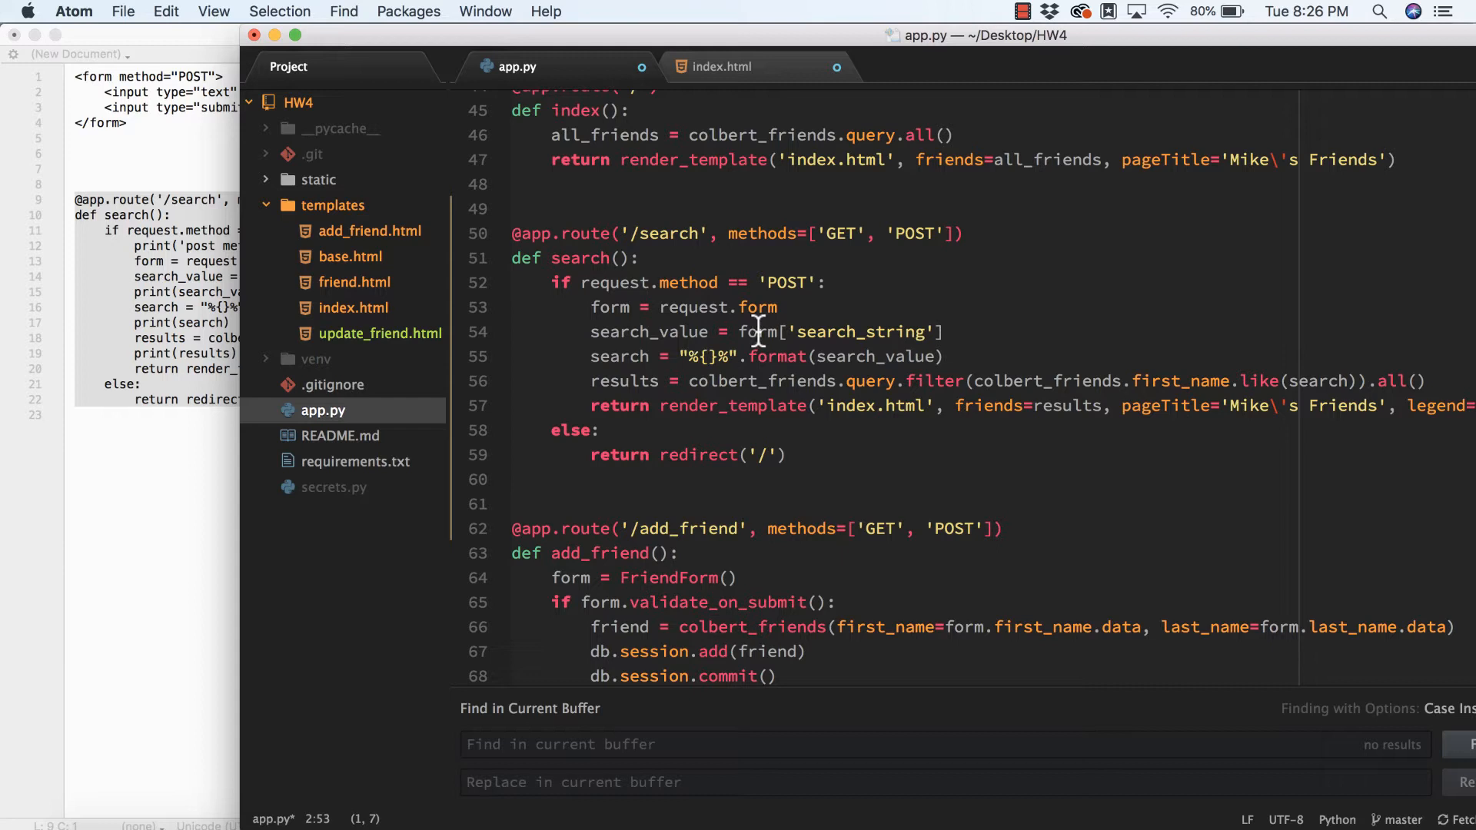
pyautogui.moveTo(836, 355)
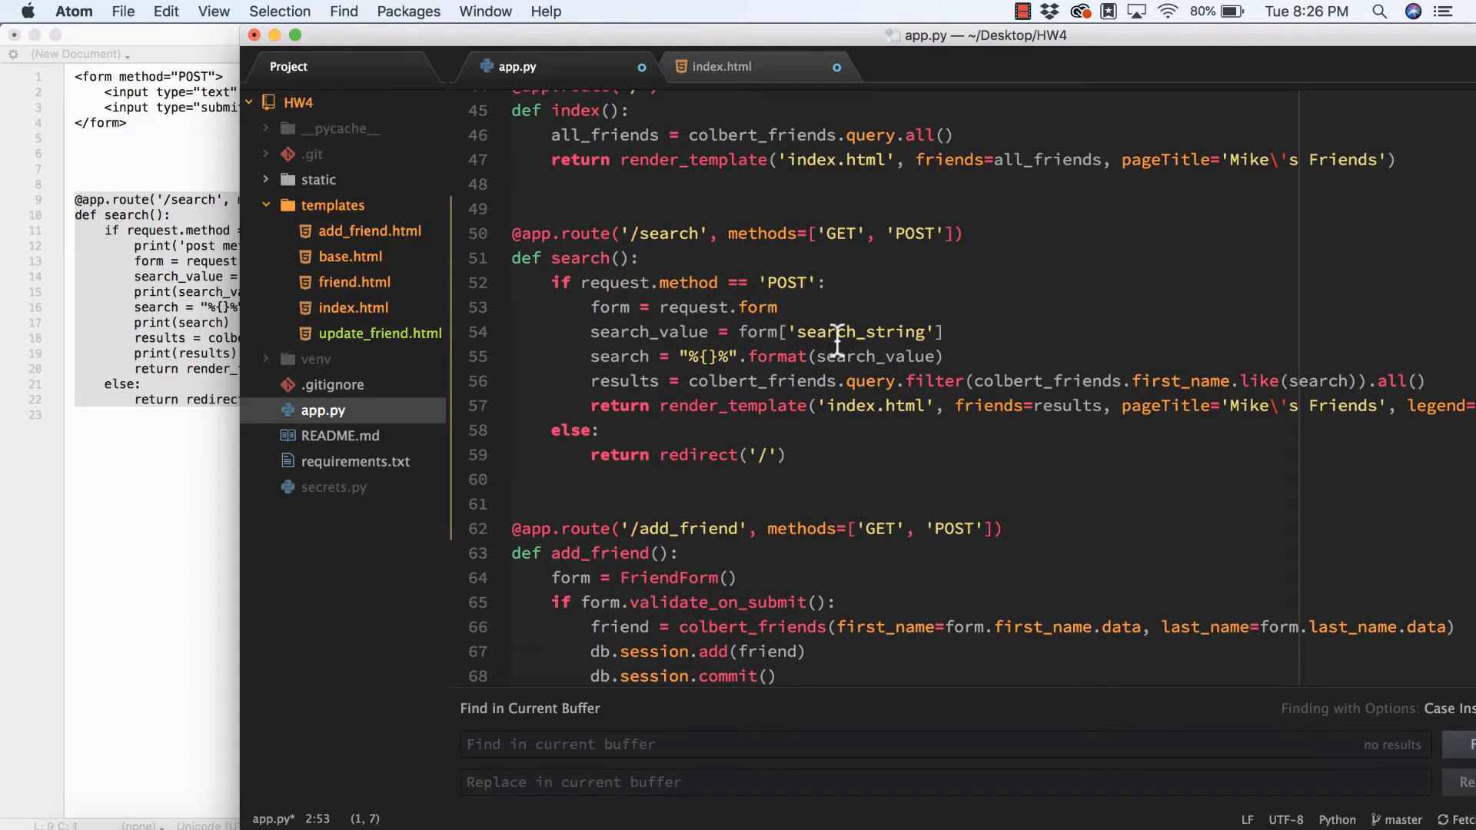
pyautogui.moveTo(918, 329)
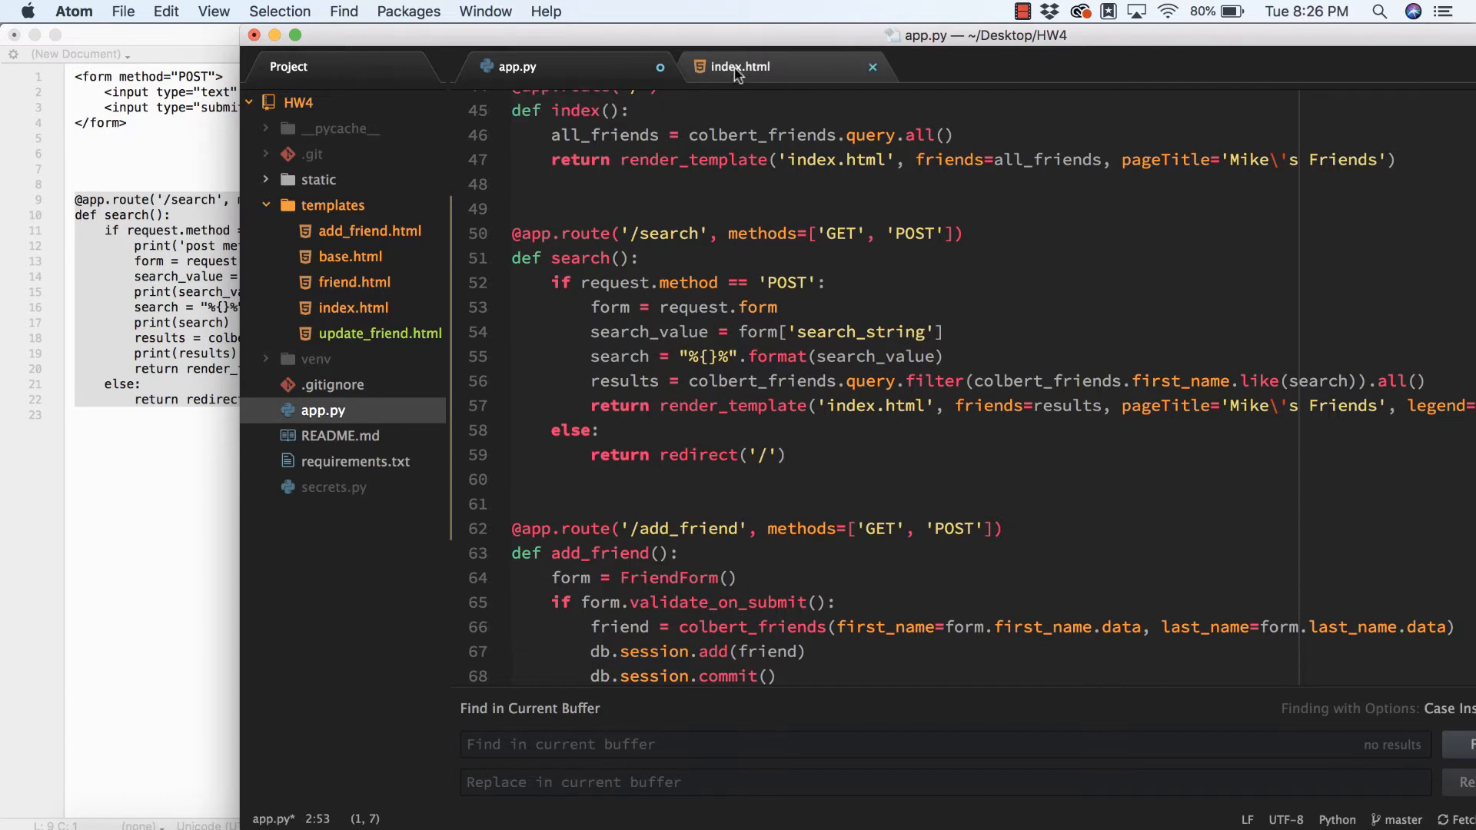
pyautogui.click(740, 66)
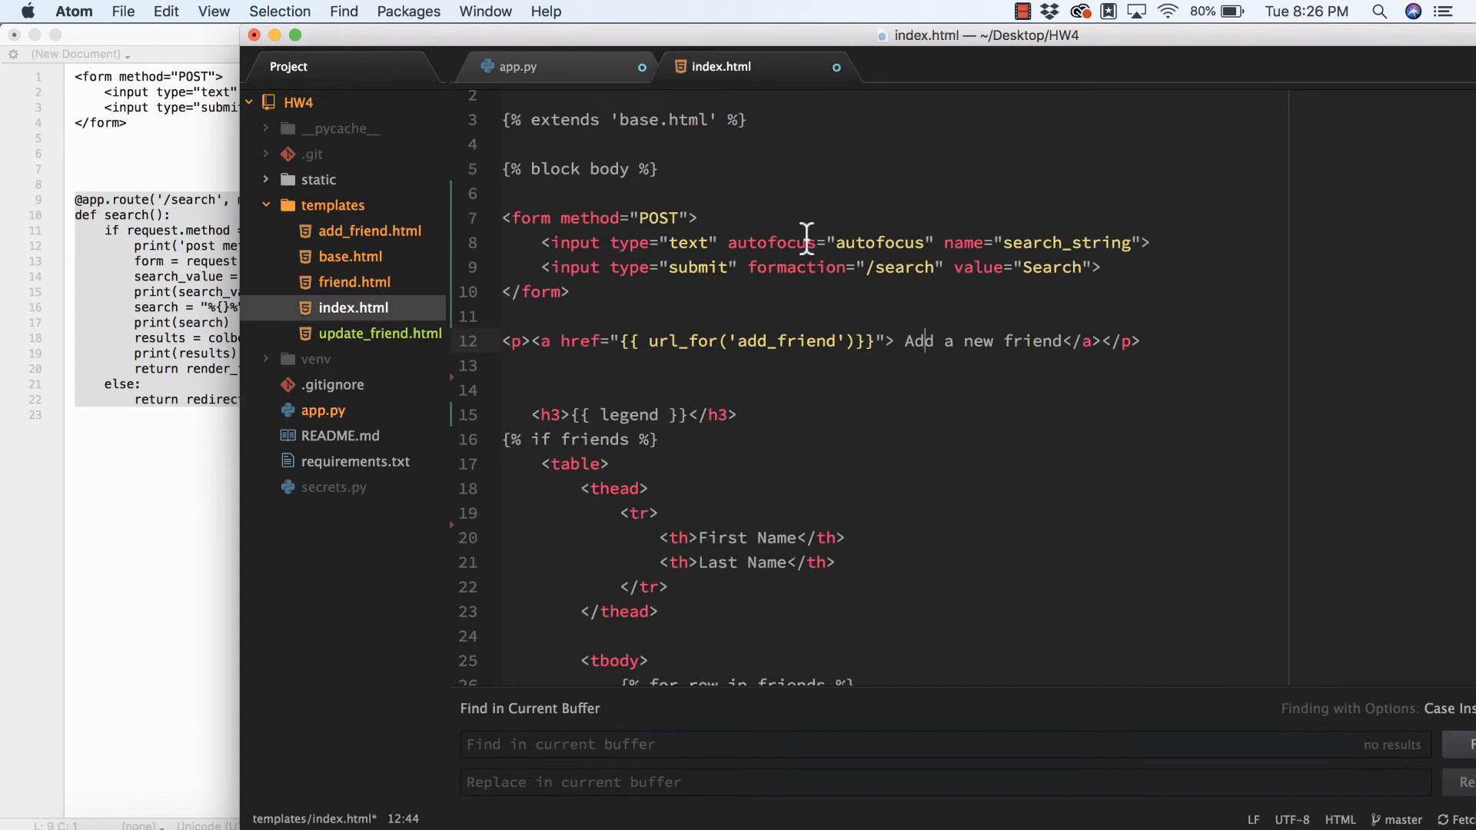
pyautogui.moveTo(678, 70)
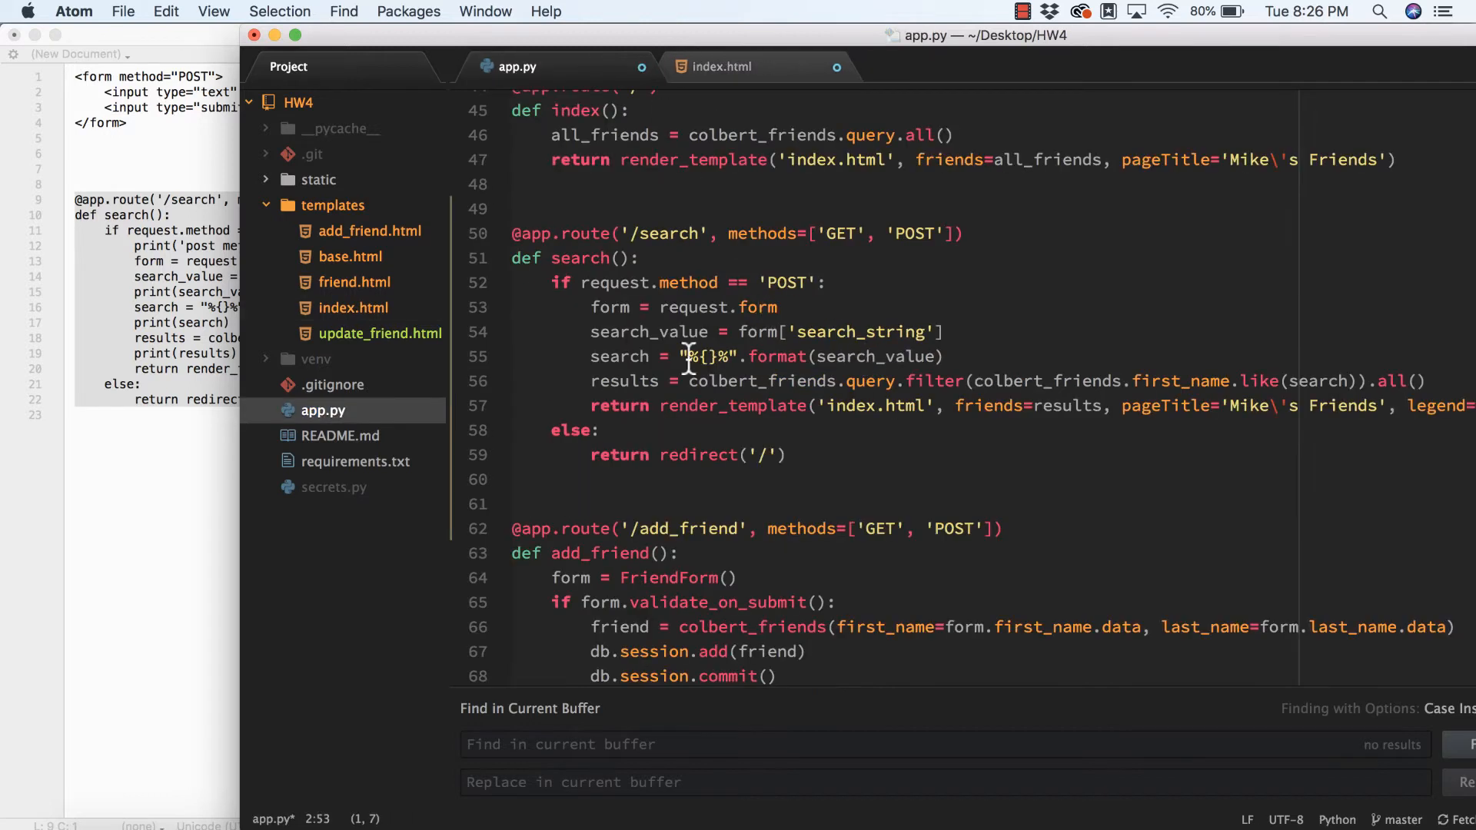
pyautogui.moveTo(812, 315)
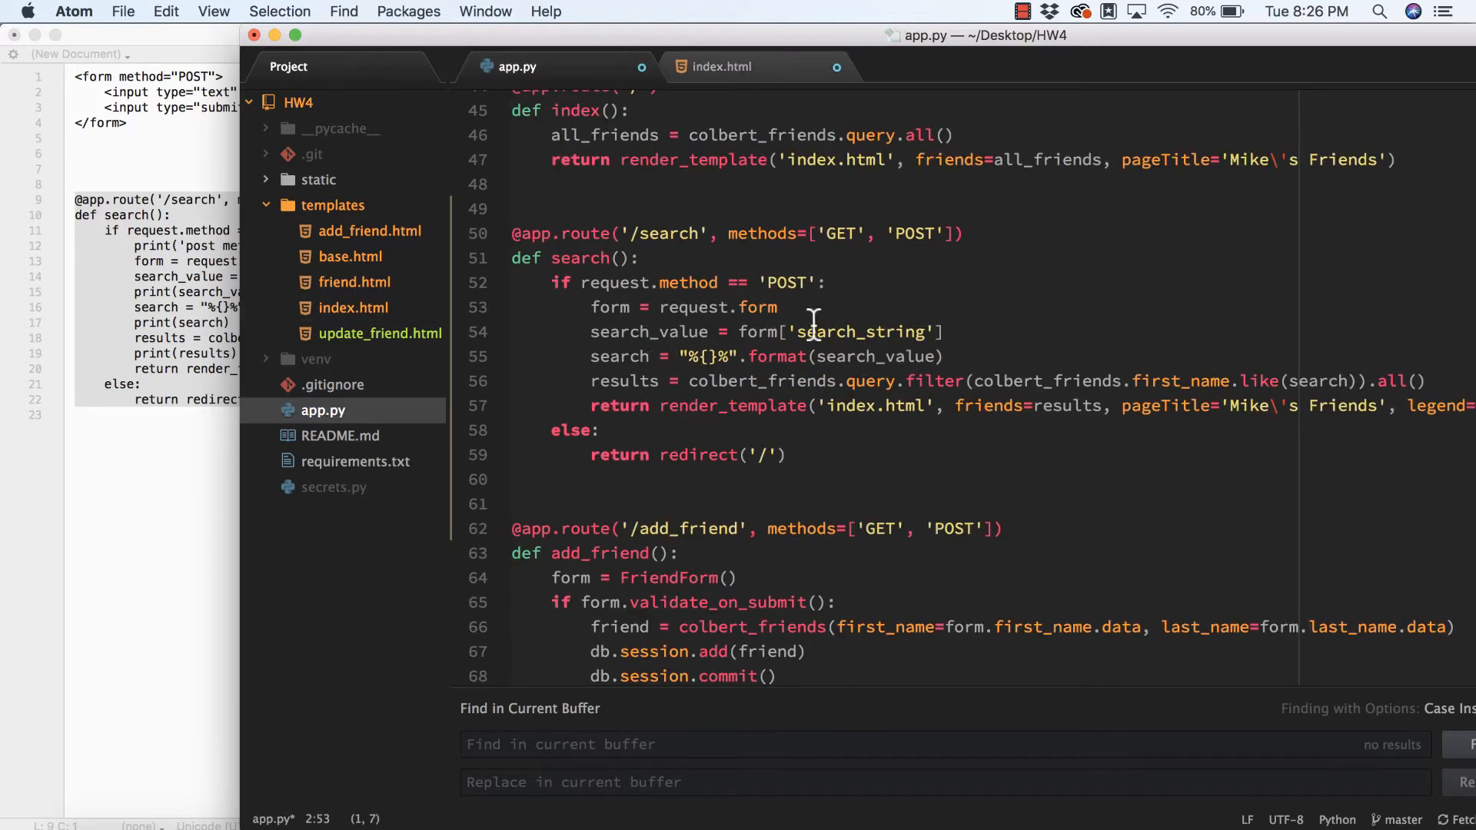
pyautogui.moveTo(625, 337)
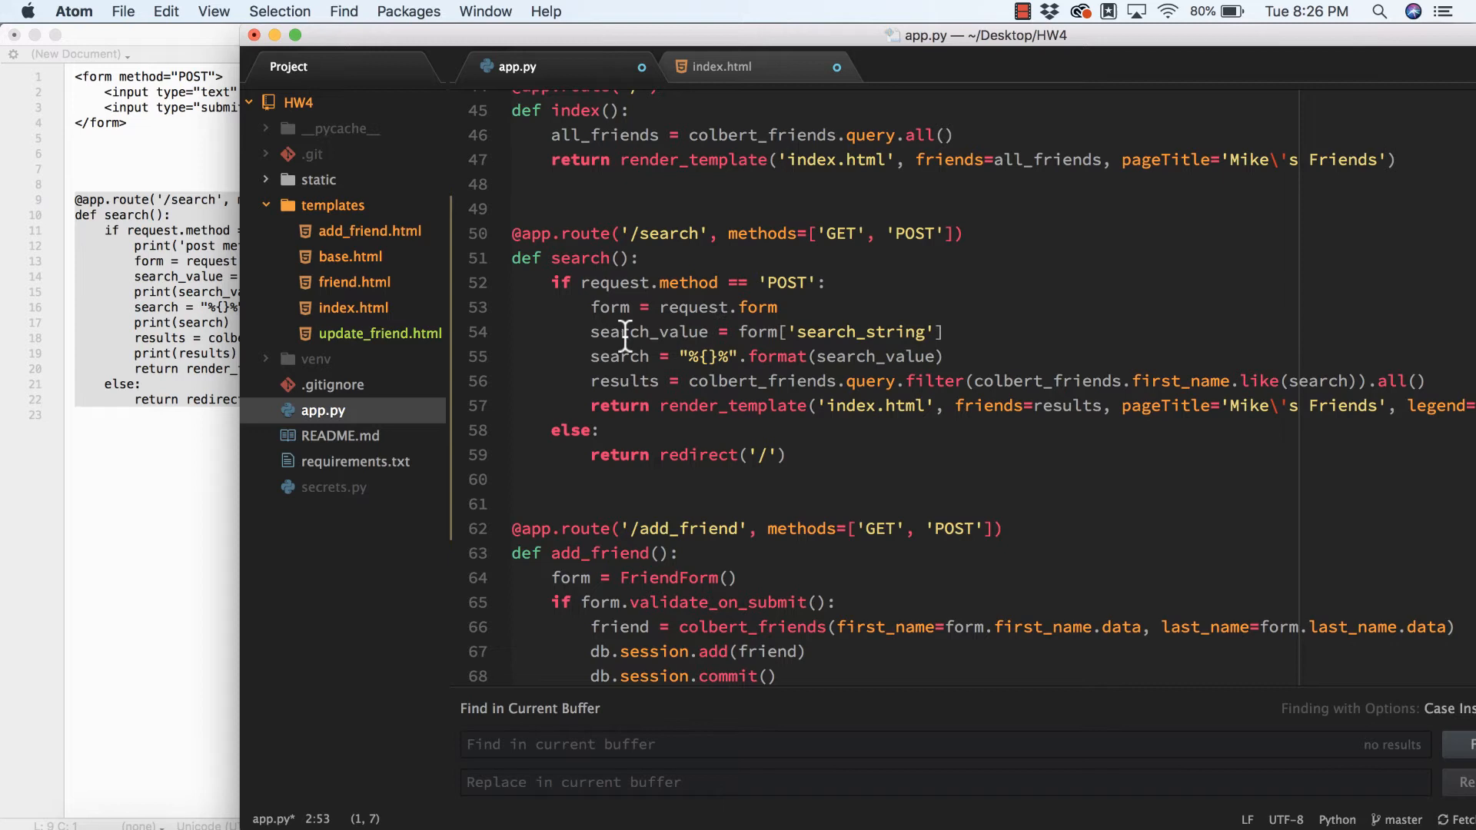
pyautogui.moveTo(640, 355)
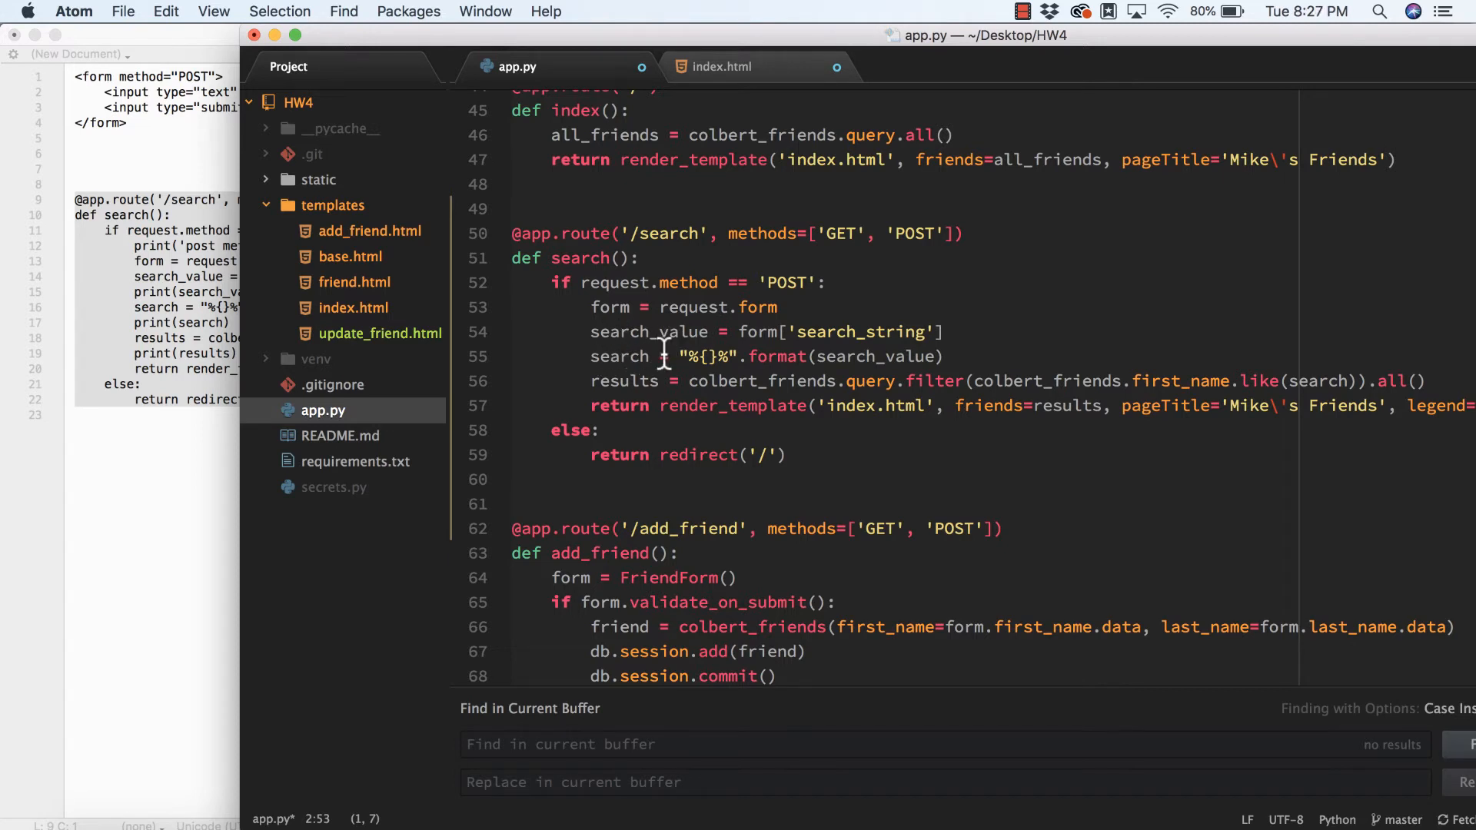
pyautogui.moveTo(626, 355)
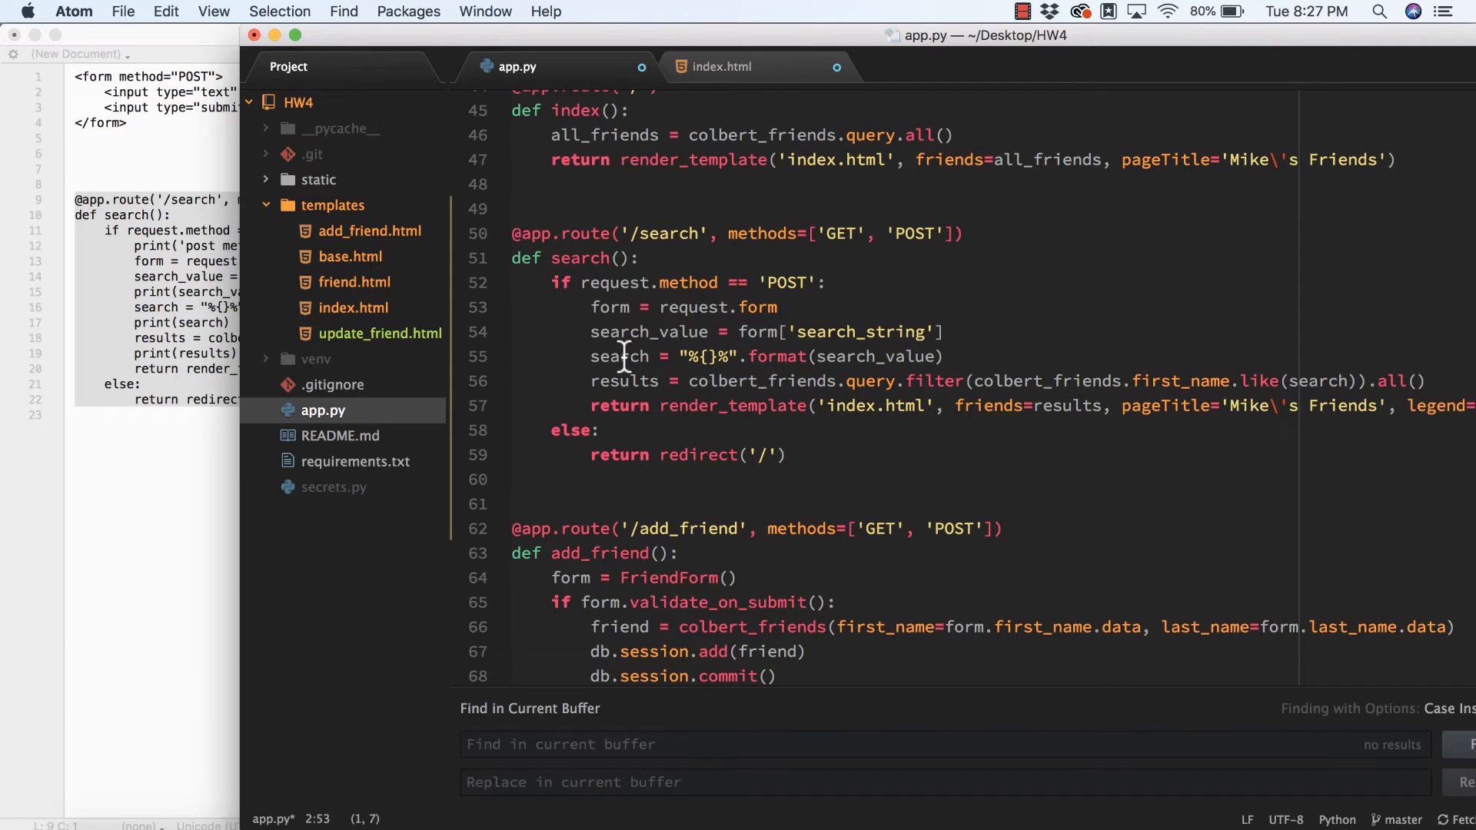
pyautogui.moveTo(715, 332)
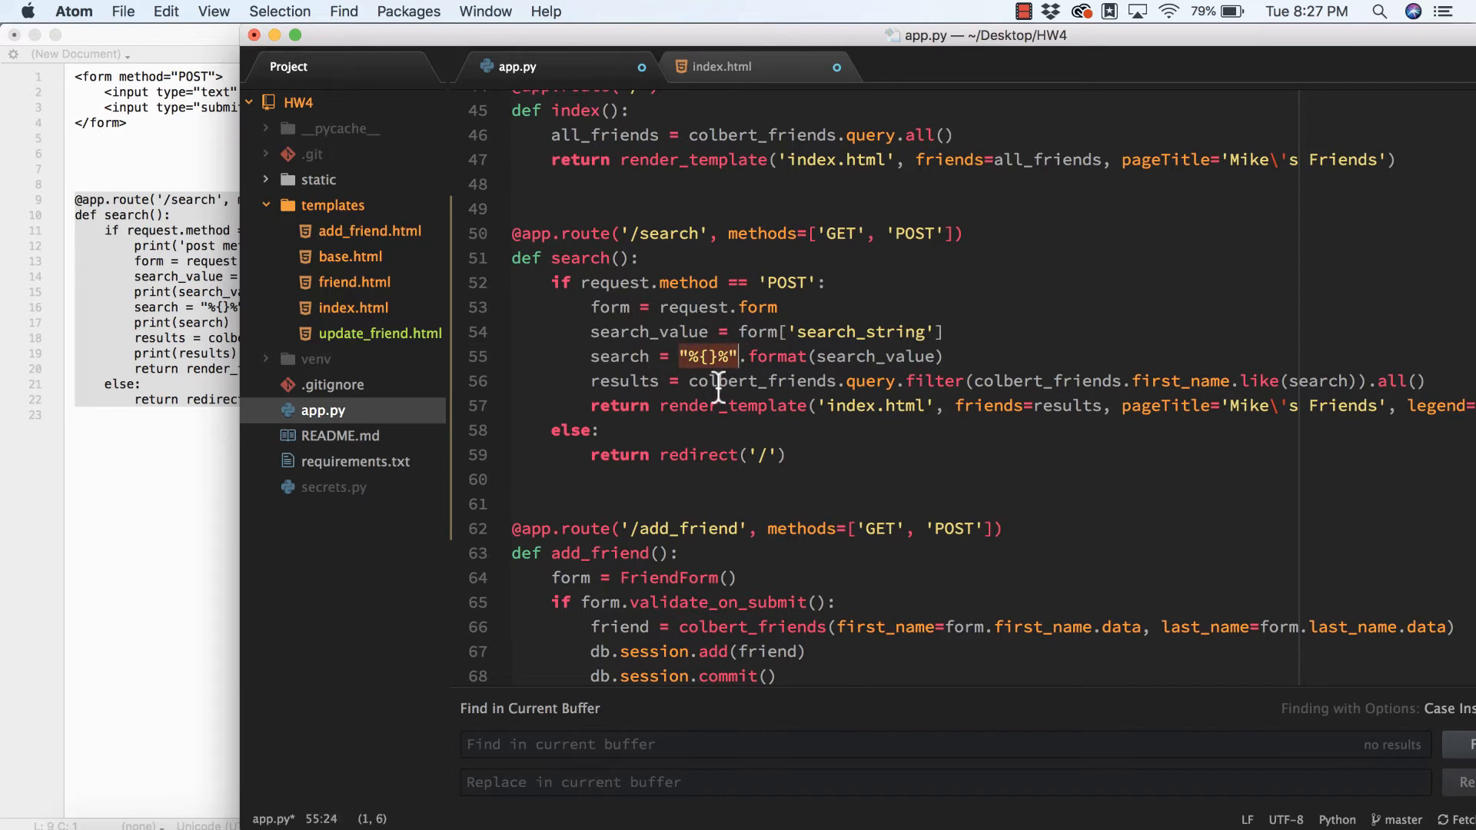
pyautogui.moveTo(711, 360)
pyautogui.write('0')
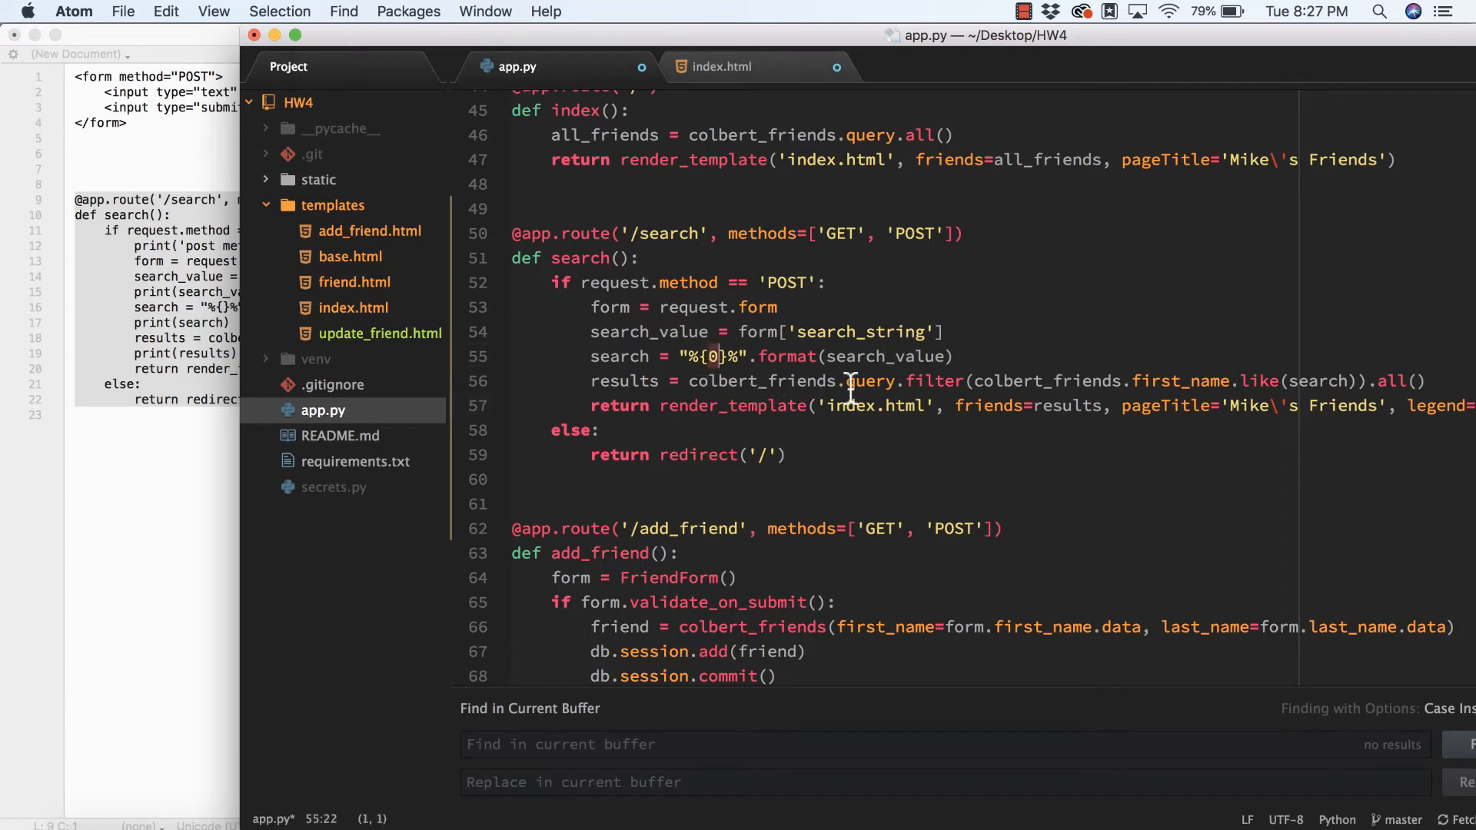
pyautogui.moveTo(842, 355)
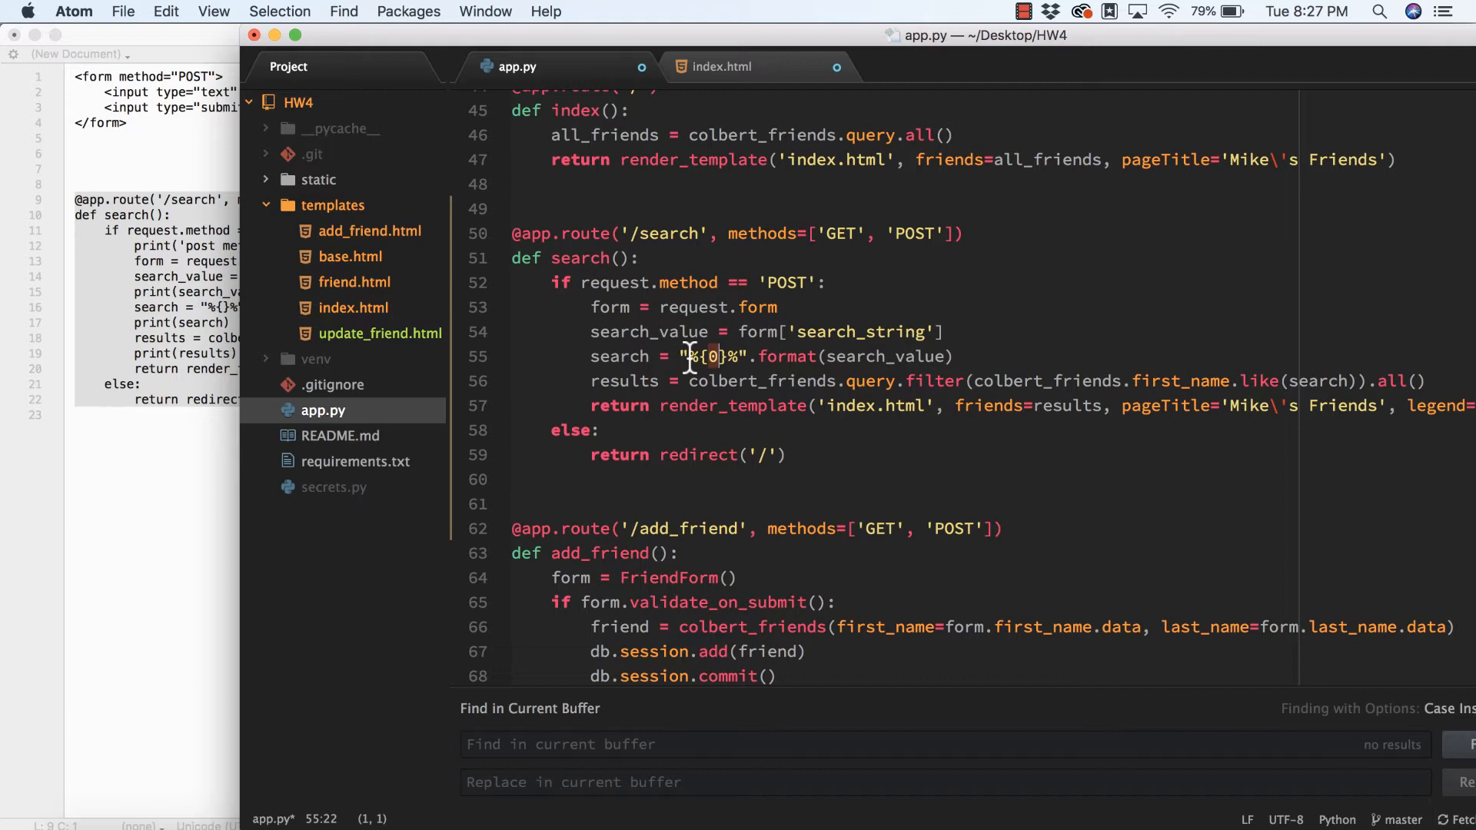
pyautogui.moveTo(744, 355)
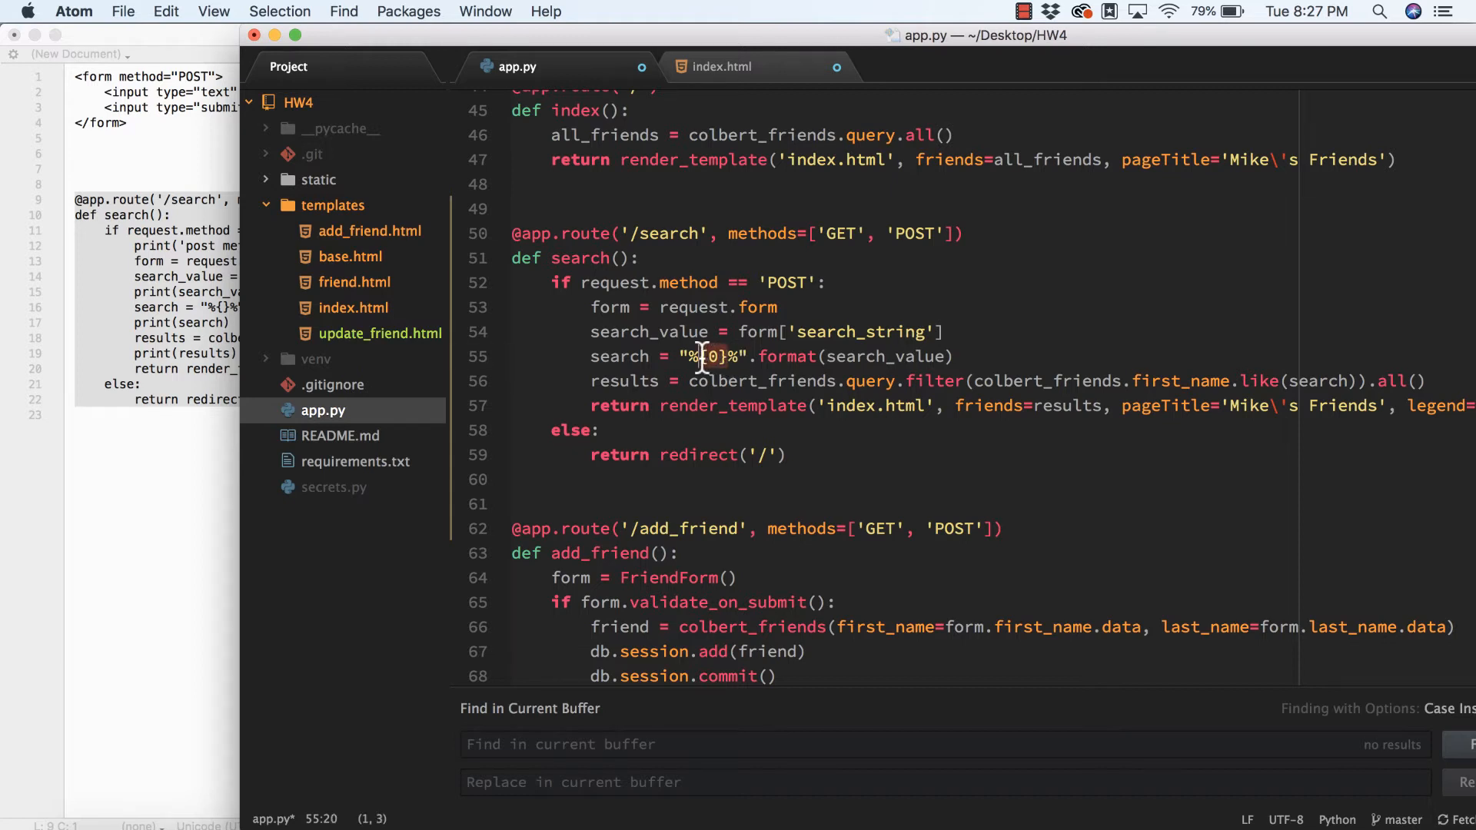
pyautogui.moveTo(865, 355)
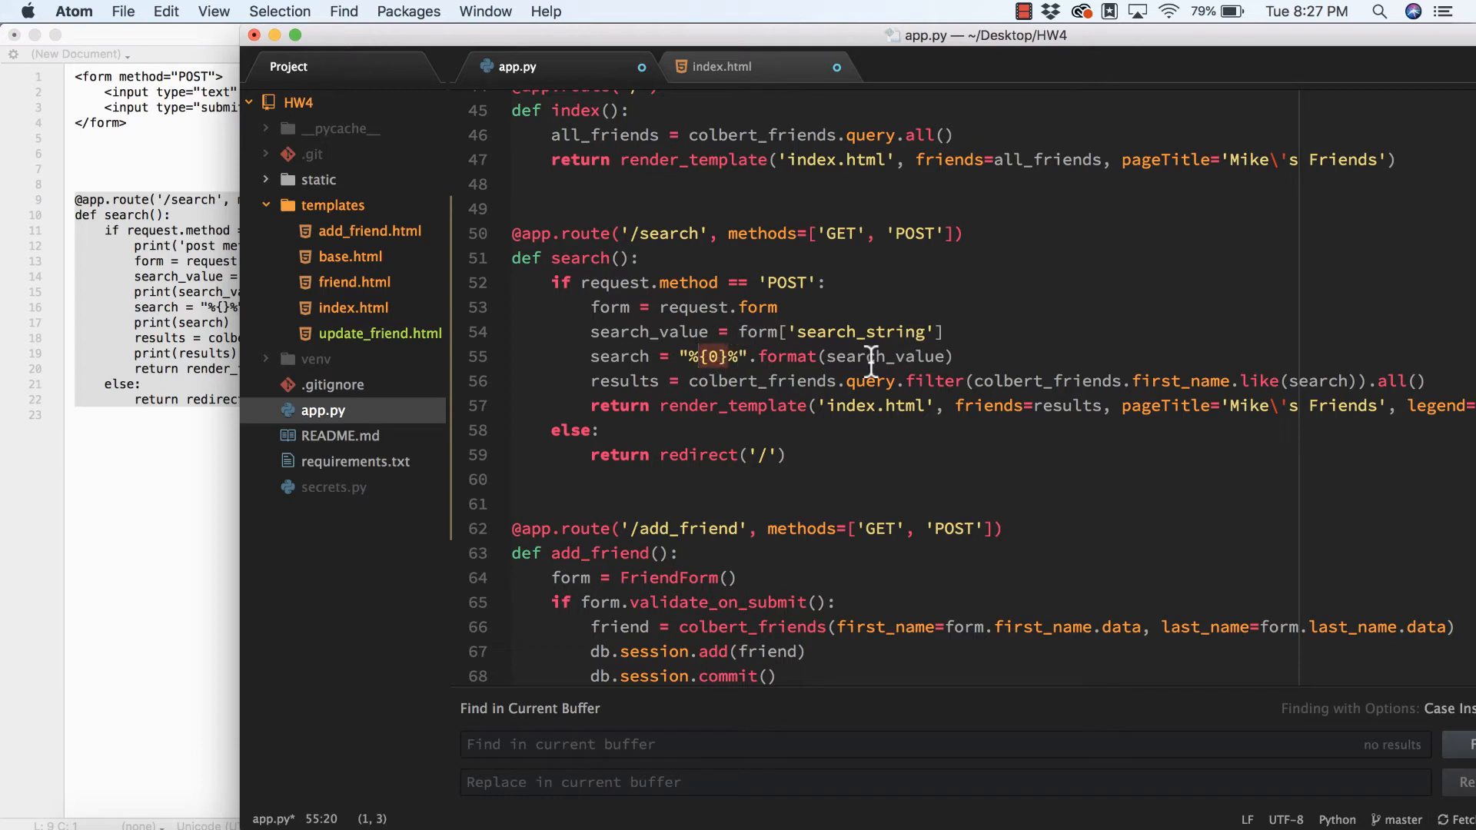
pyautogui.moveTo(847, 360)
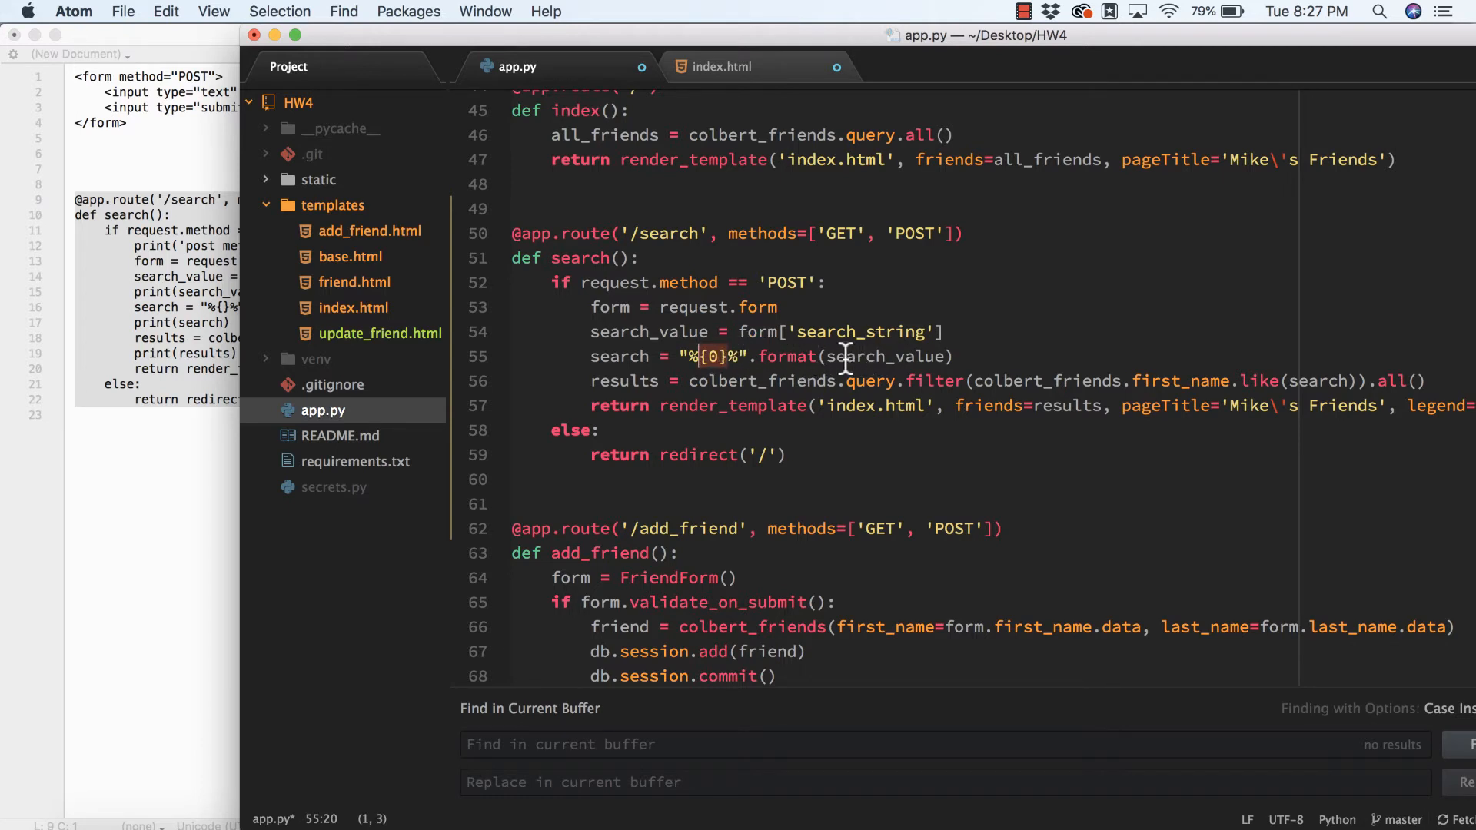
pyautogui.moveTo(930, 355)
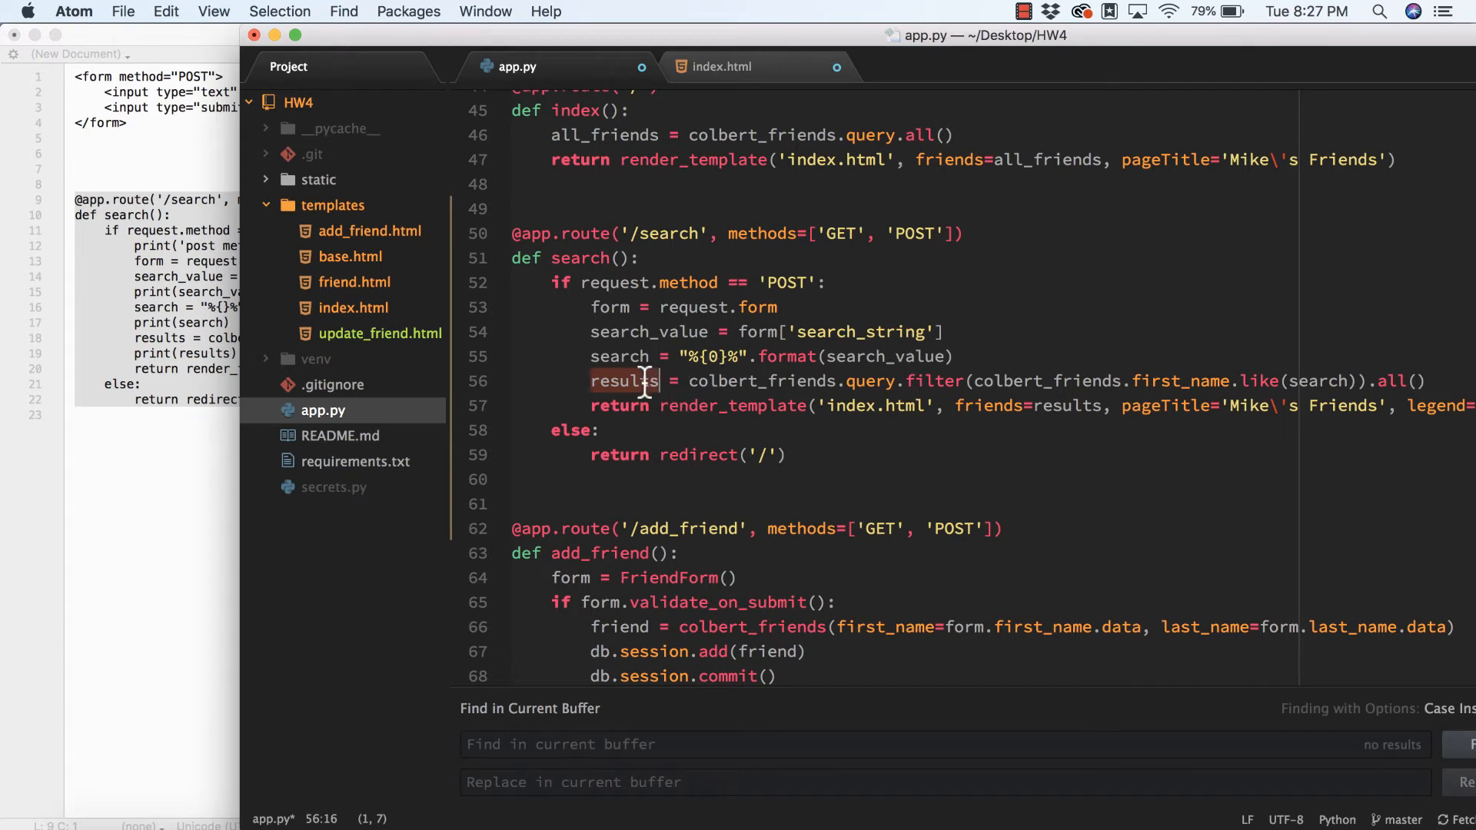
pyautogui.moveTo(741, 381)
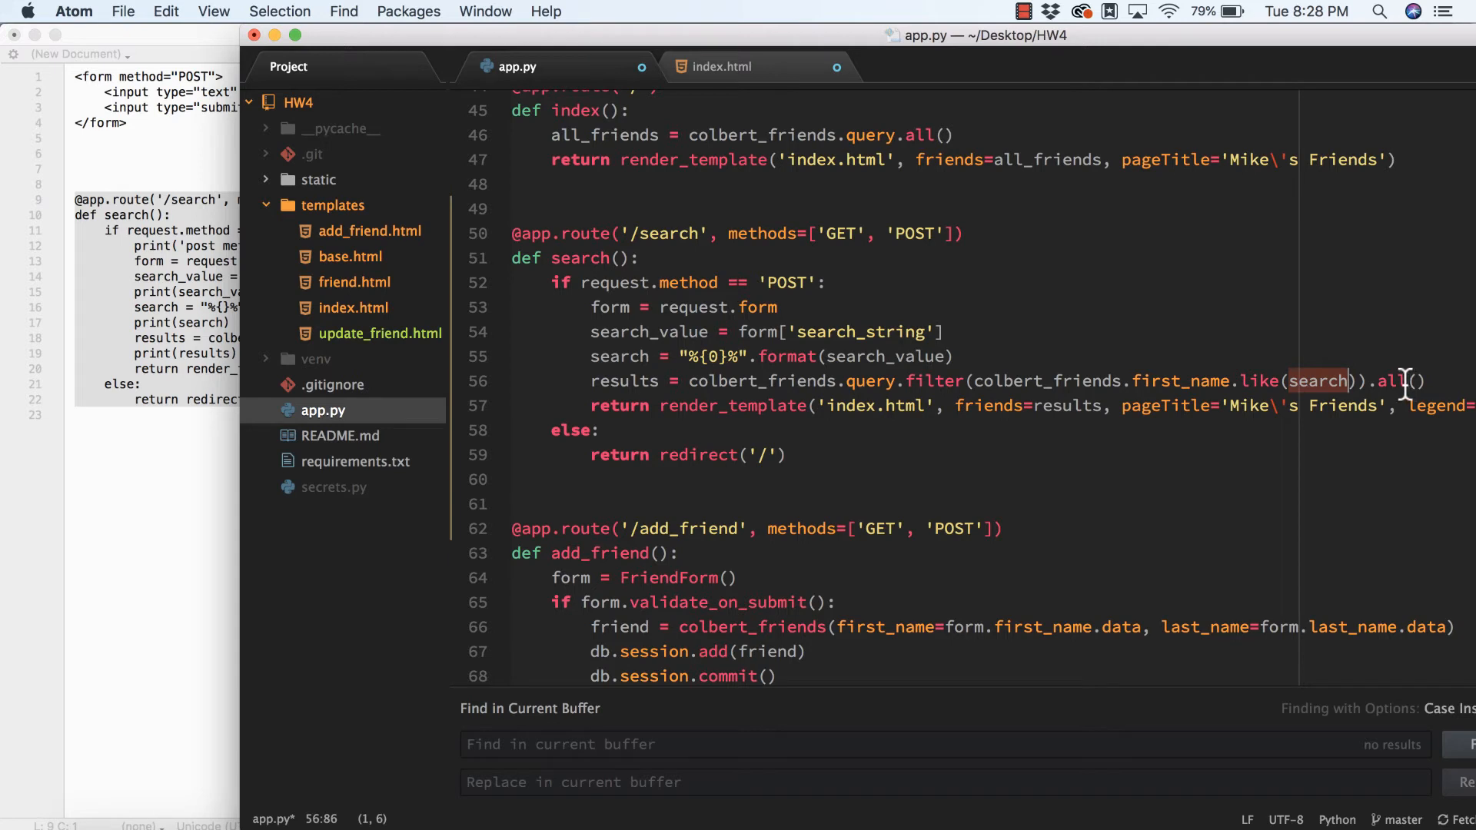
pyautogui.moveTo(1235, 426)
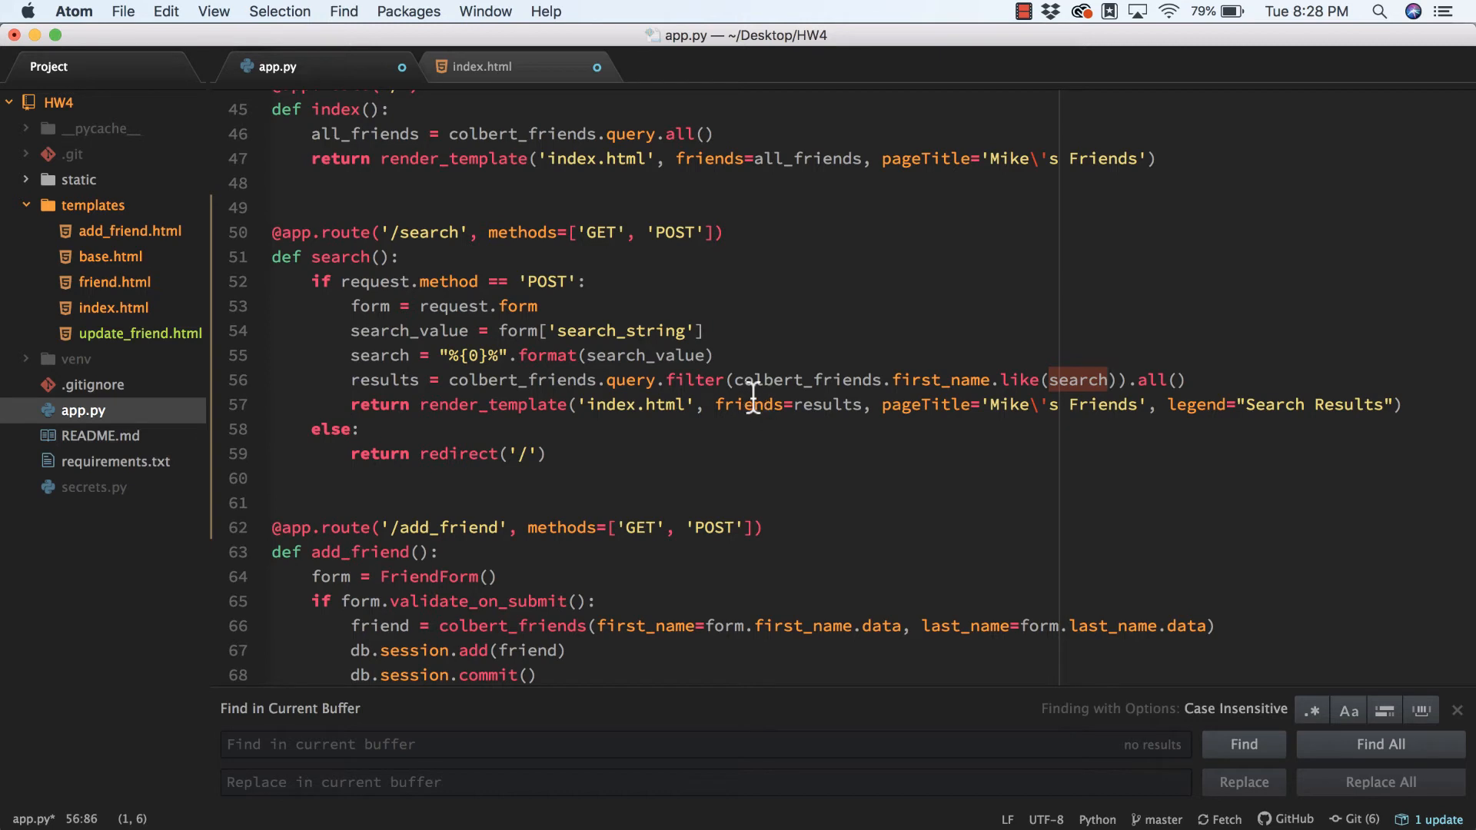
pyautogui.moveTo(723, 409)
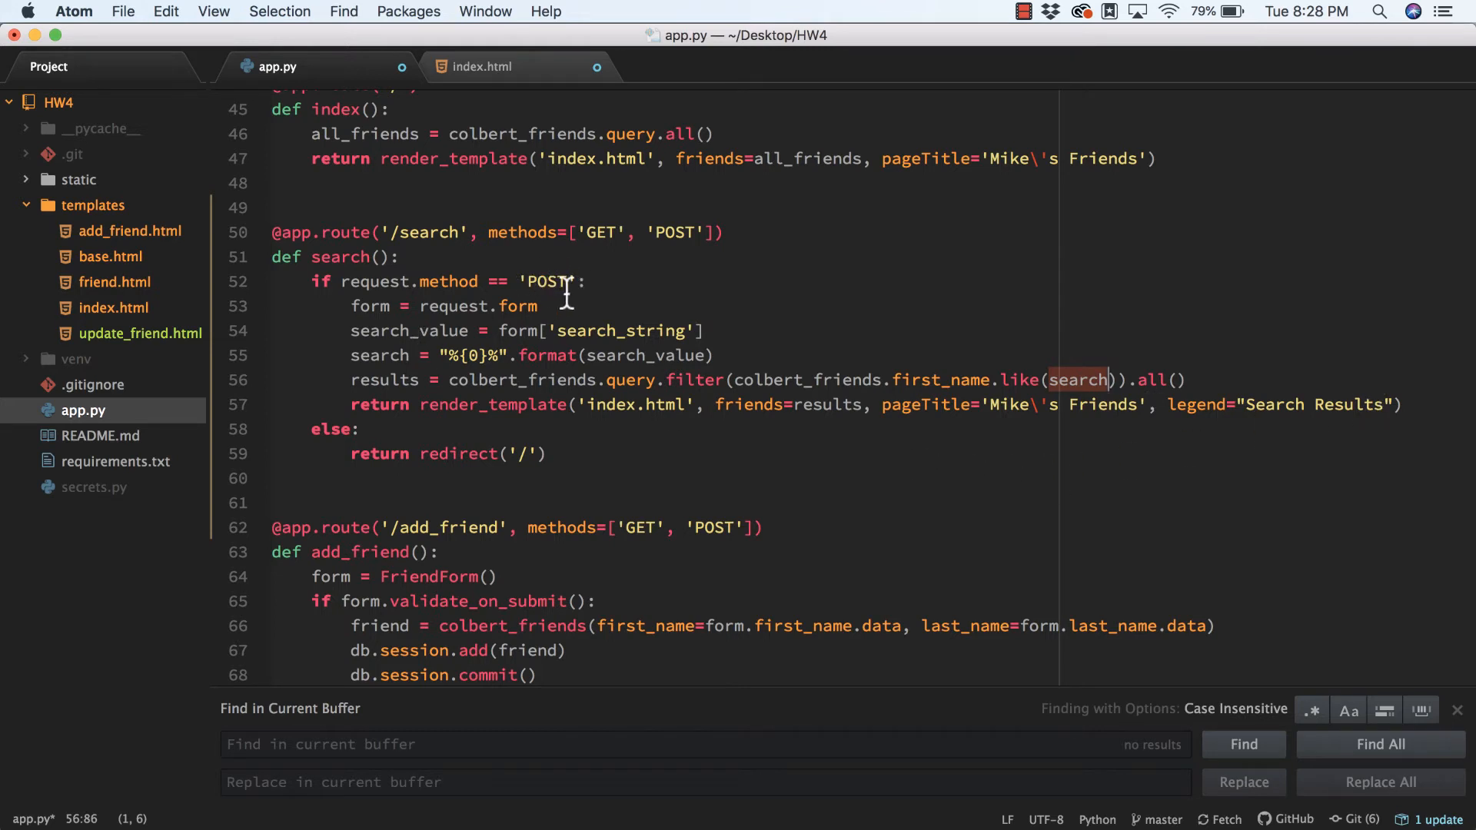
pyautogui.moveTo(522, 405)
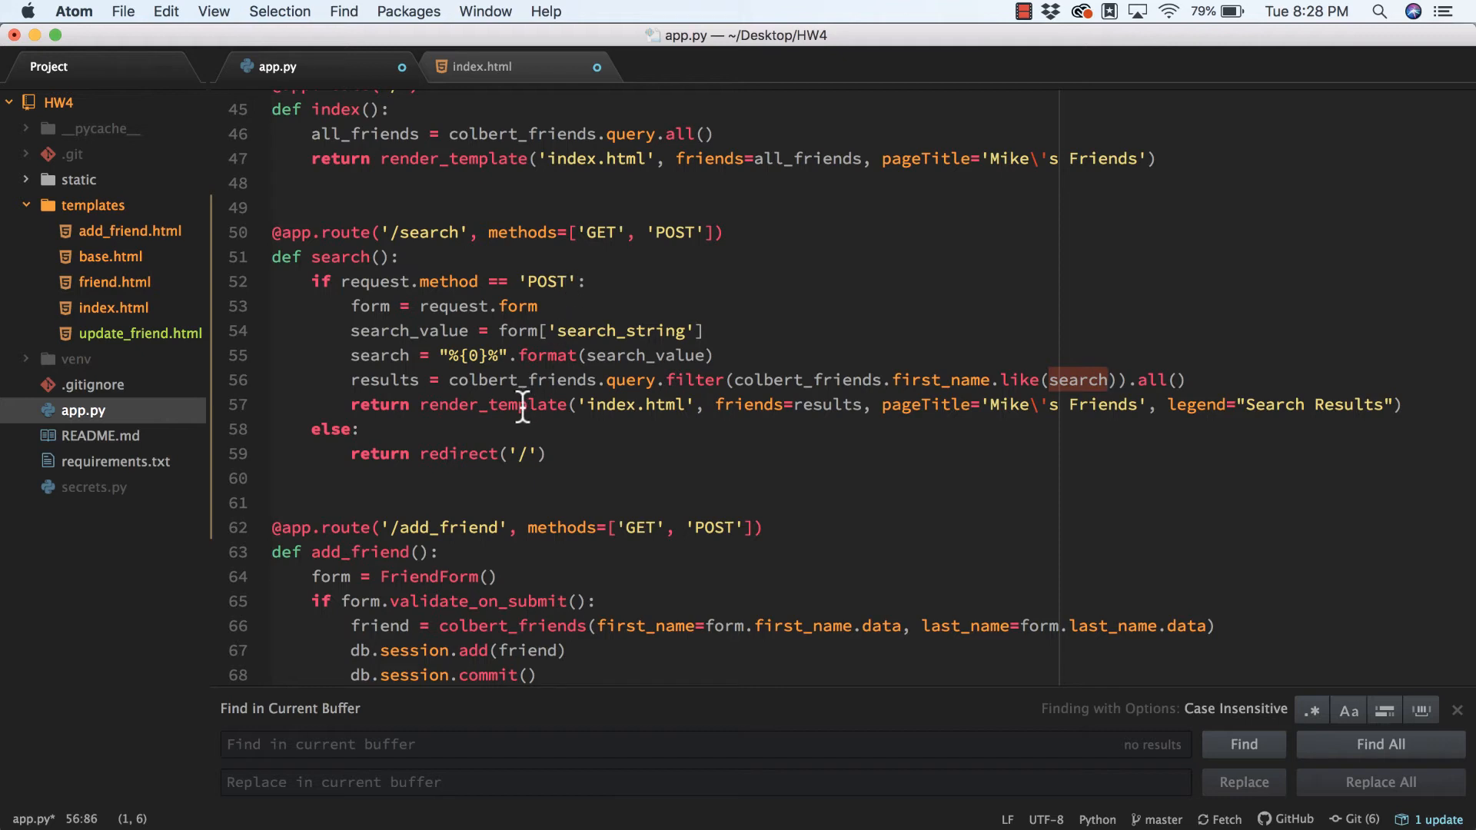
pyautogui.moveTo(526, 452)
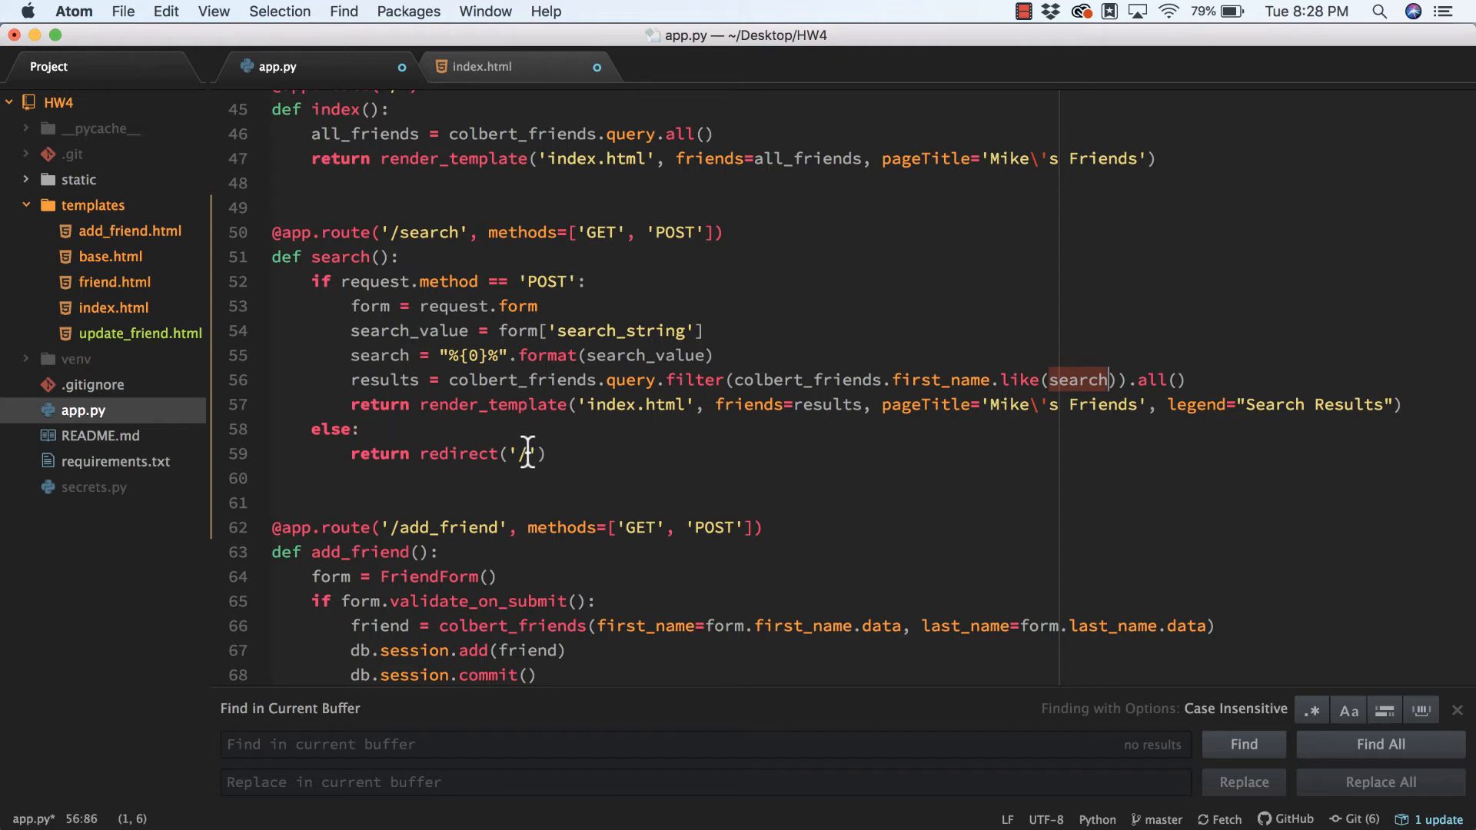
pyautogui.moveTo(737, 399)
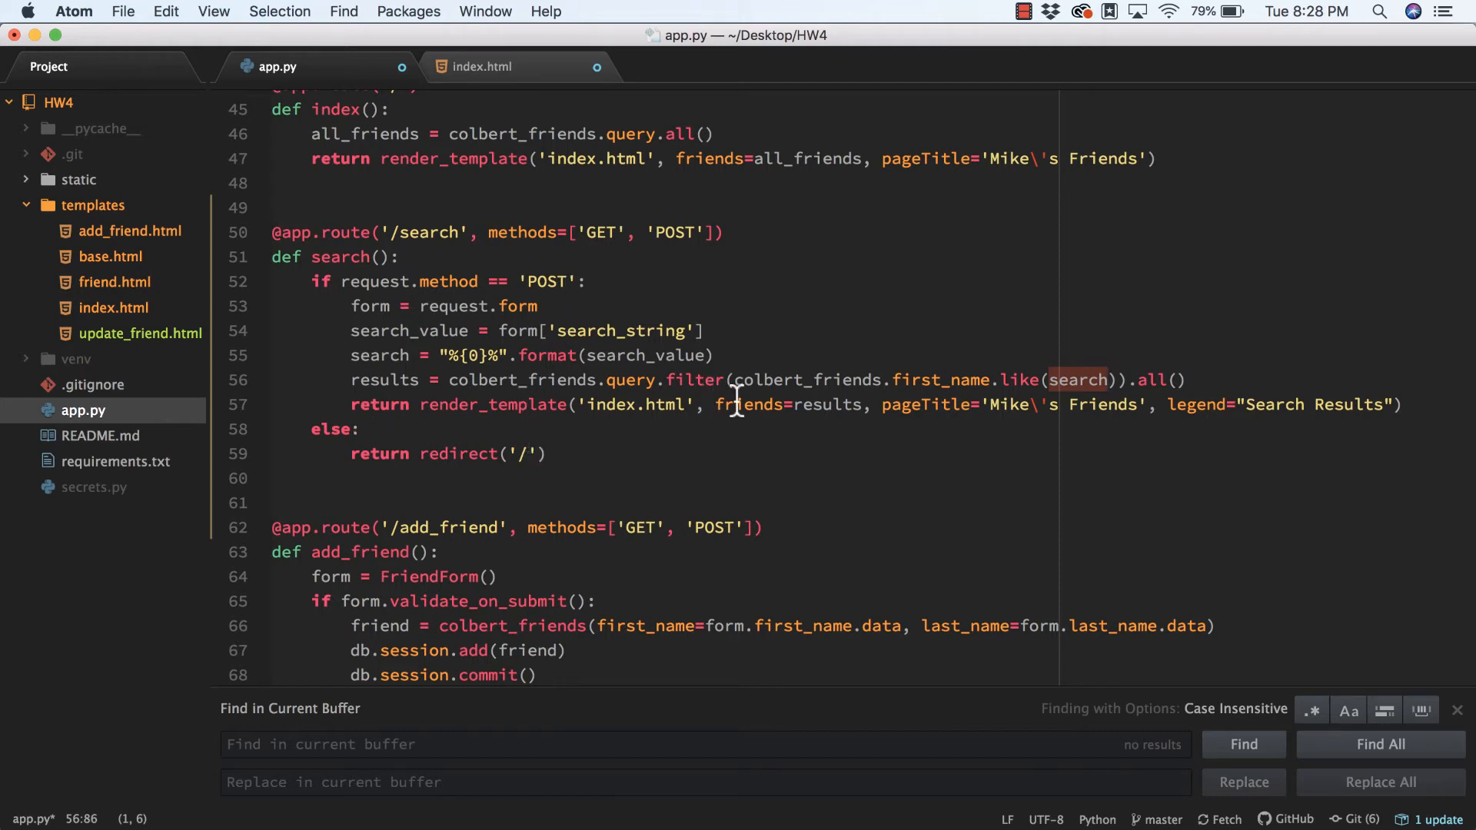
pyautogui.click(485, 66)
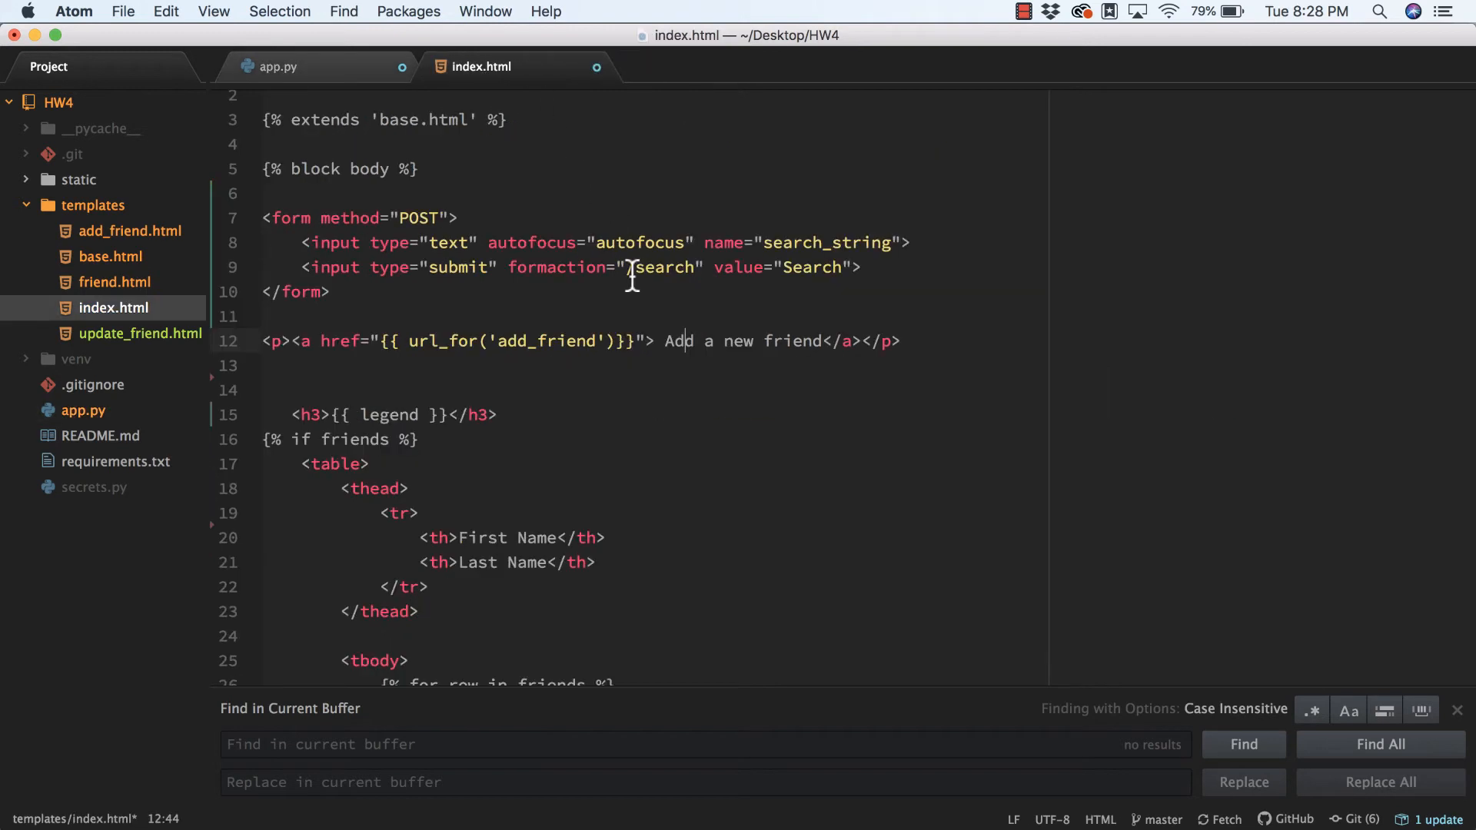
pyautogui.scroll(-3)
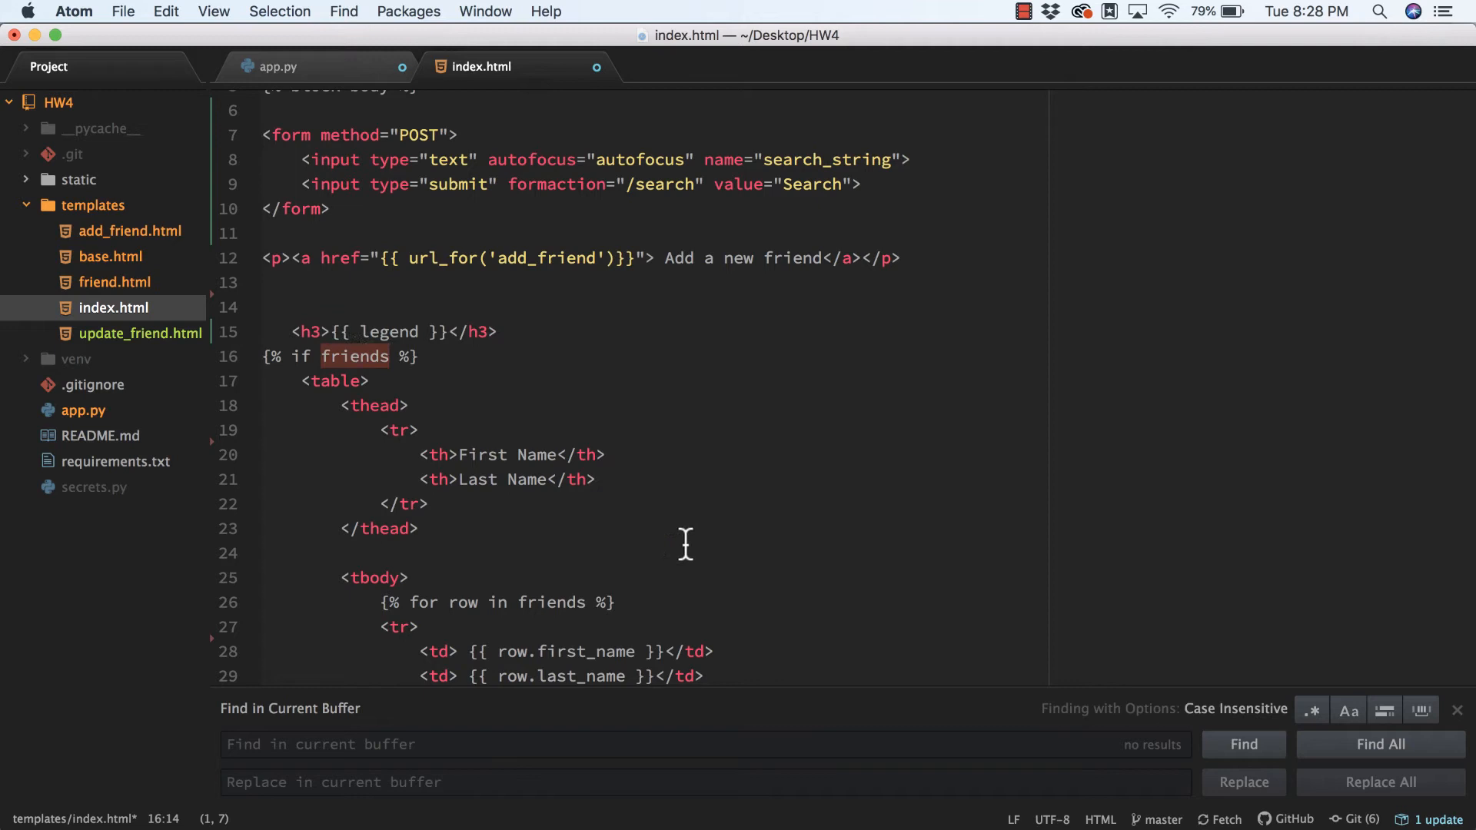
pyautogui.click(278, 66)
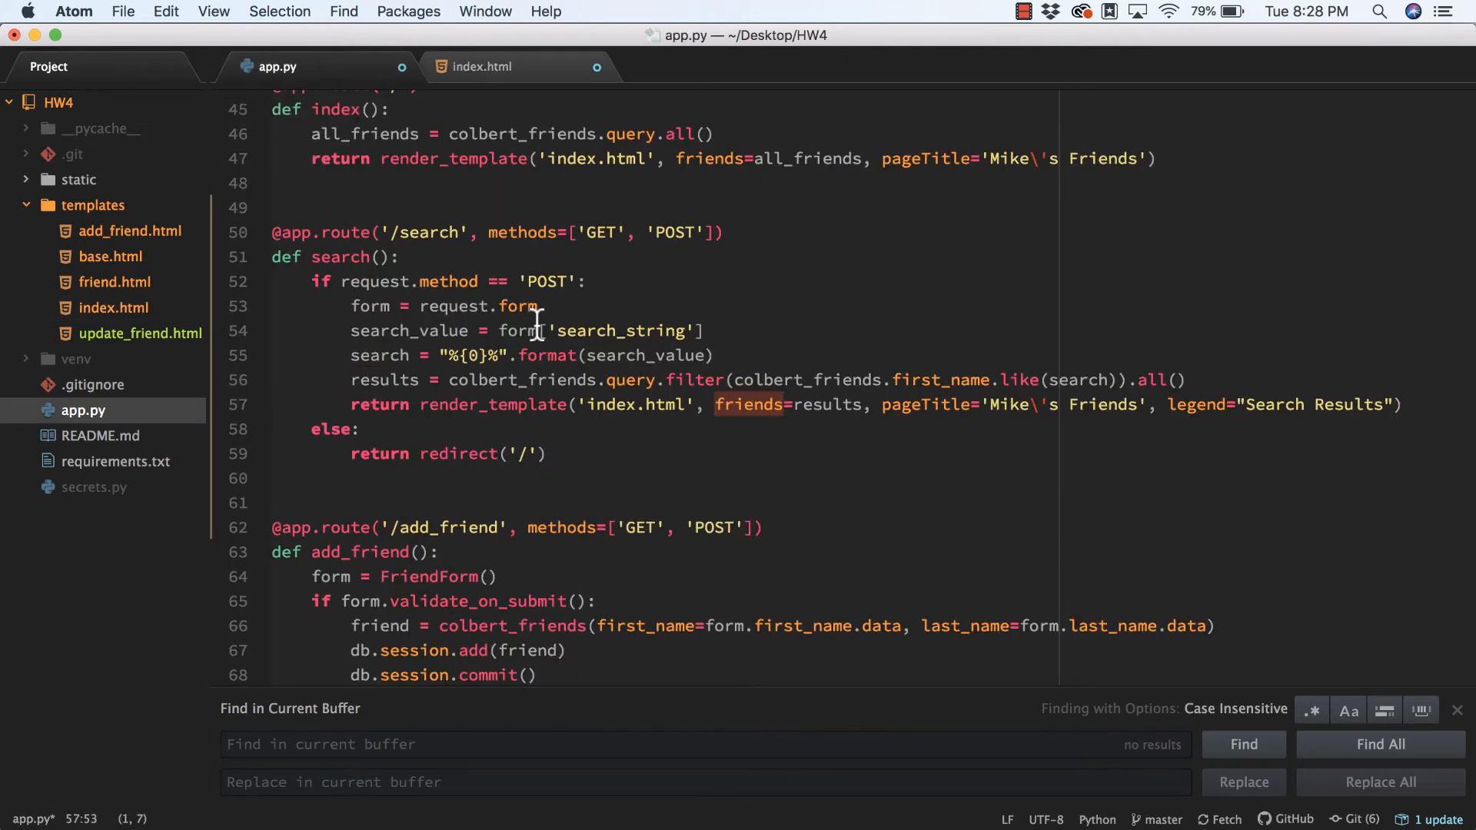
pyautogui.scroll(3)
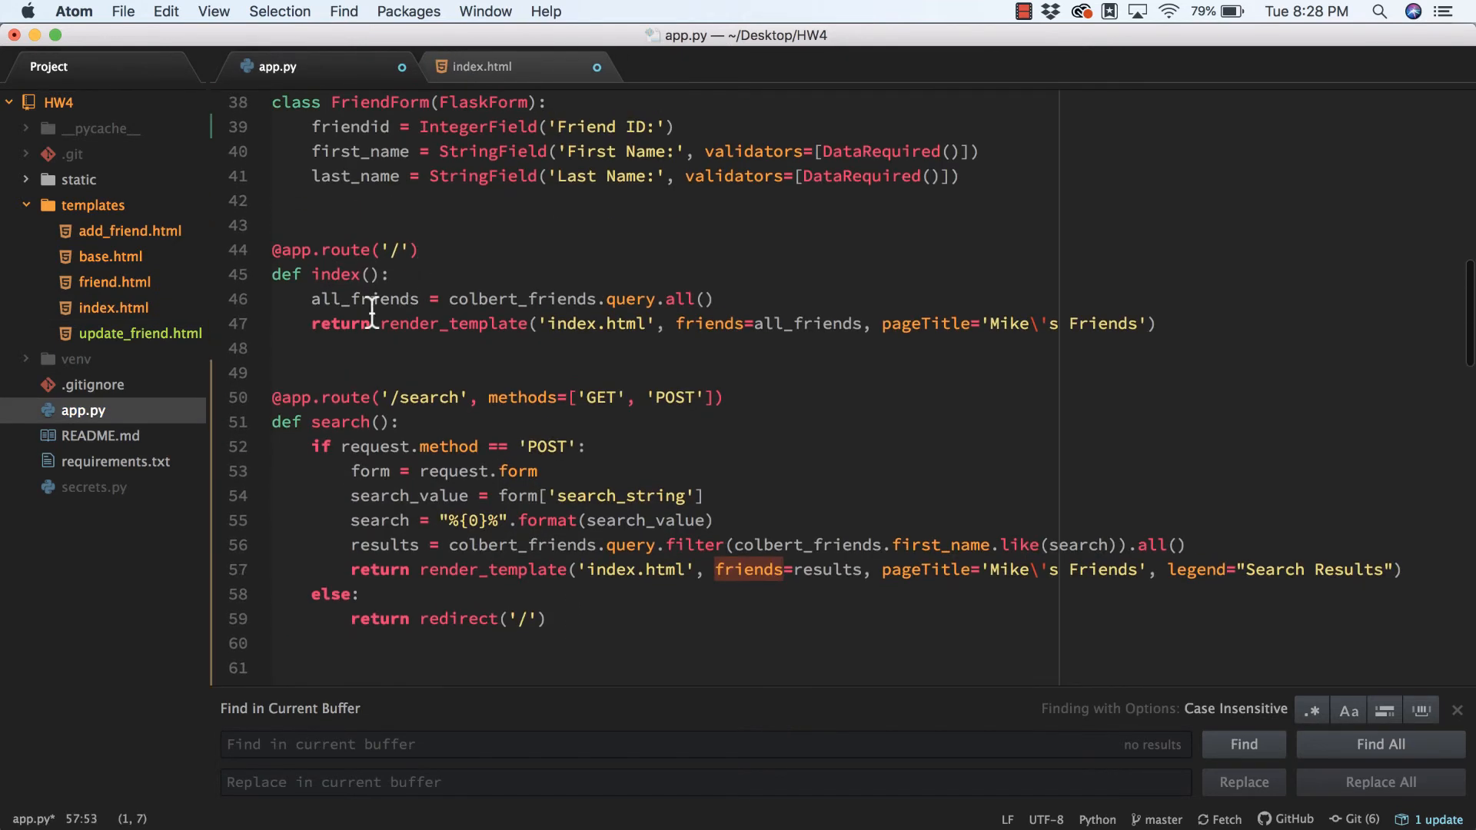
pyautogui.click(812, 323)
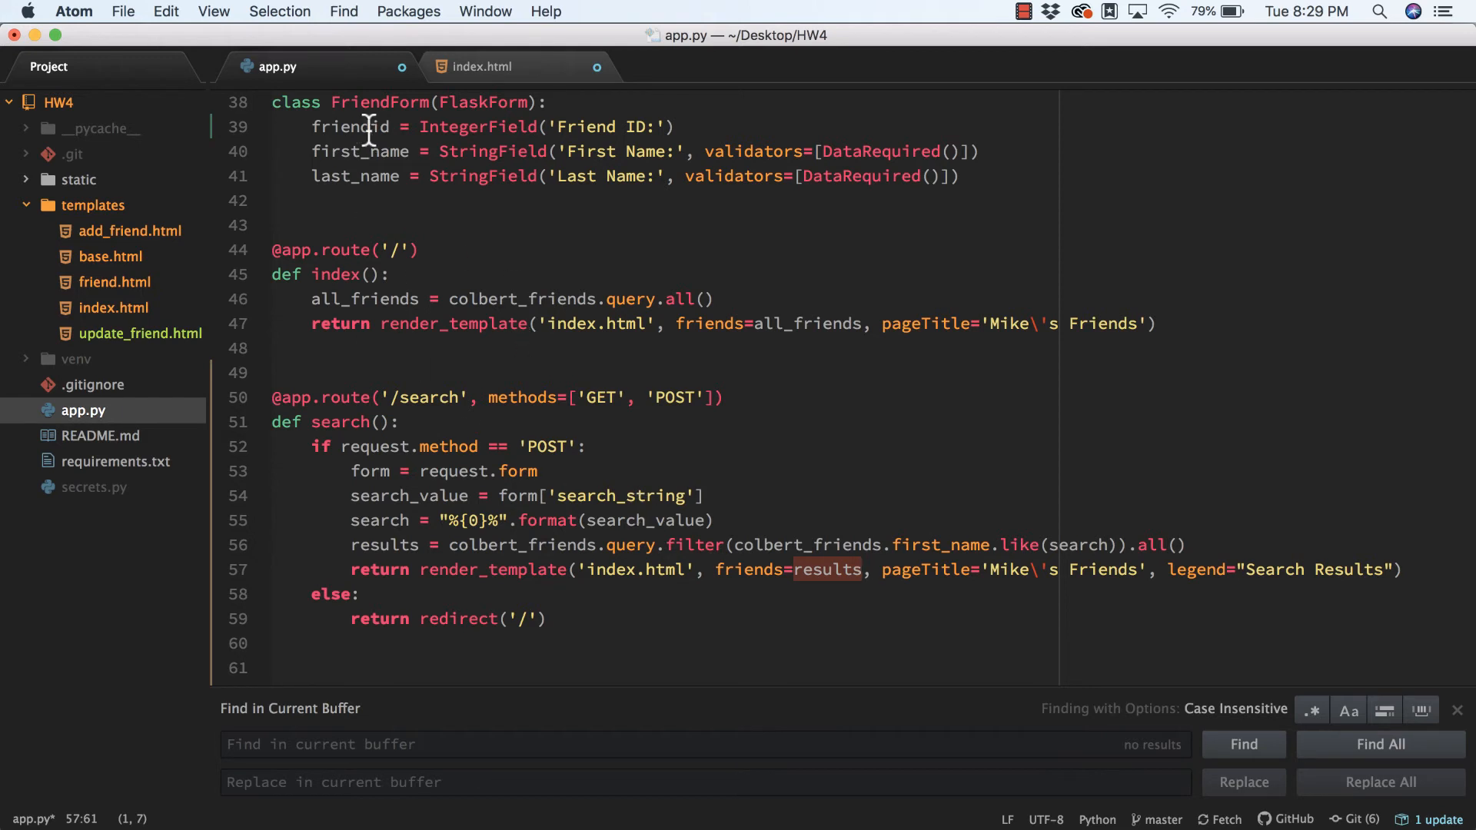
pyautogui.click(123, 11)
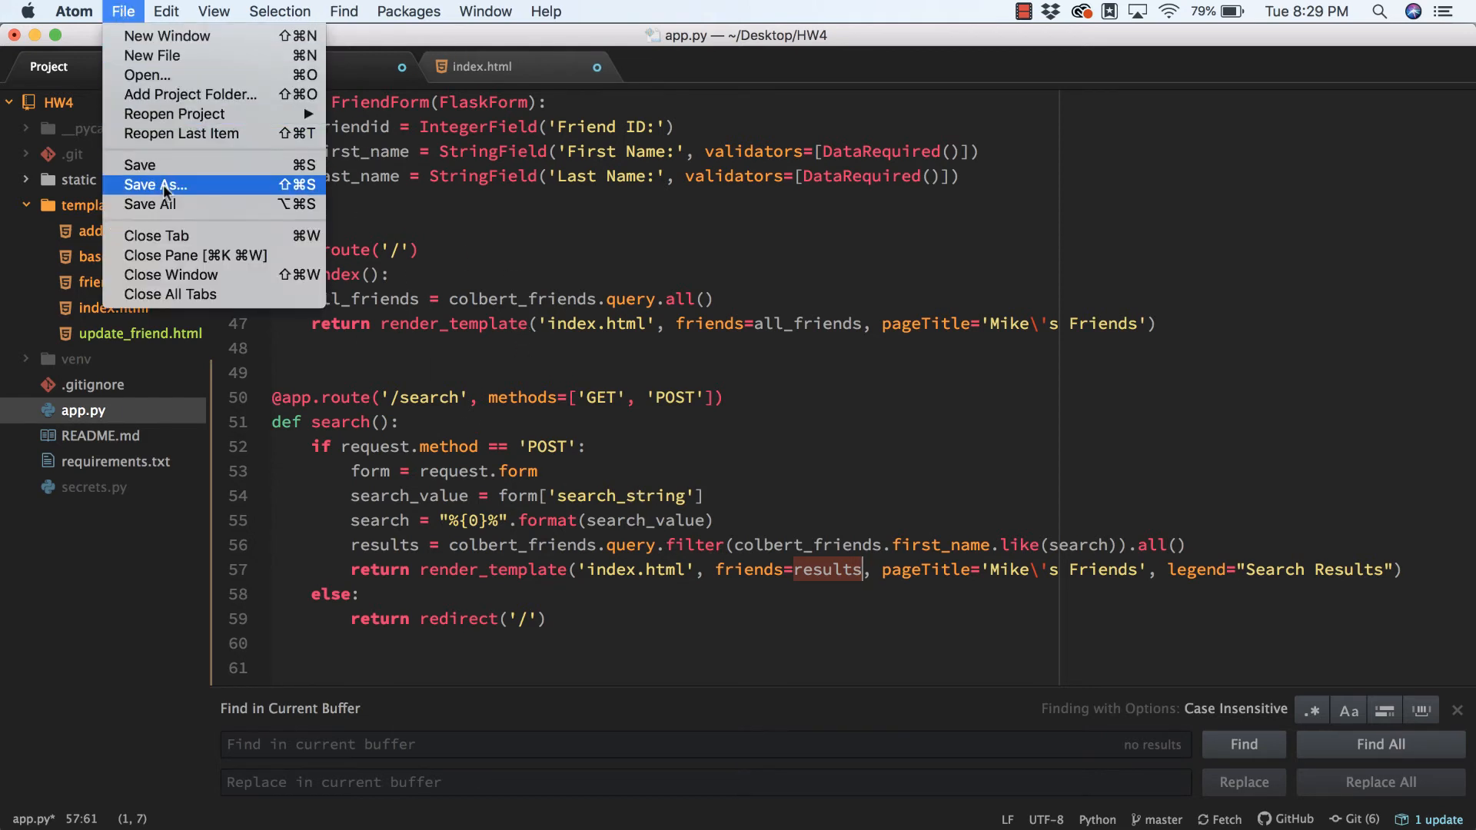
# Save app.py with the /search route into the HW4 folder via Save As.
pyautogui.click(154, 185)
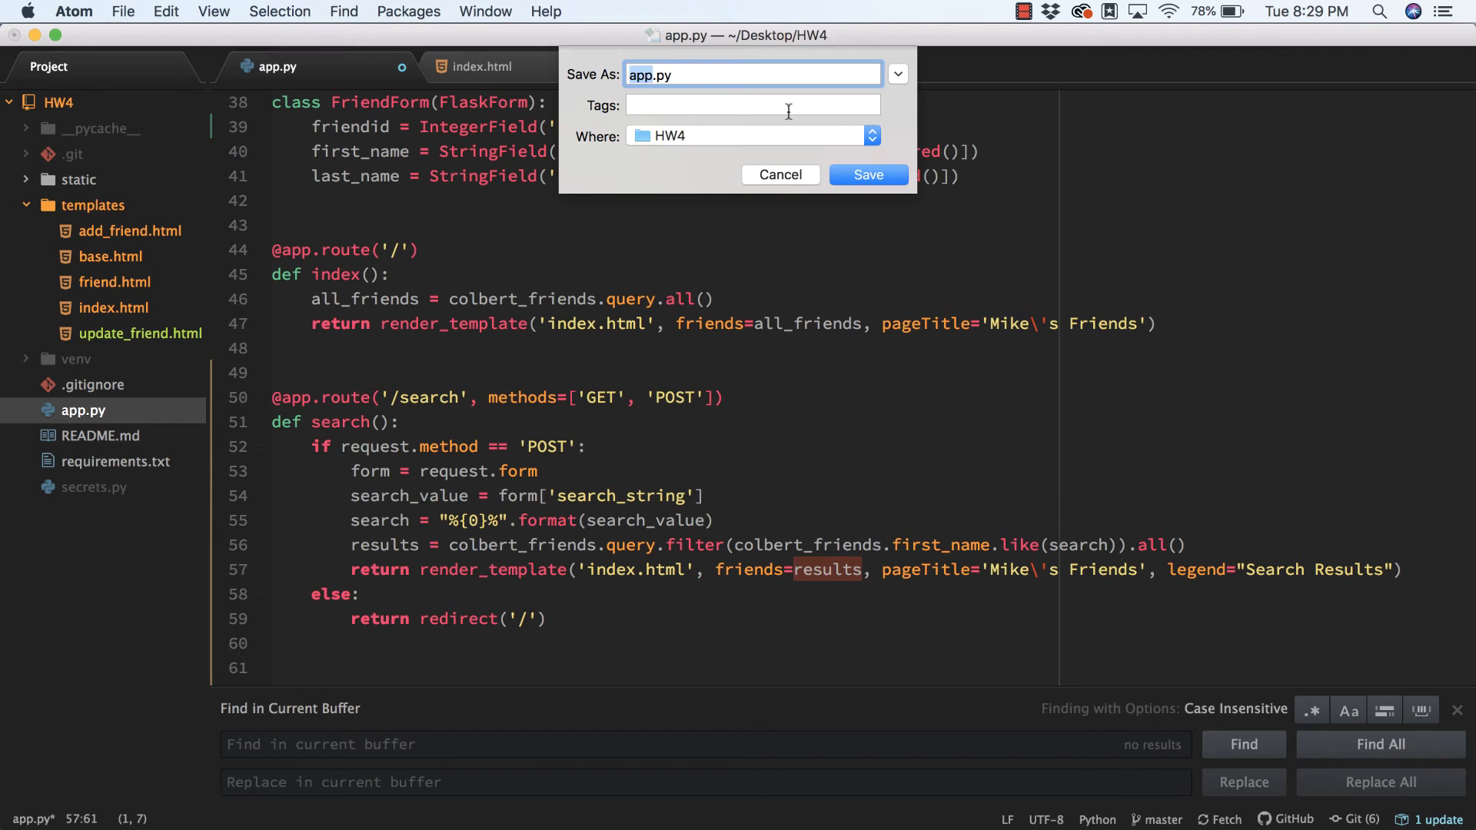
pyautogui.click(123, 11)
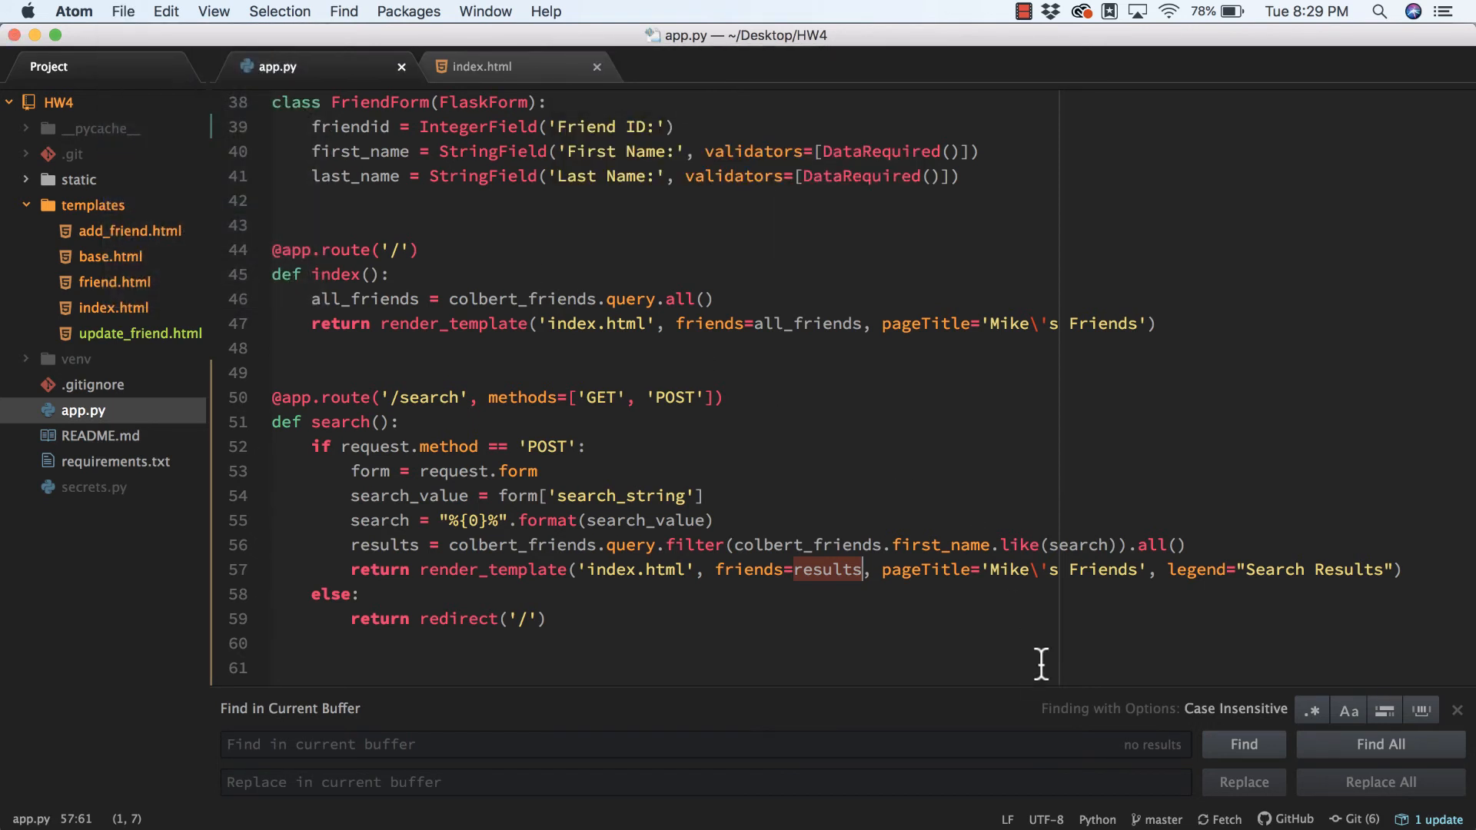
pyautogui.moveTo(947, 815)
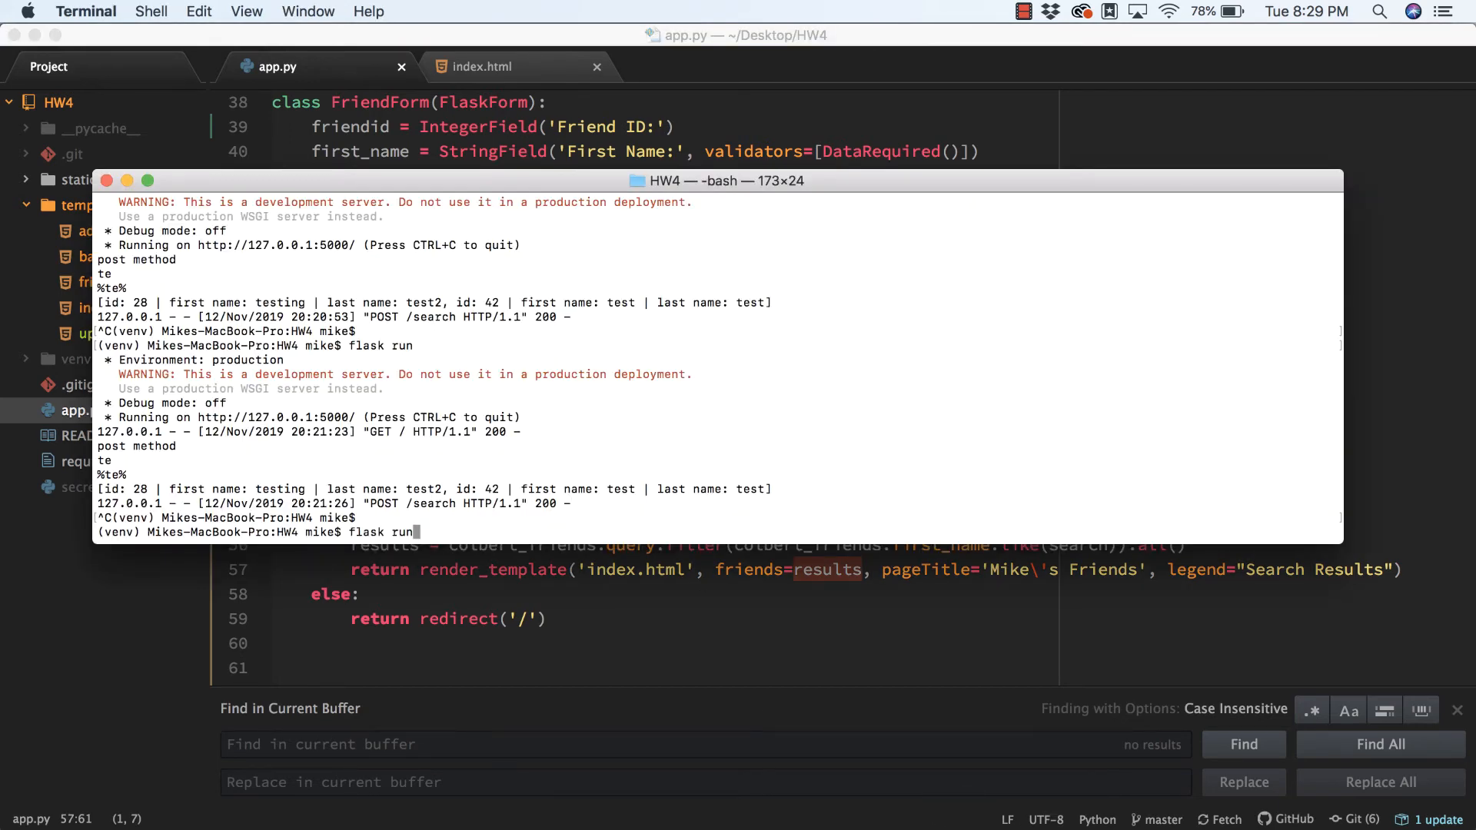
# Run flask run again so the server serves the updated search route.
pyautogui.press('Return')
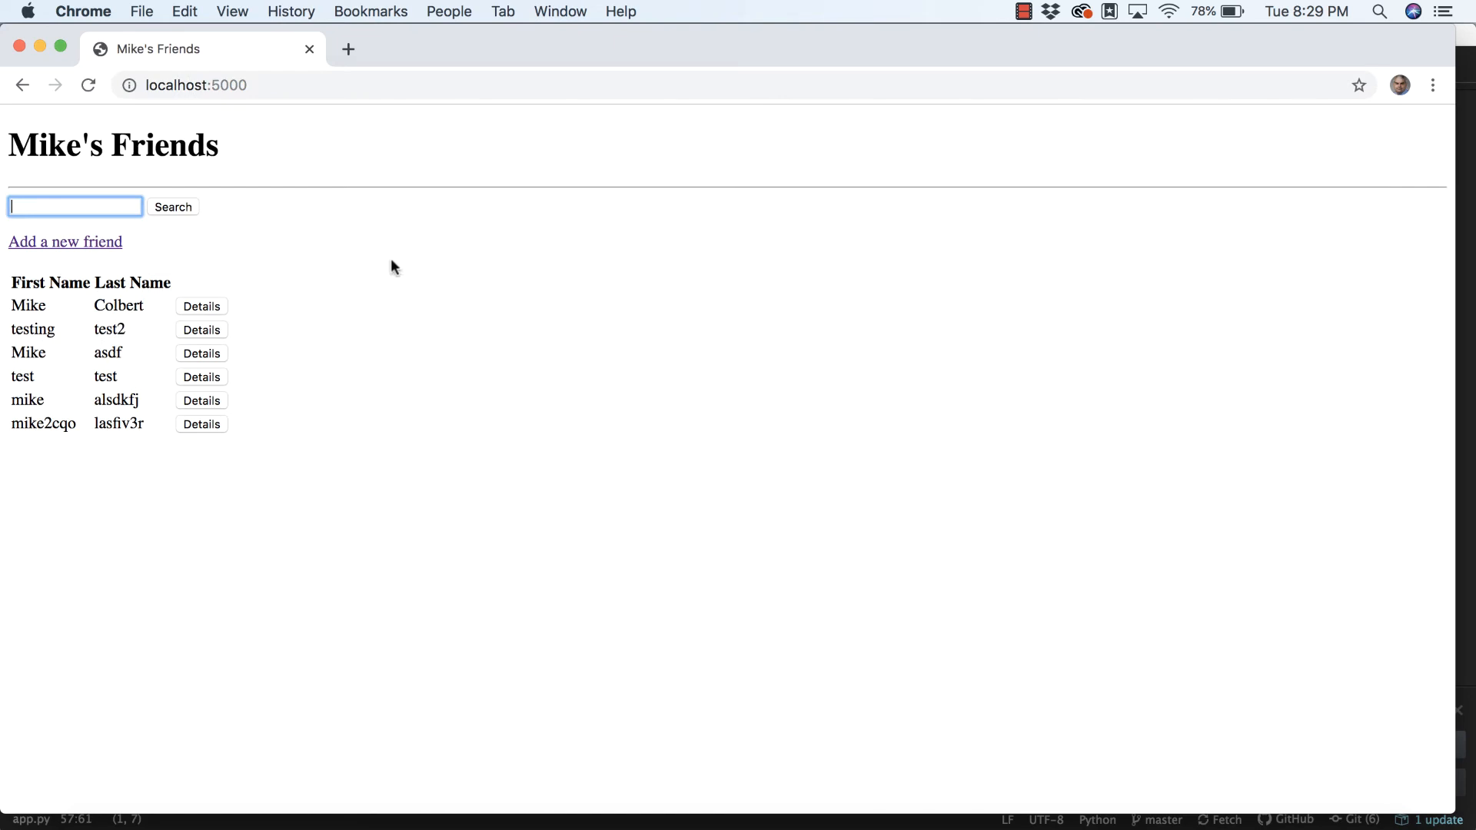
pyautogui.moveTo(37, 305)
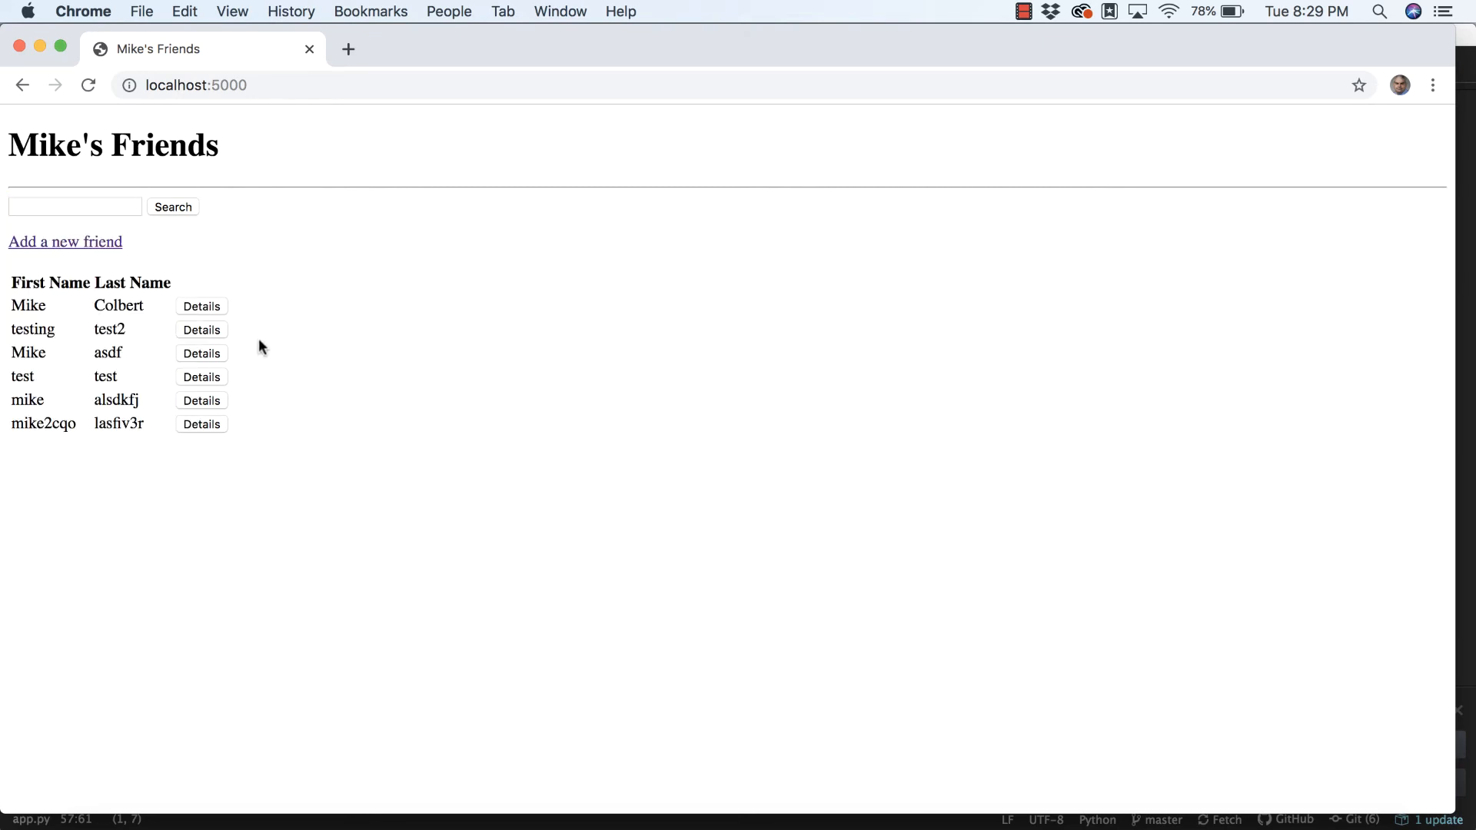
# Search the friends list for mike, then for t, getting first-name matches each time.
pyautogui.click(74, 206)
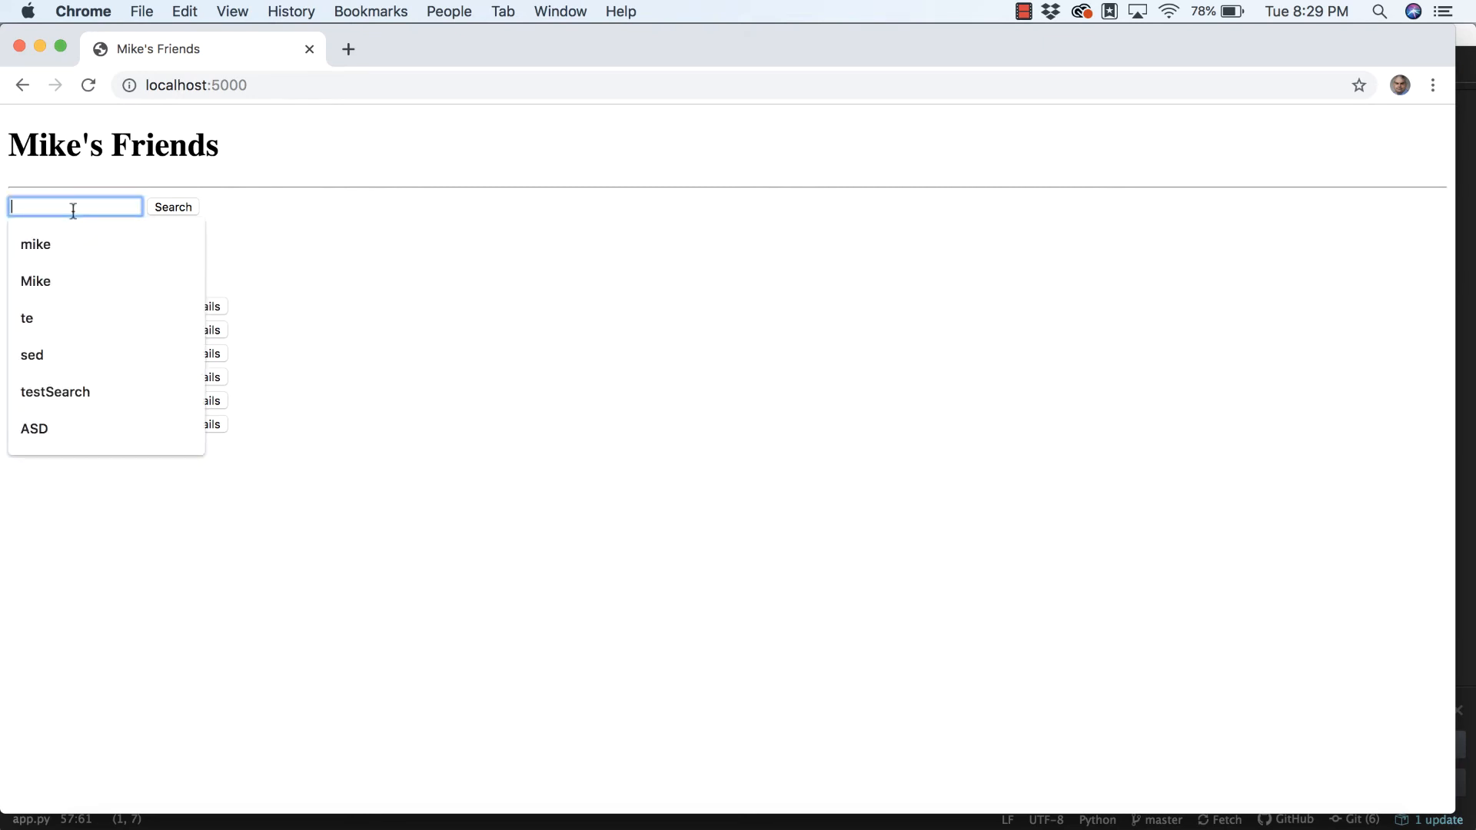
pyautogui.click(36, 245)
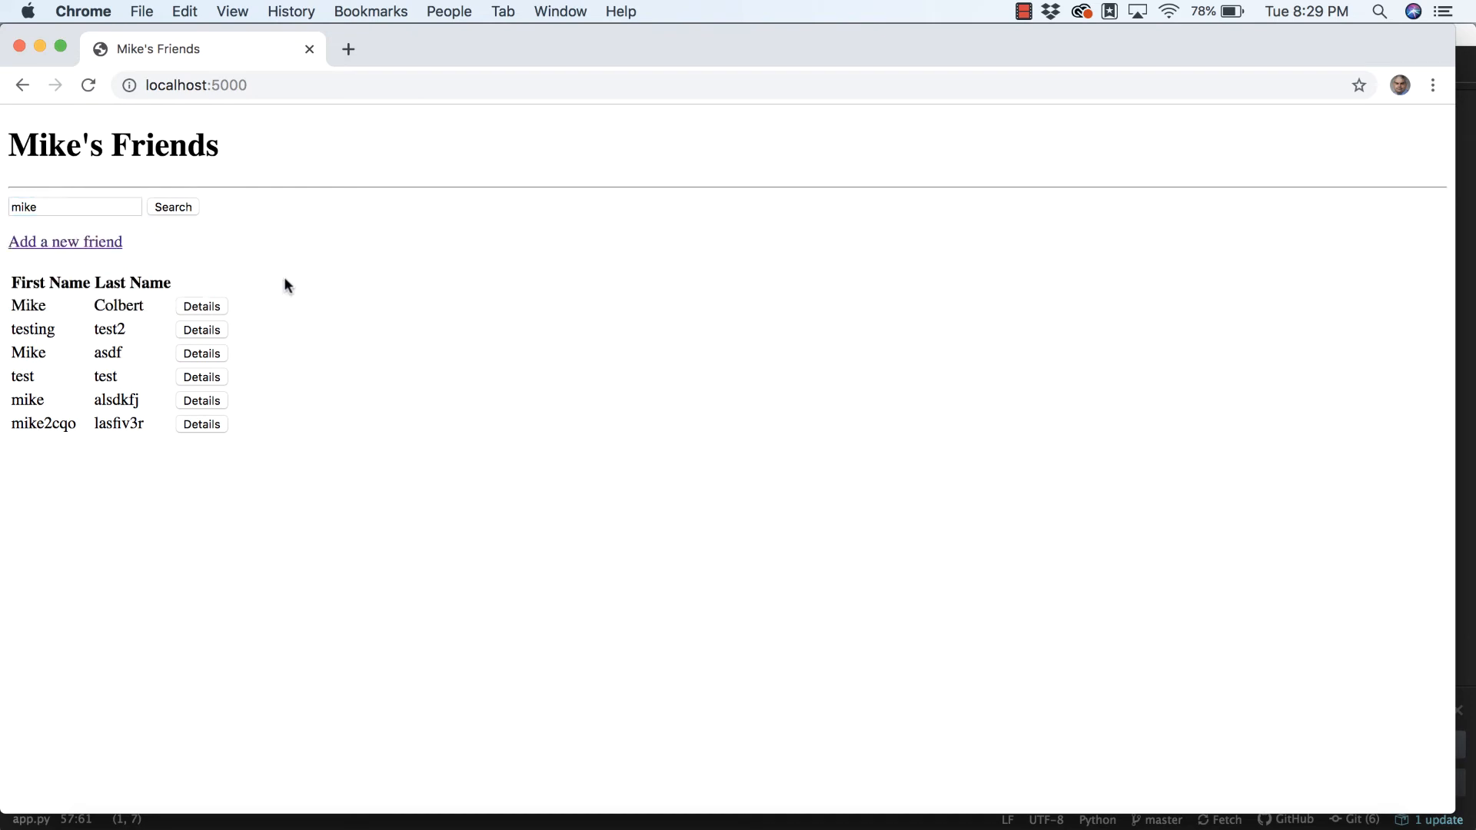
pyautogui.click(172, 207)
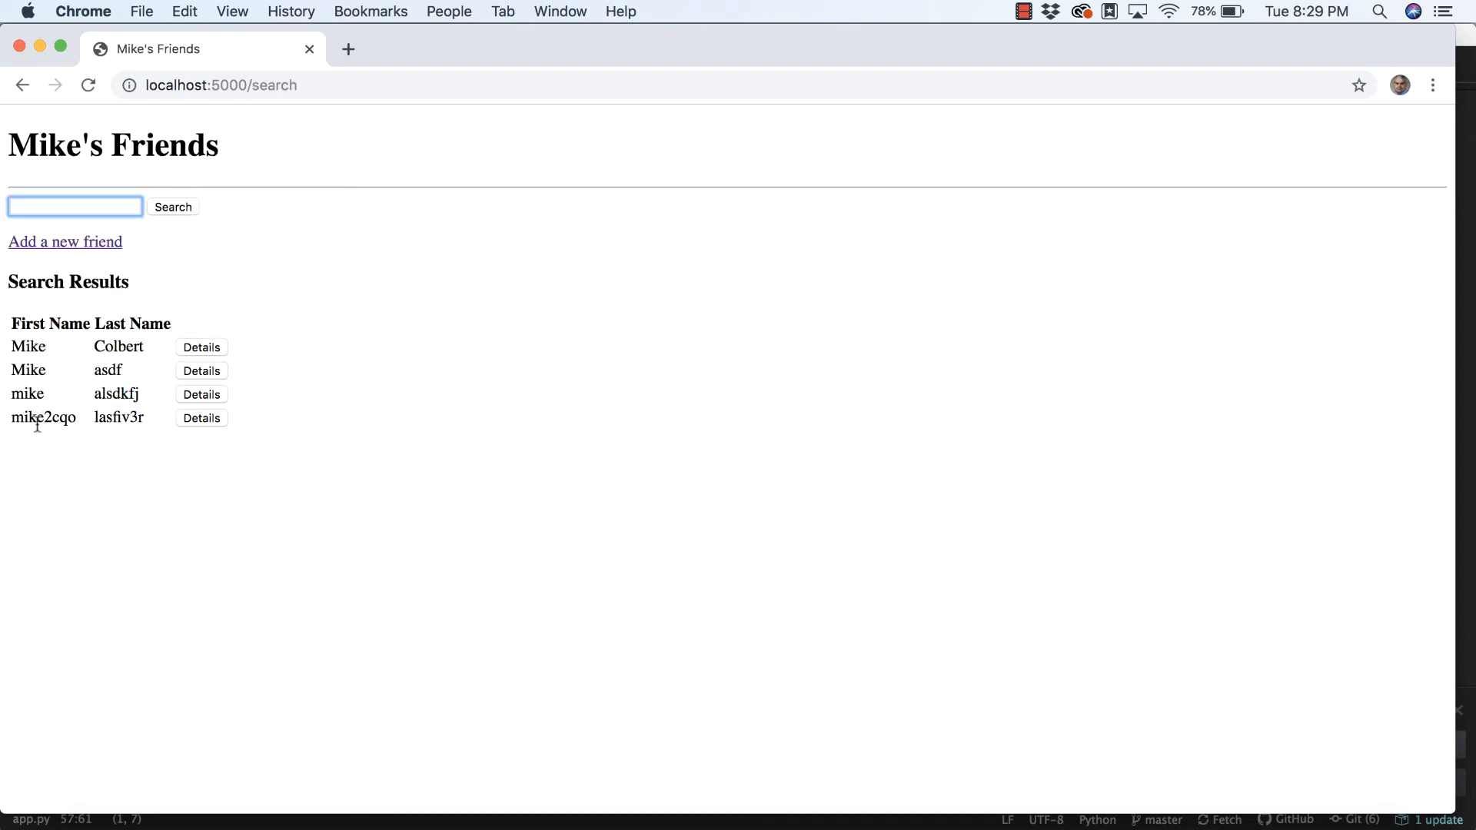
pyautogui.write('t')
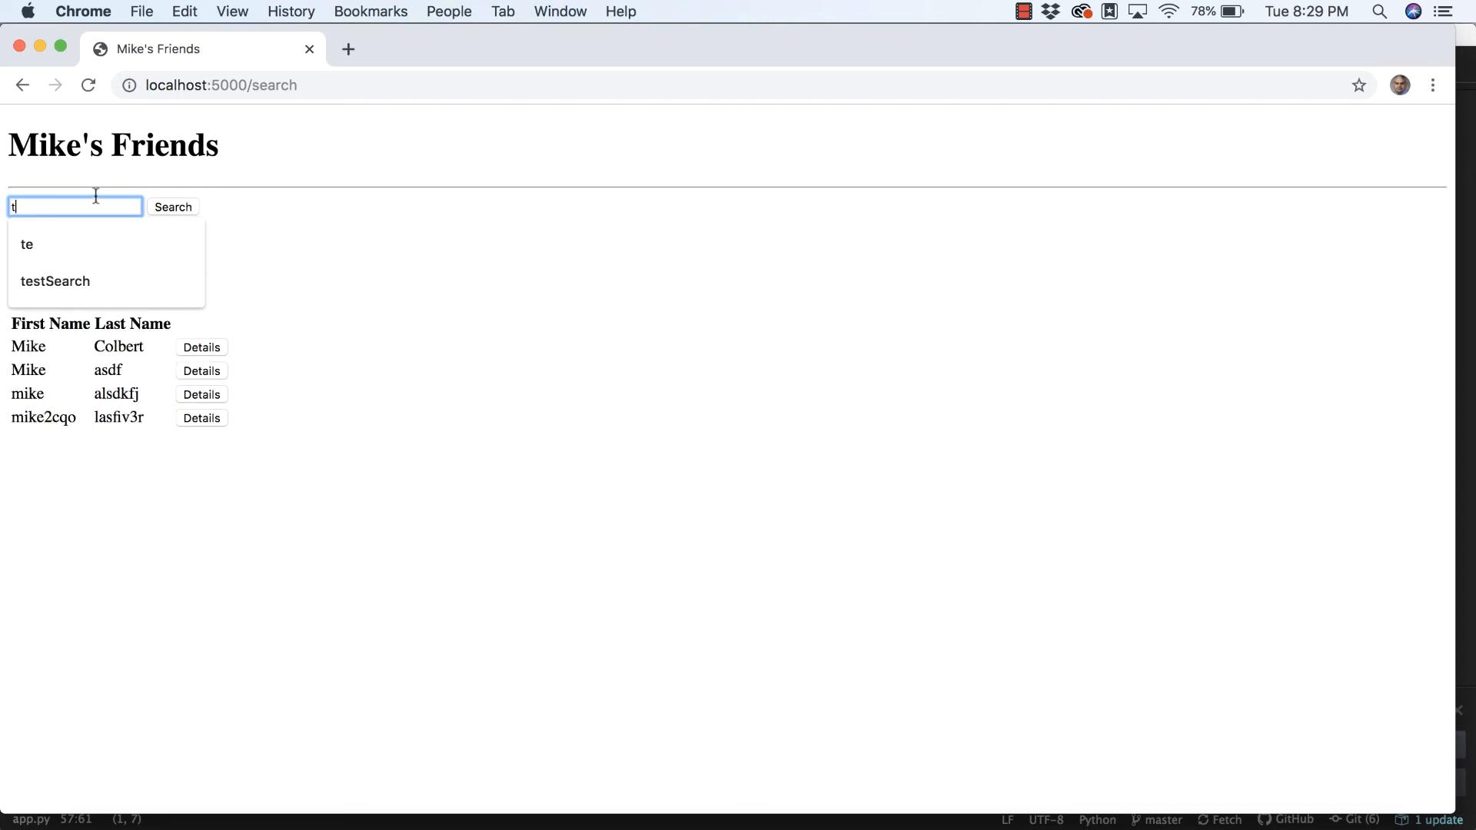
pyautogui.click(55, 279)
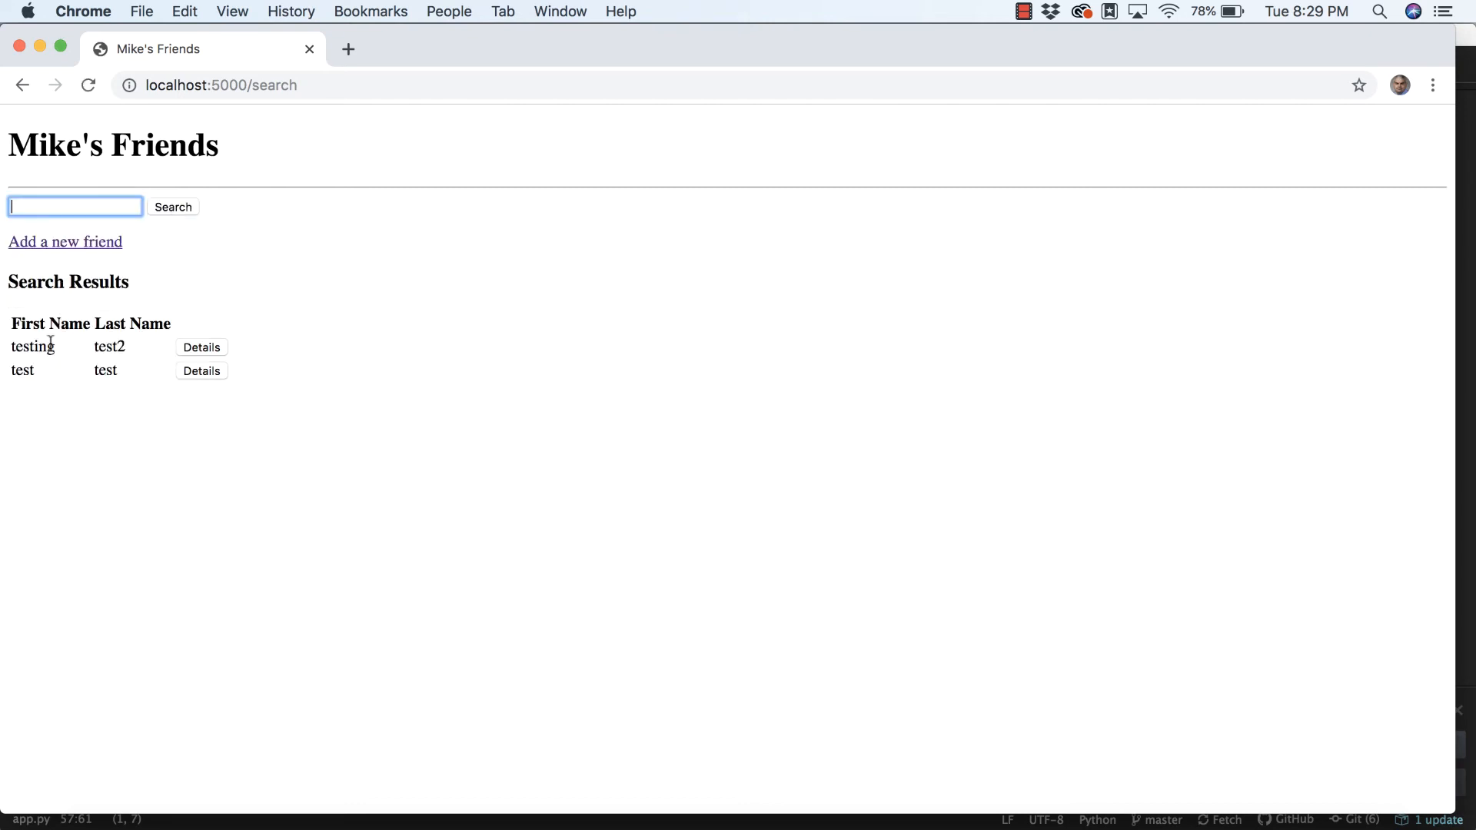
pyautogui.moveTo(112, 333)
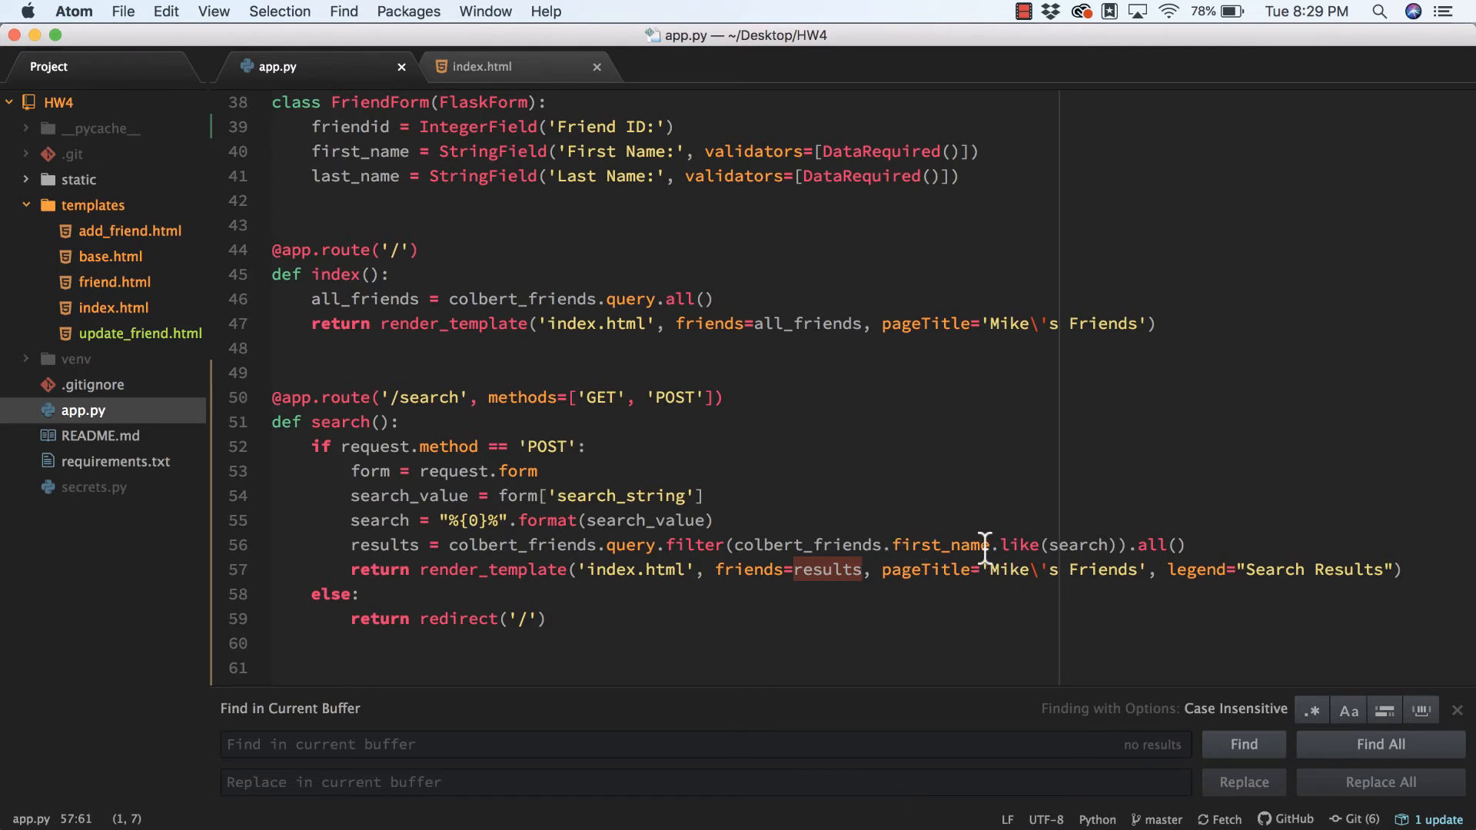
pyautogui.moveTo(900, 544)
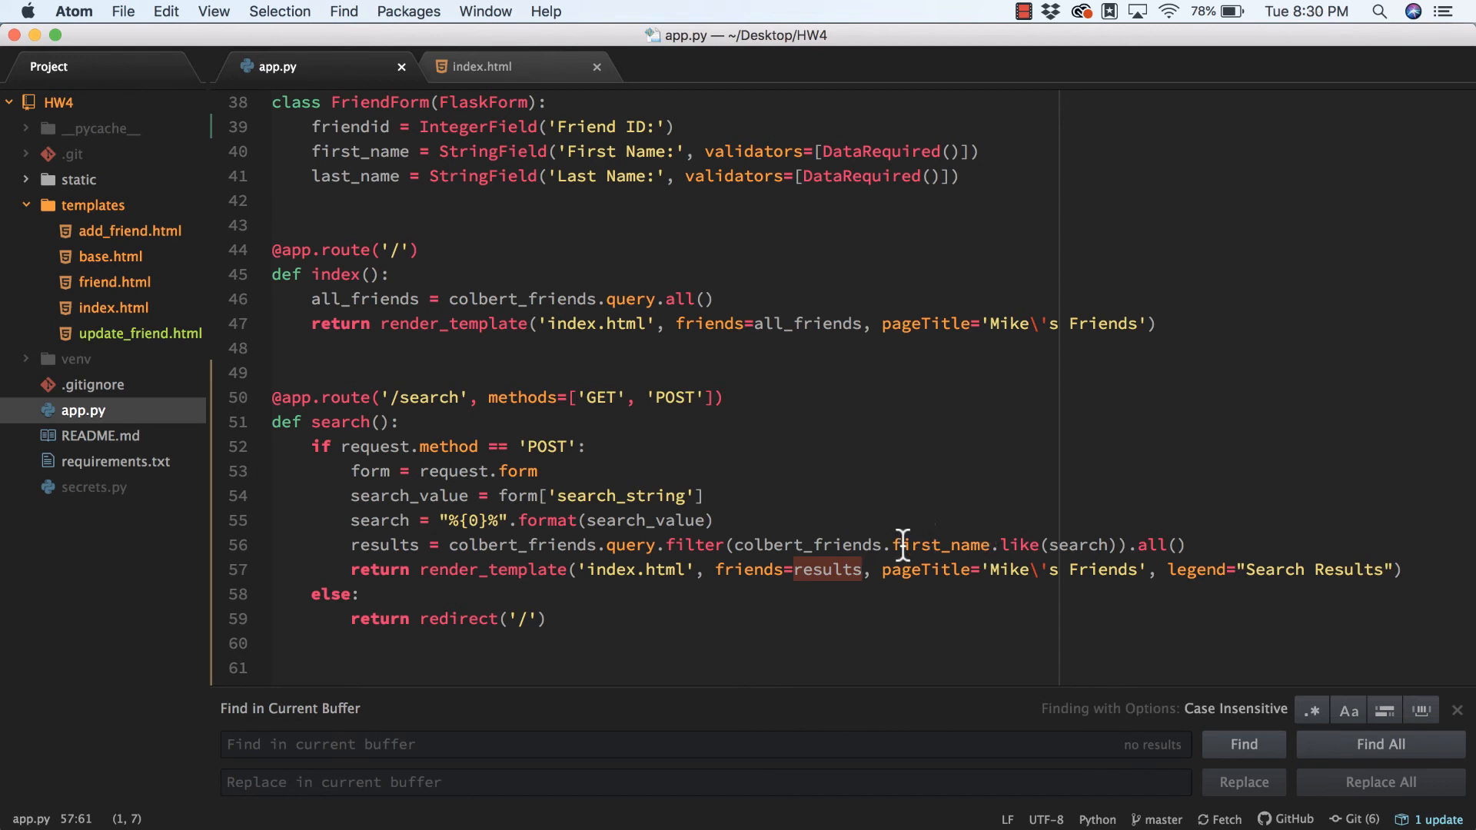
pyautogui.moveTo(932, 528)
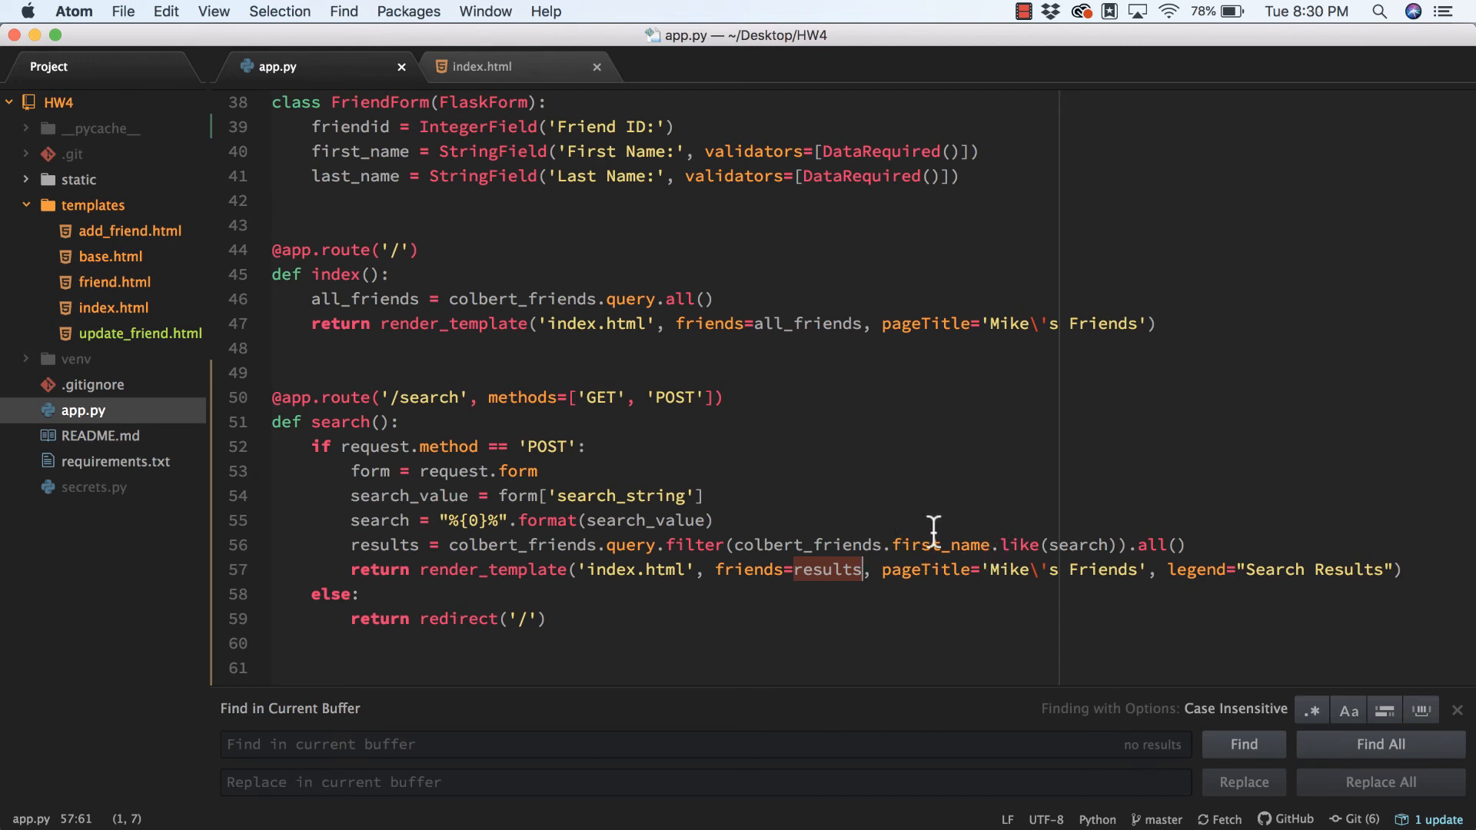
pyautogui.moveTo(1051, 557)
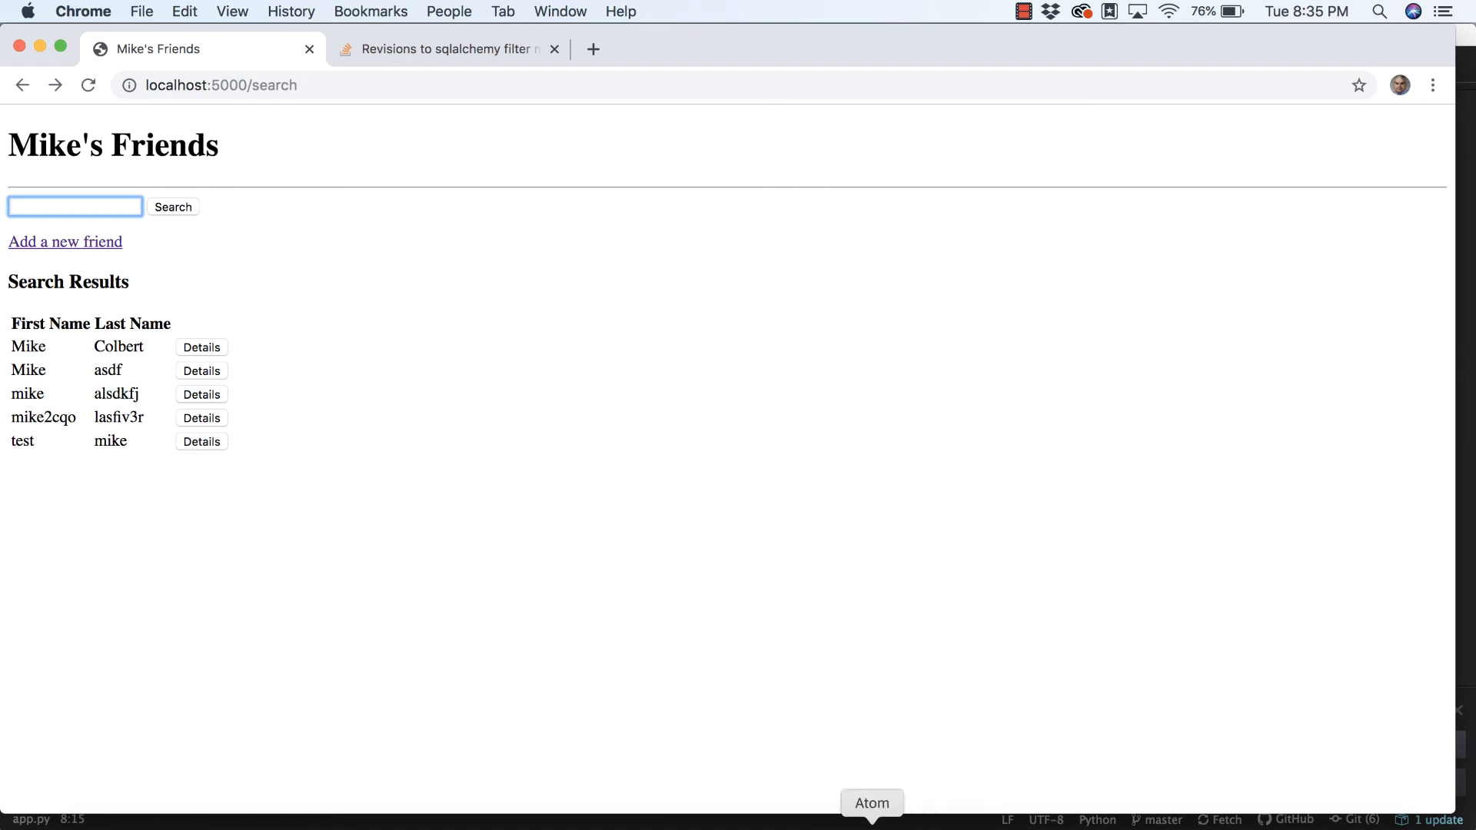
# Review app.py where search() filters with or_(first_name.like, last_name.like) and or_ is imported from sqlalchemy.
pyautogui.click(870, 802)
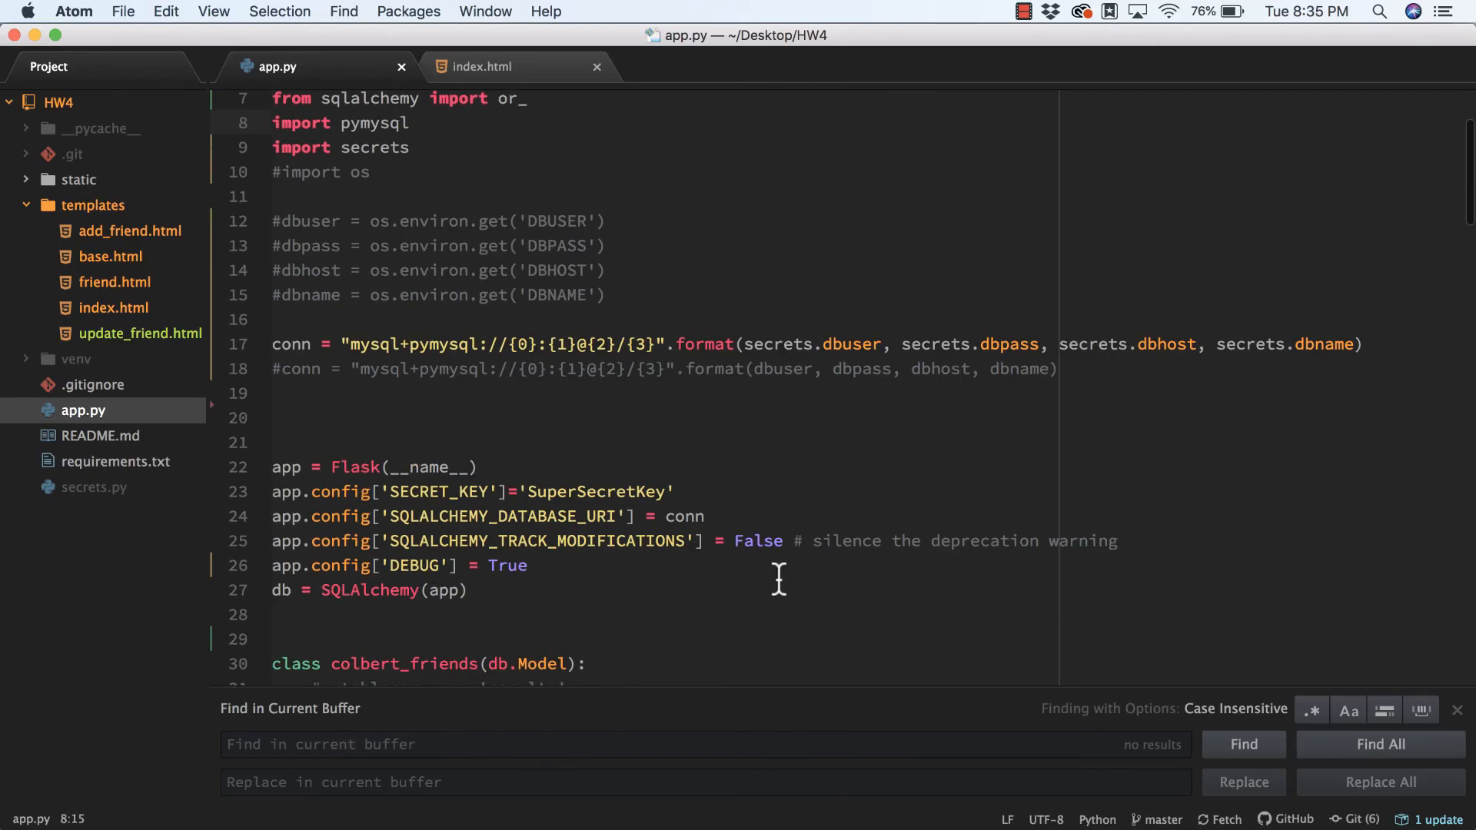
pyautogui.scroll(-3)
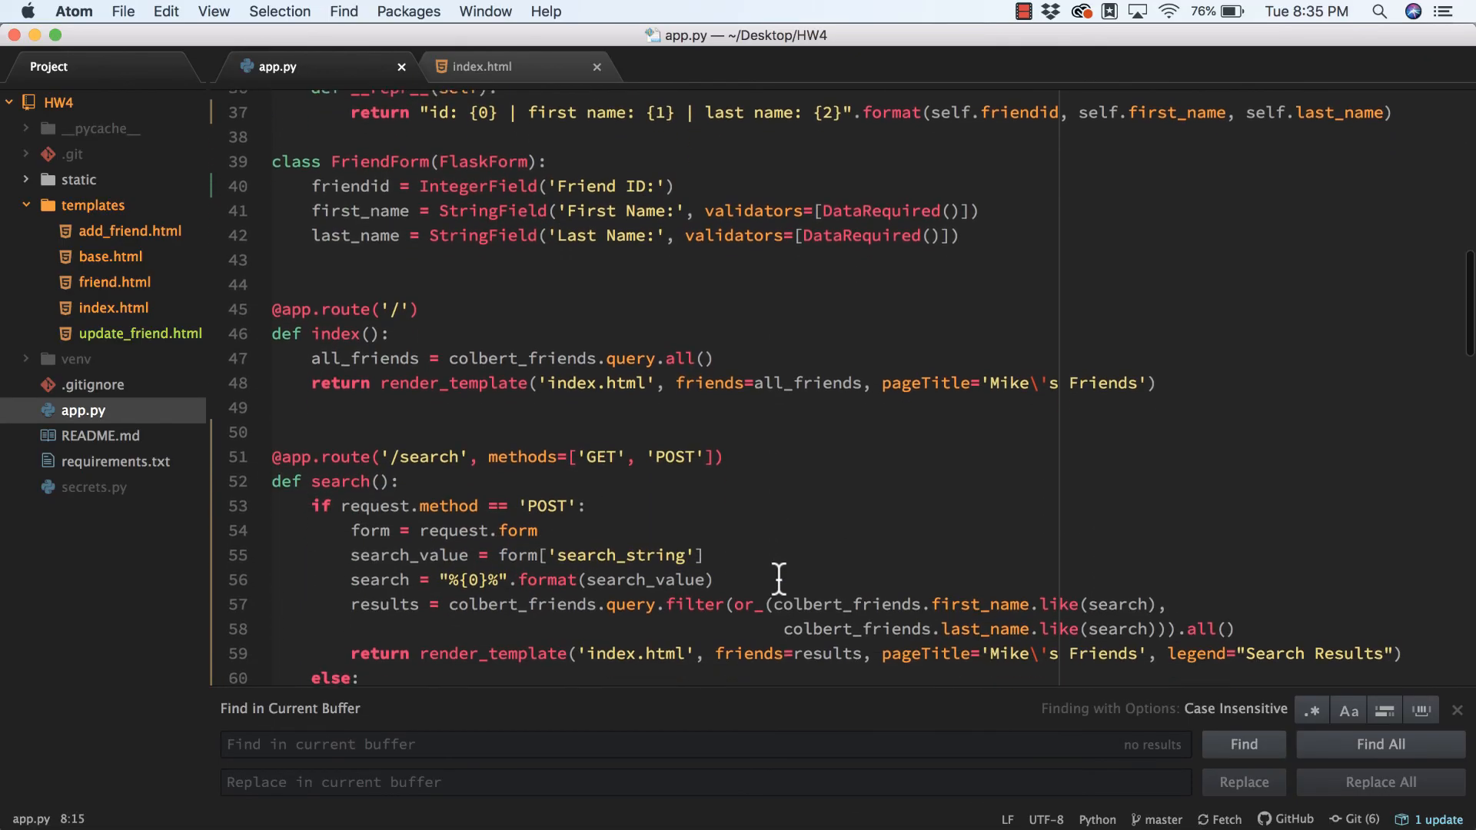
pyautogui.scroll(-3)
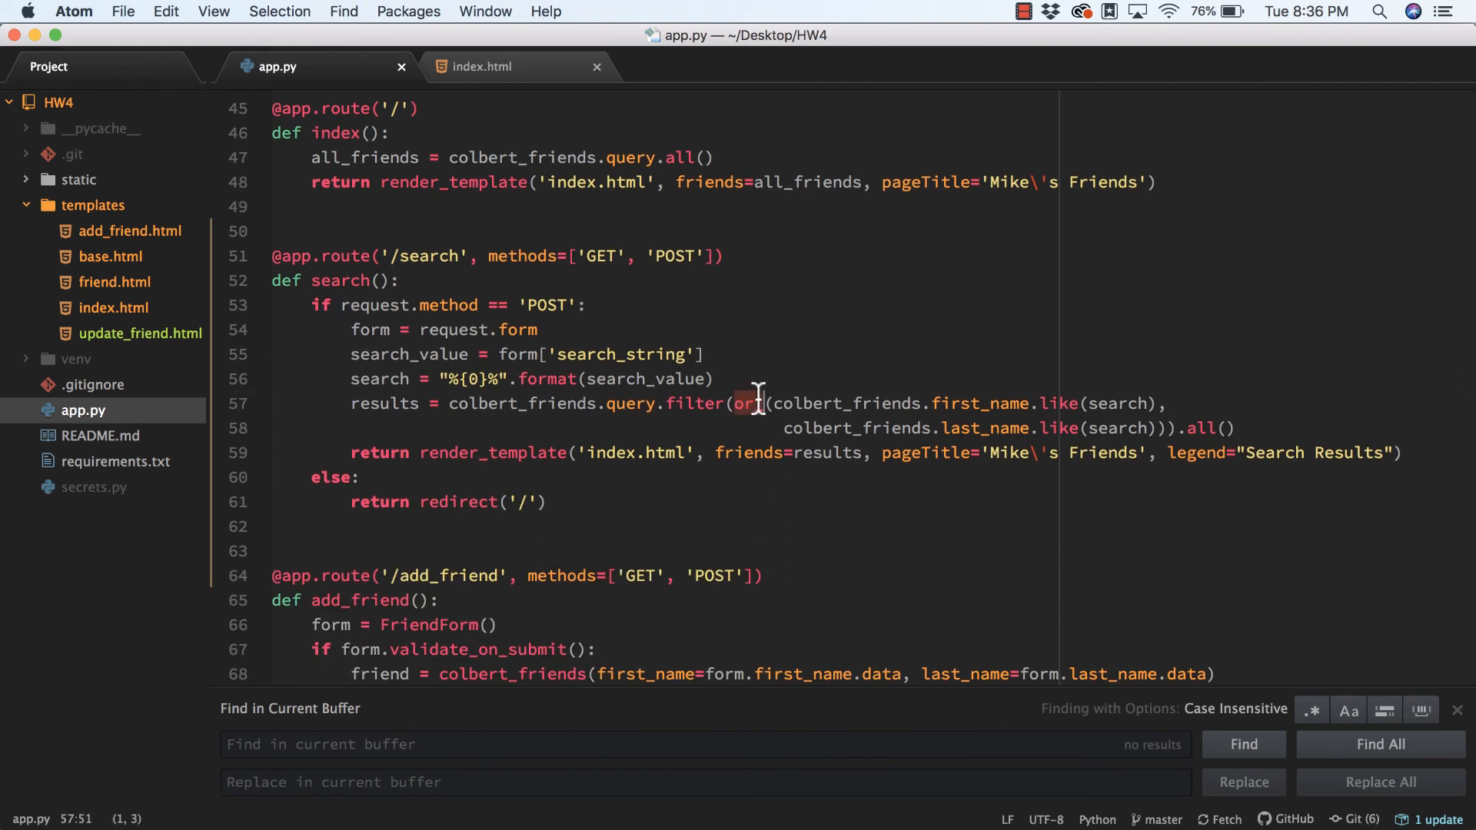
pyautogui.moveTo(908, 498)
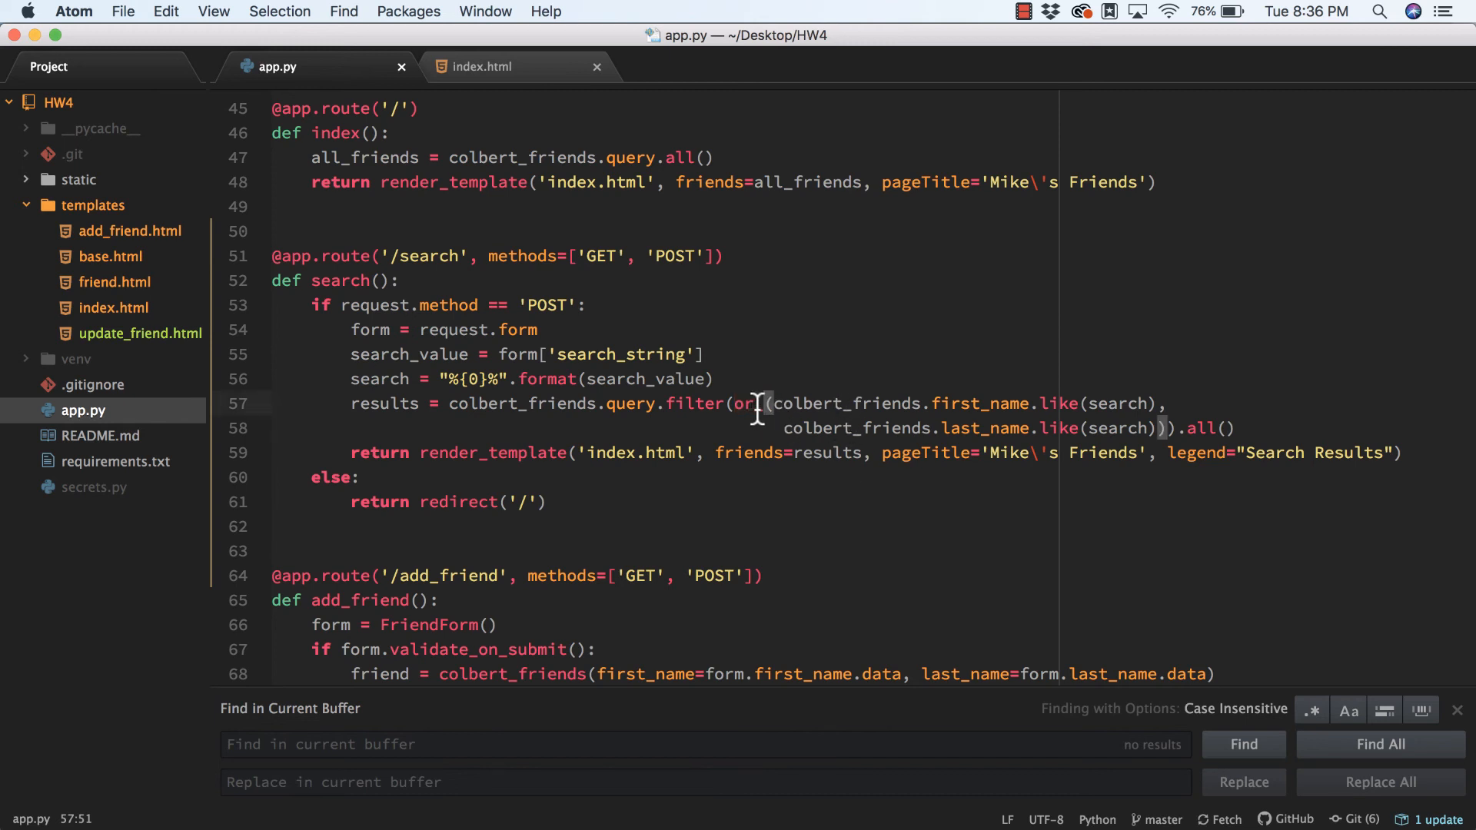
pyautogui.moveTo(737, 425)
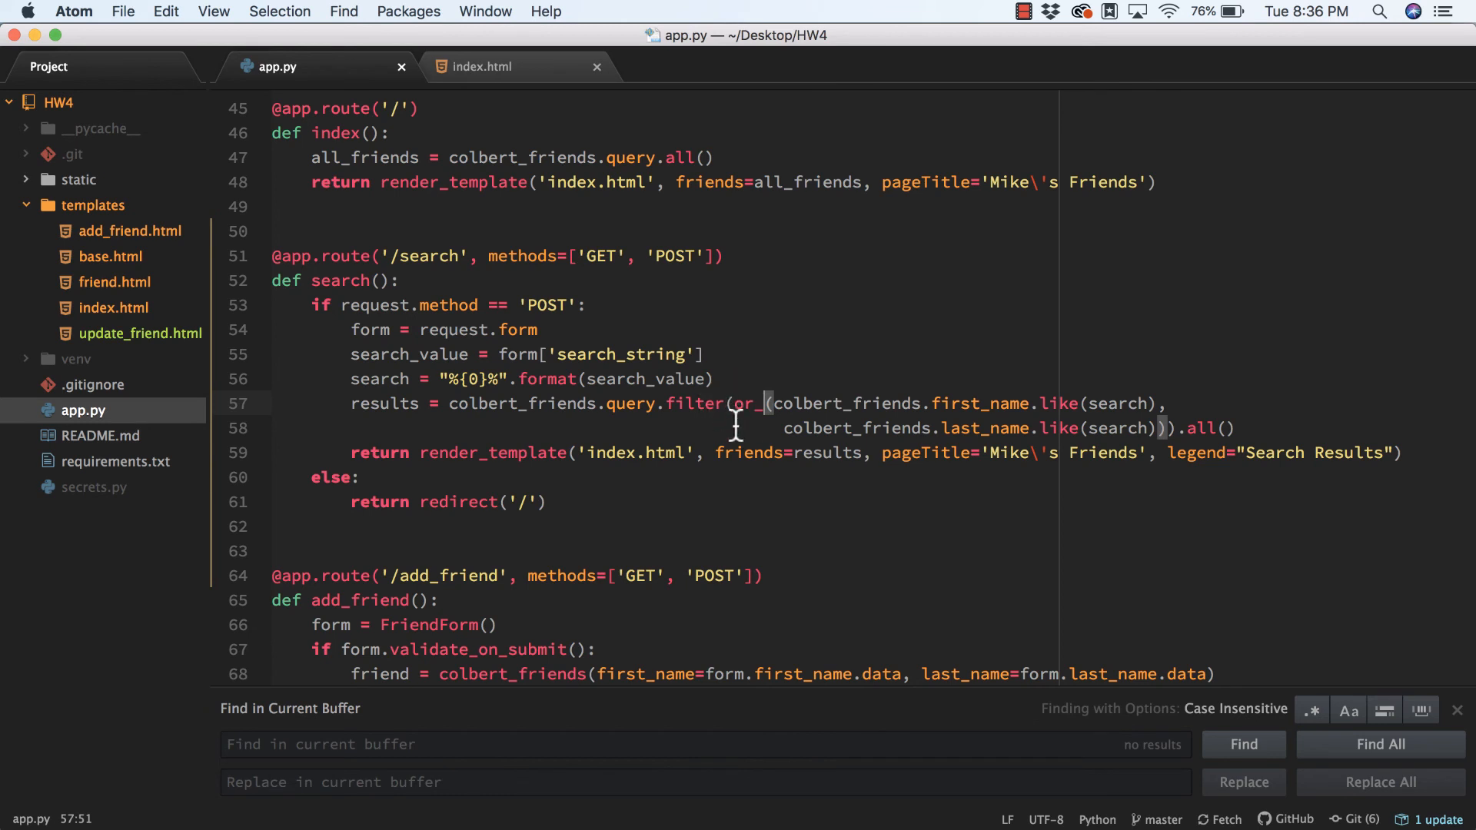
pyautogui.moveTo(763, 394)
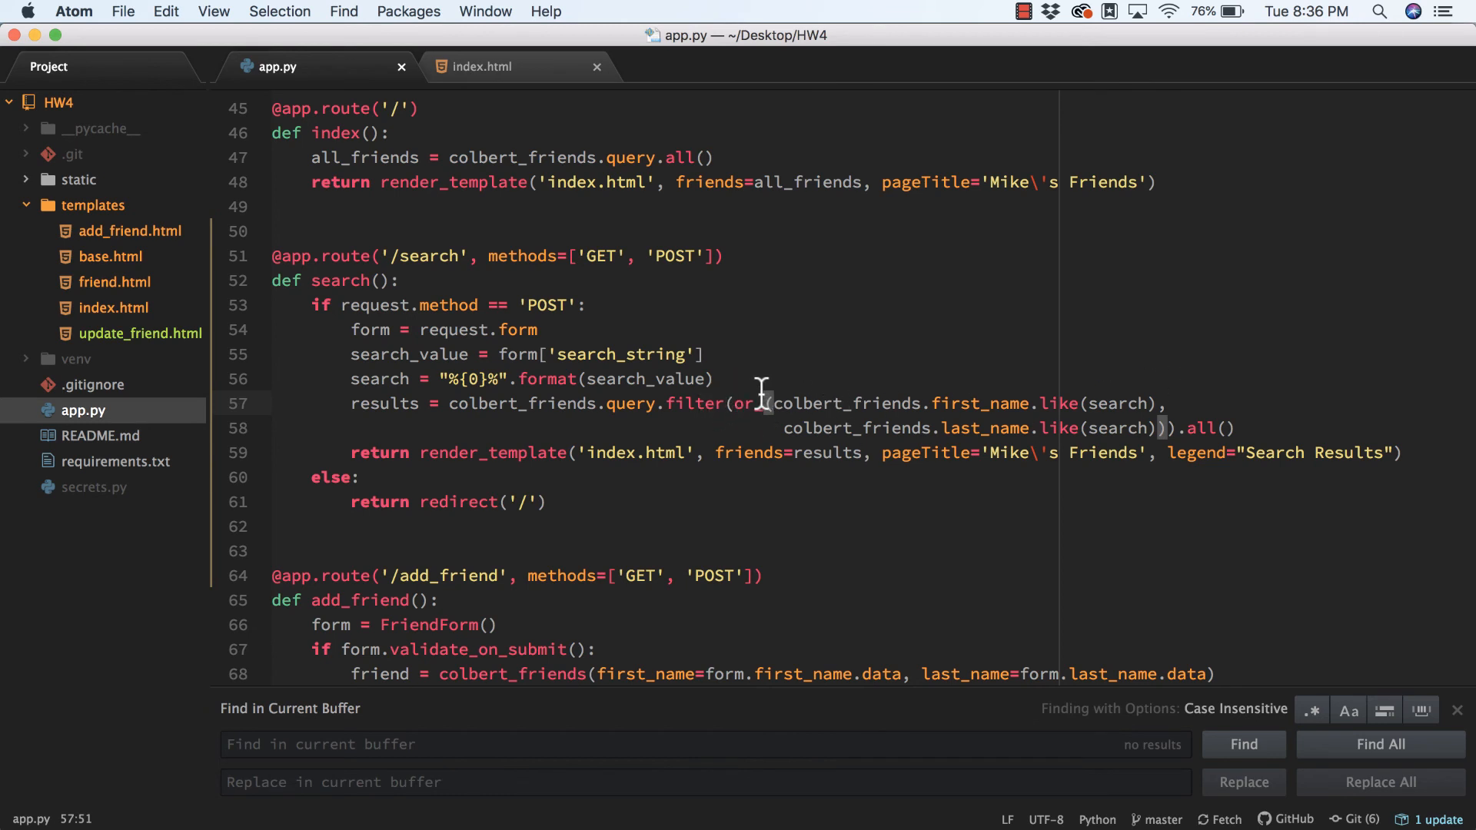
pyautogui.moveTo(961, 403)
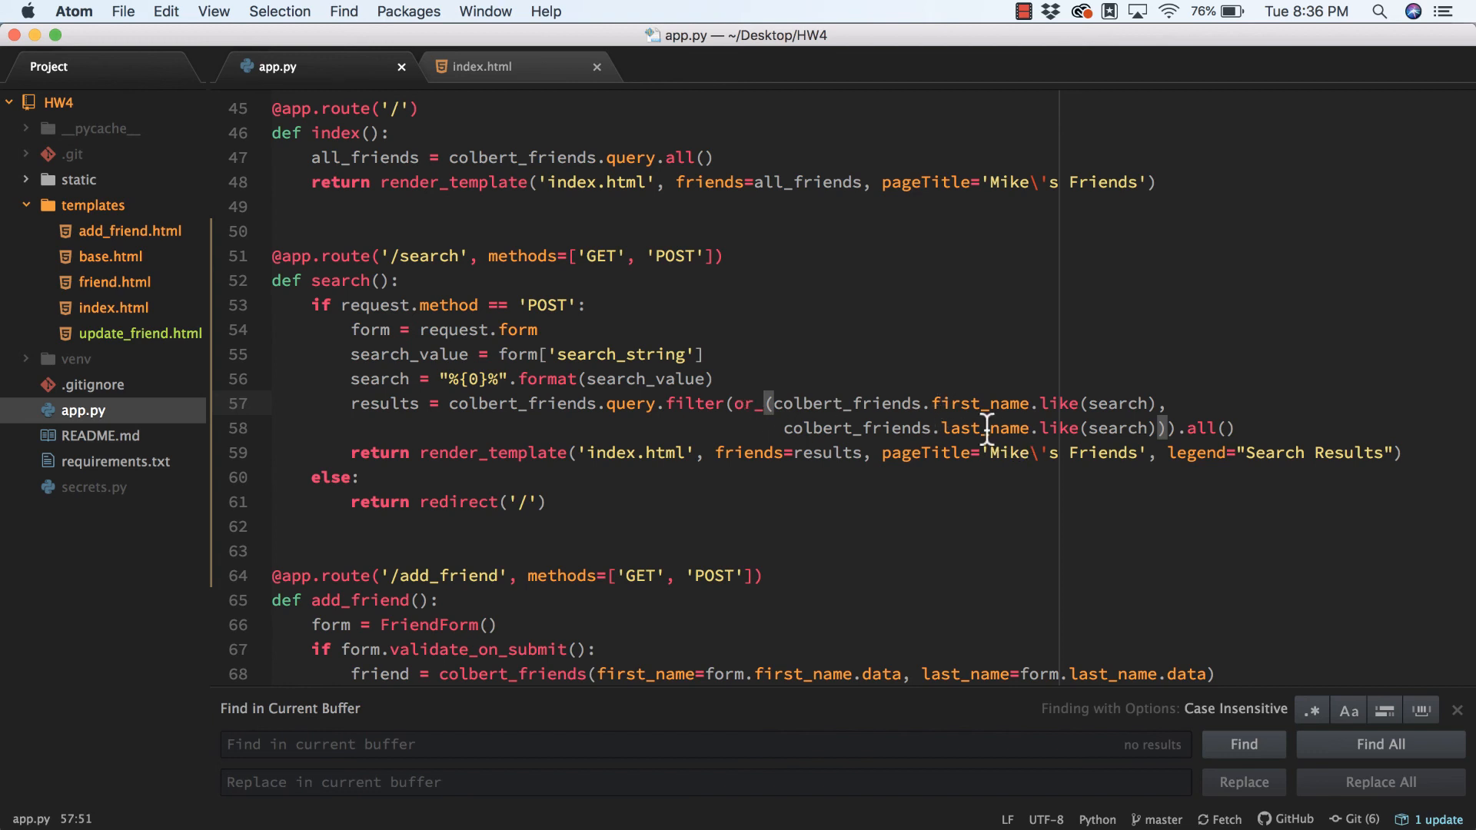
pyautogui.moveTo(1205, 427)
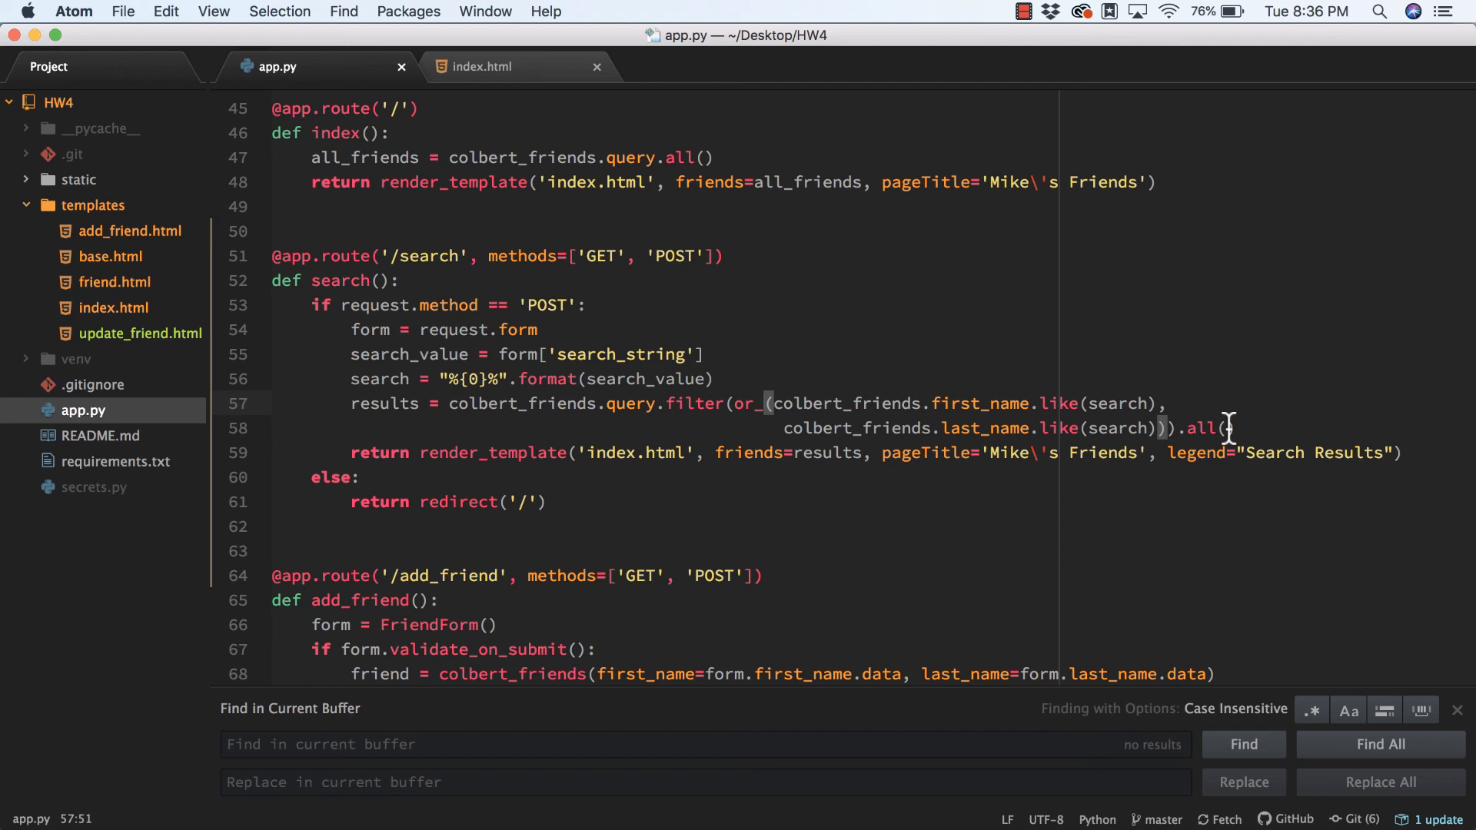
pyautogui.moveTo(761, 403)
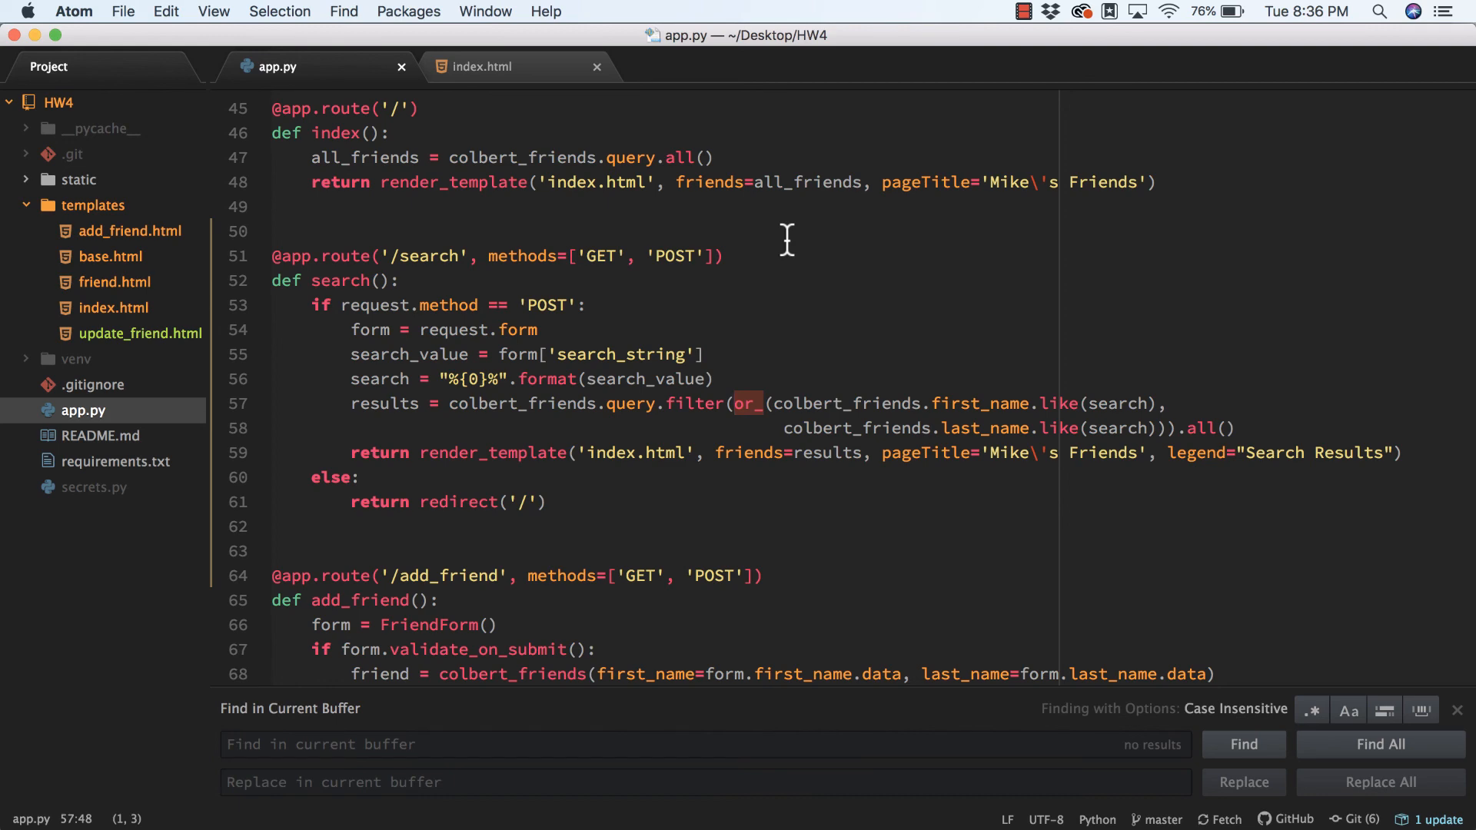
pyautogui.scroll(3)
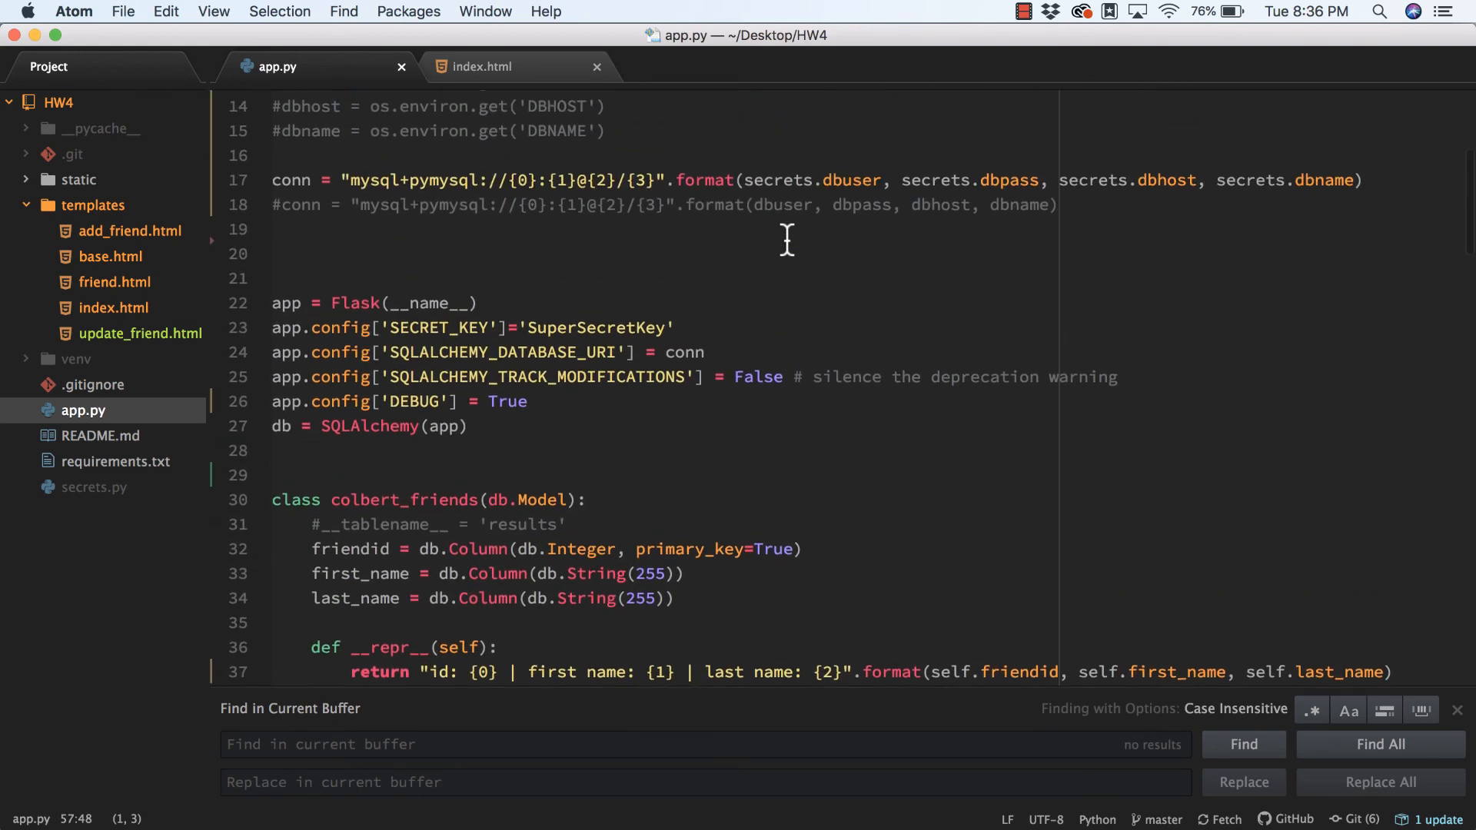
pyautogui.scroll(3)
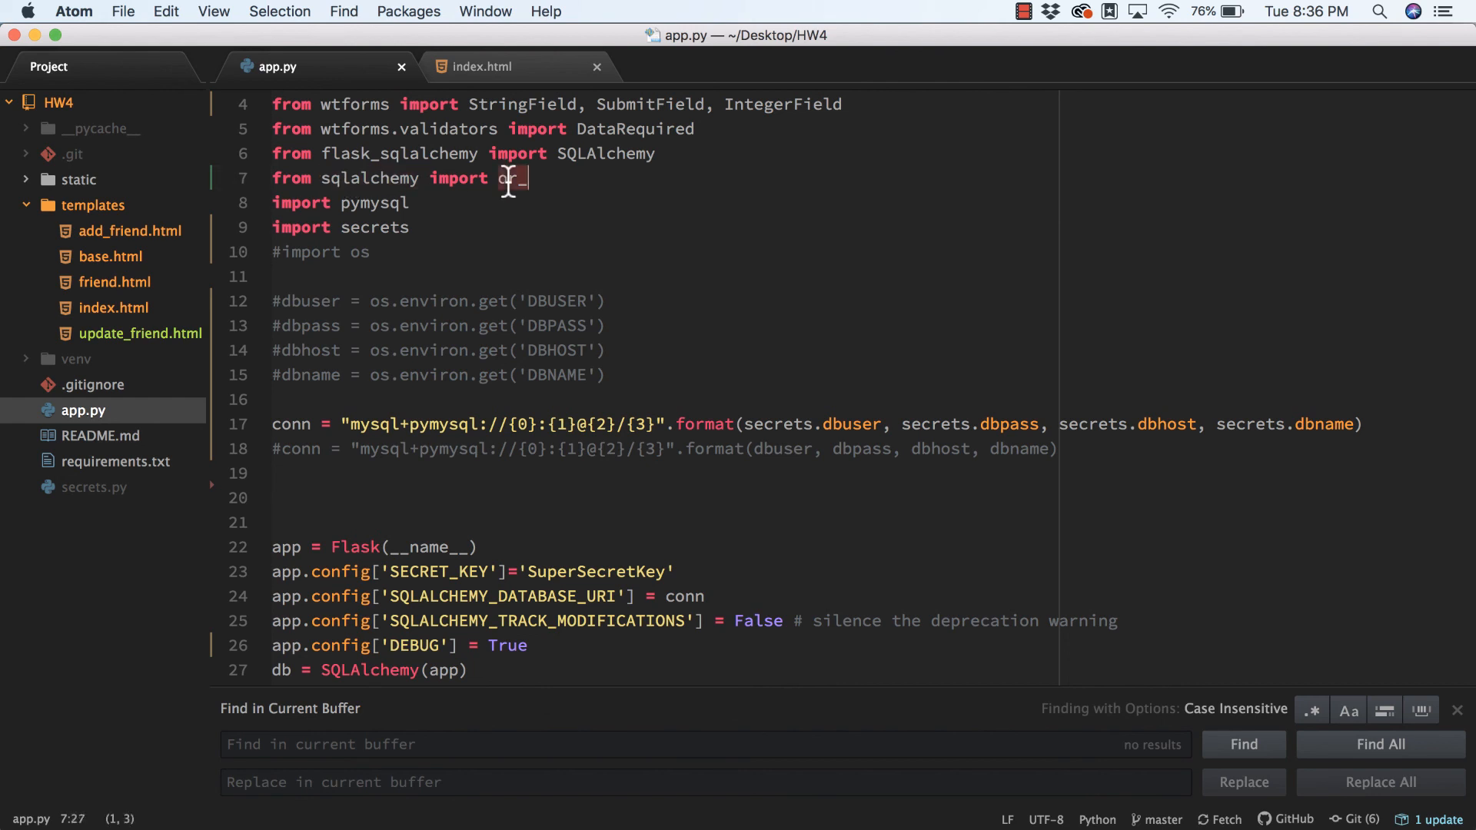
pyautogui.moveTo(692, 289)
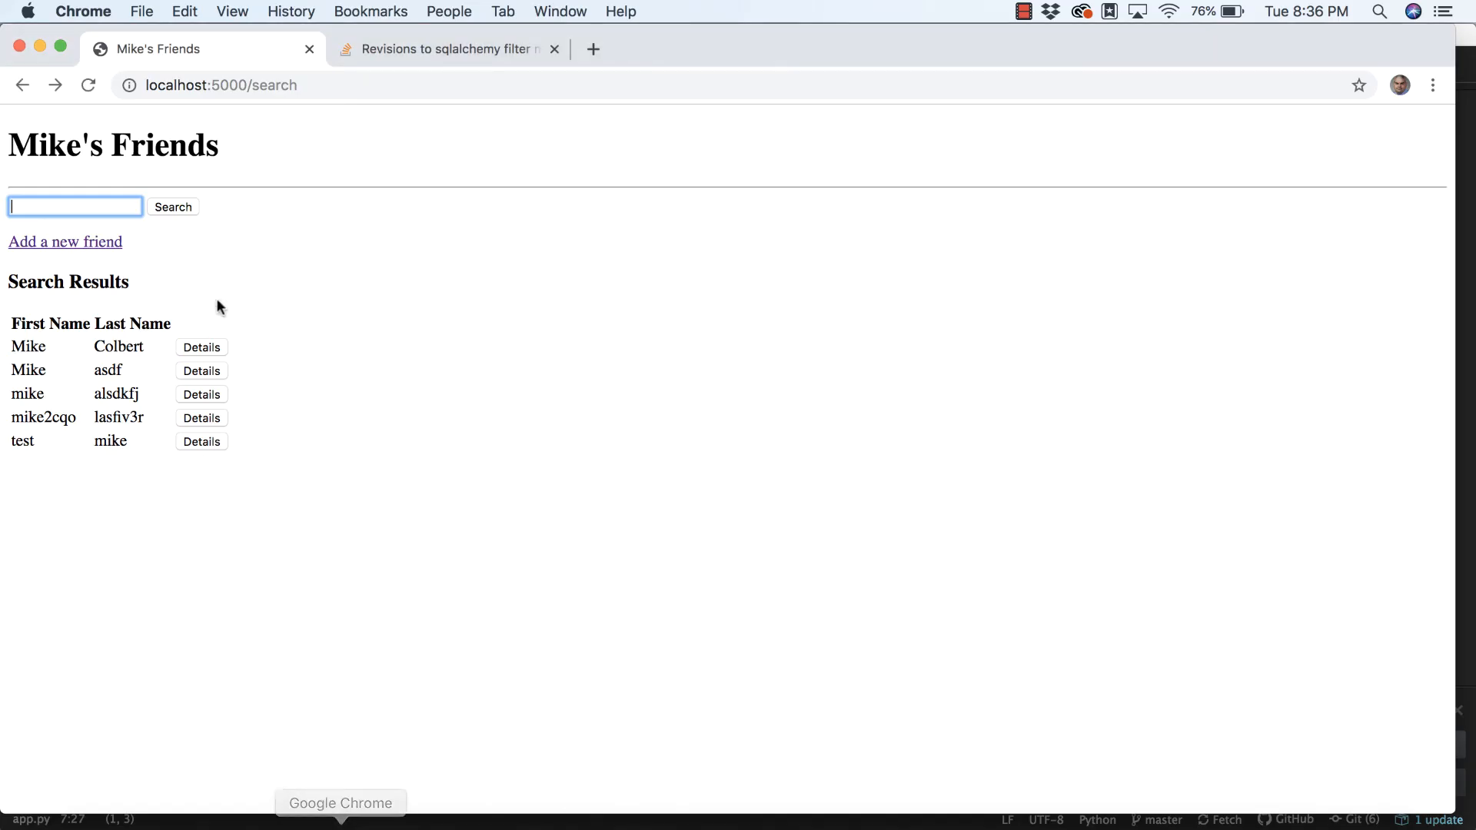
pyautogui.moveTo(169, 379)
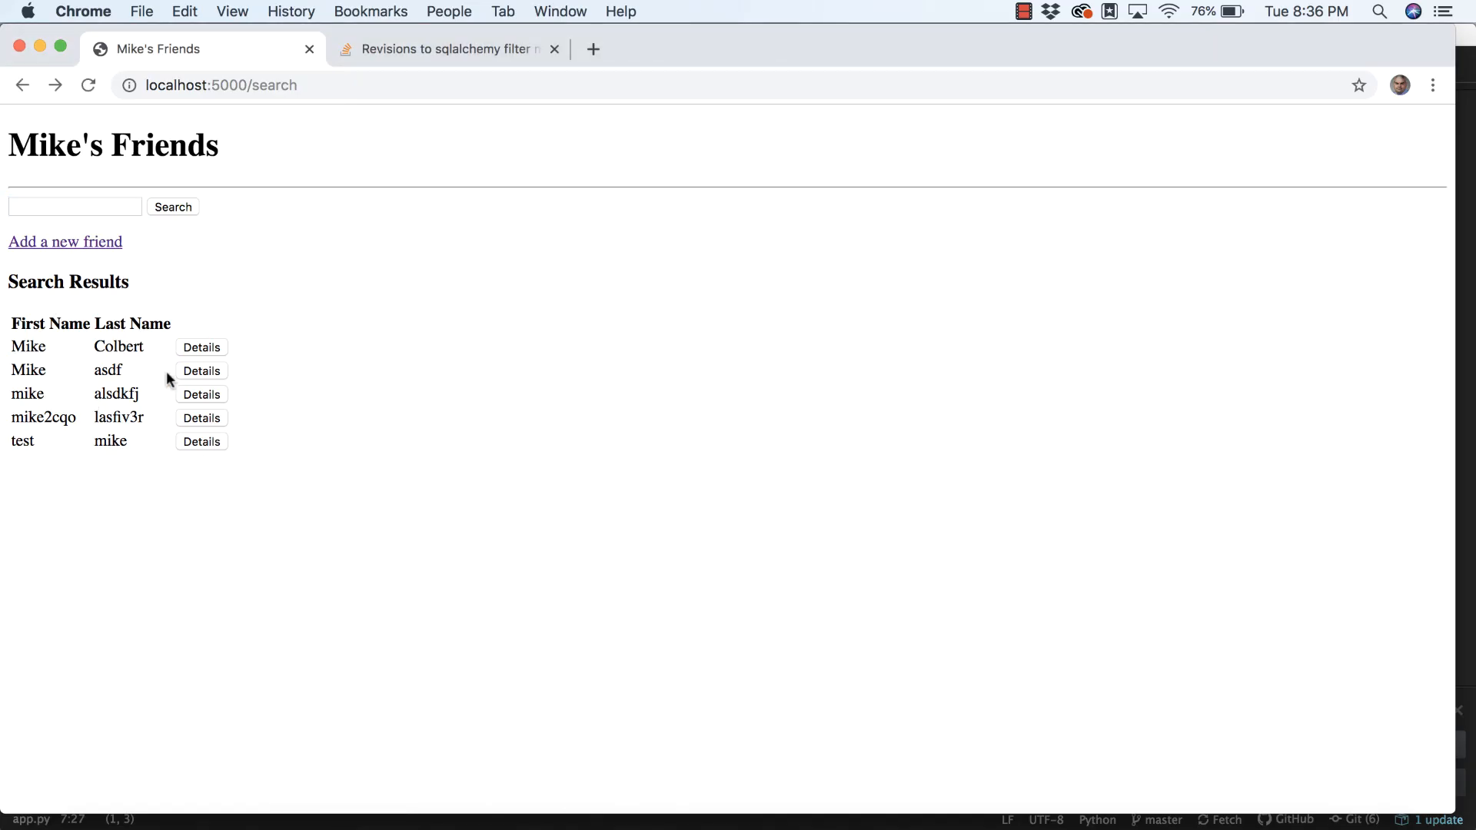
# Return to the home page and search for mike, now also matching the friend whose last name is mike.
pyautogui.click(222, 84)
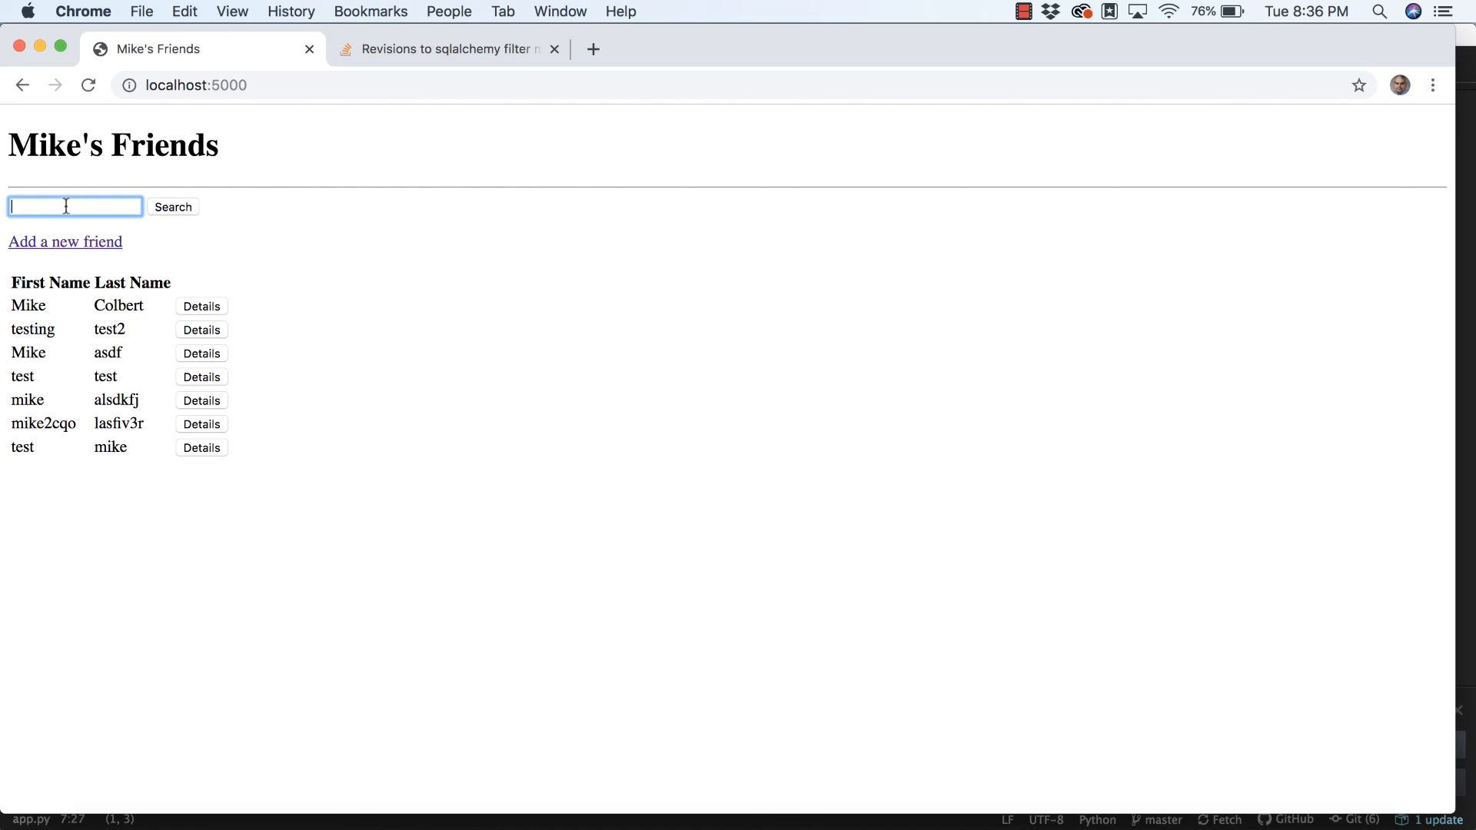
pyautogui.write('mike')
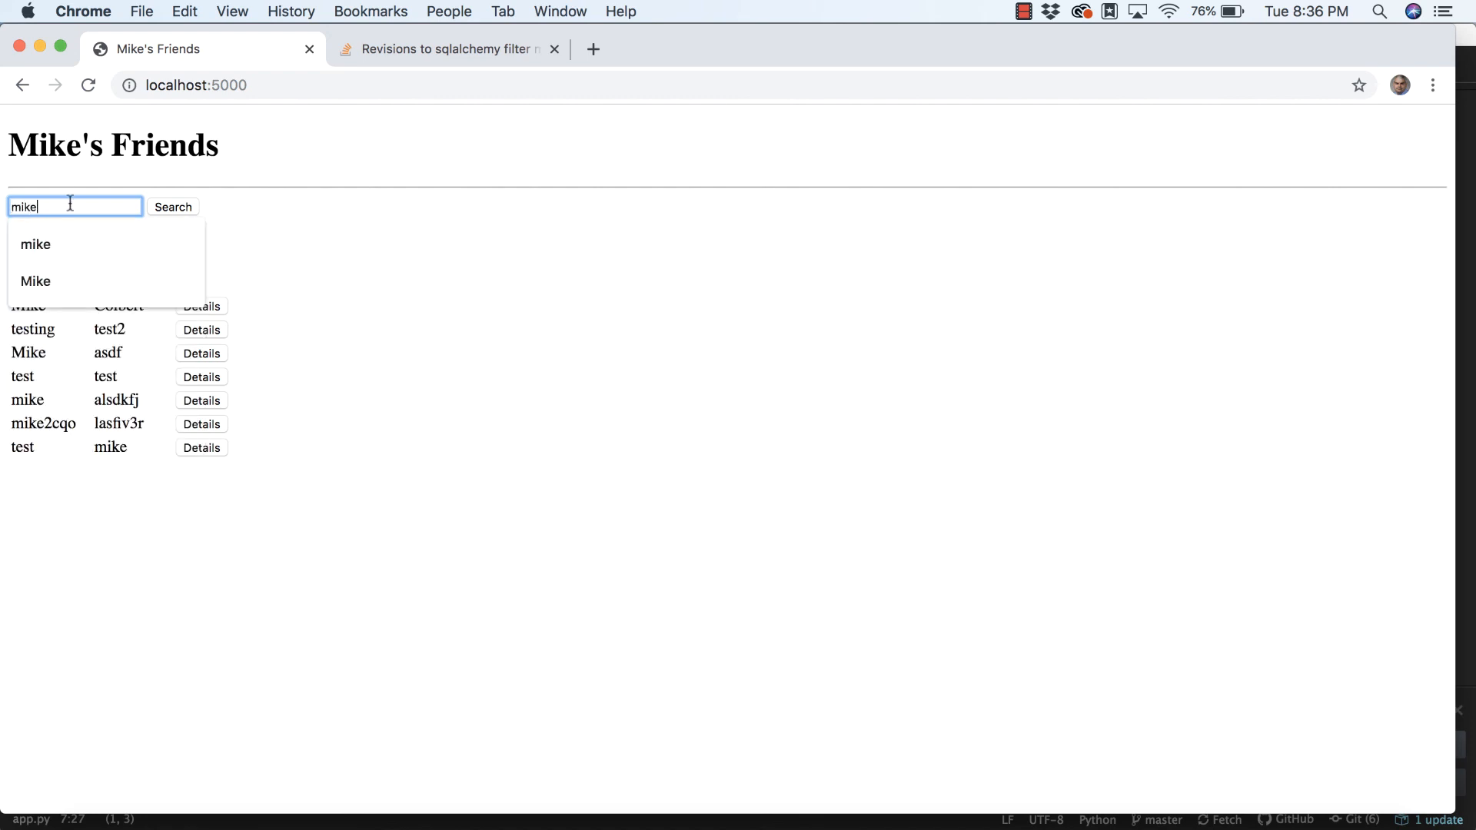
pyautogui.click(172, 208)
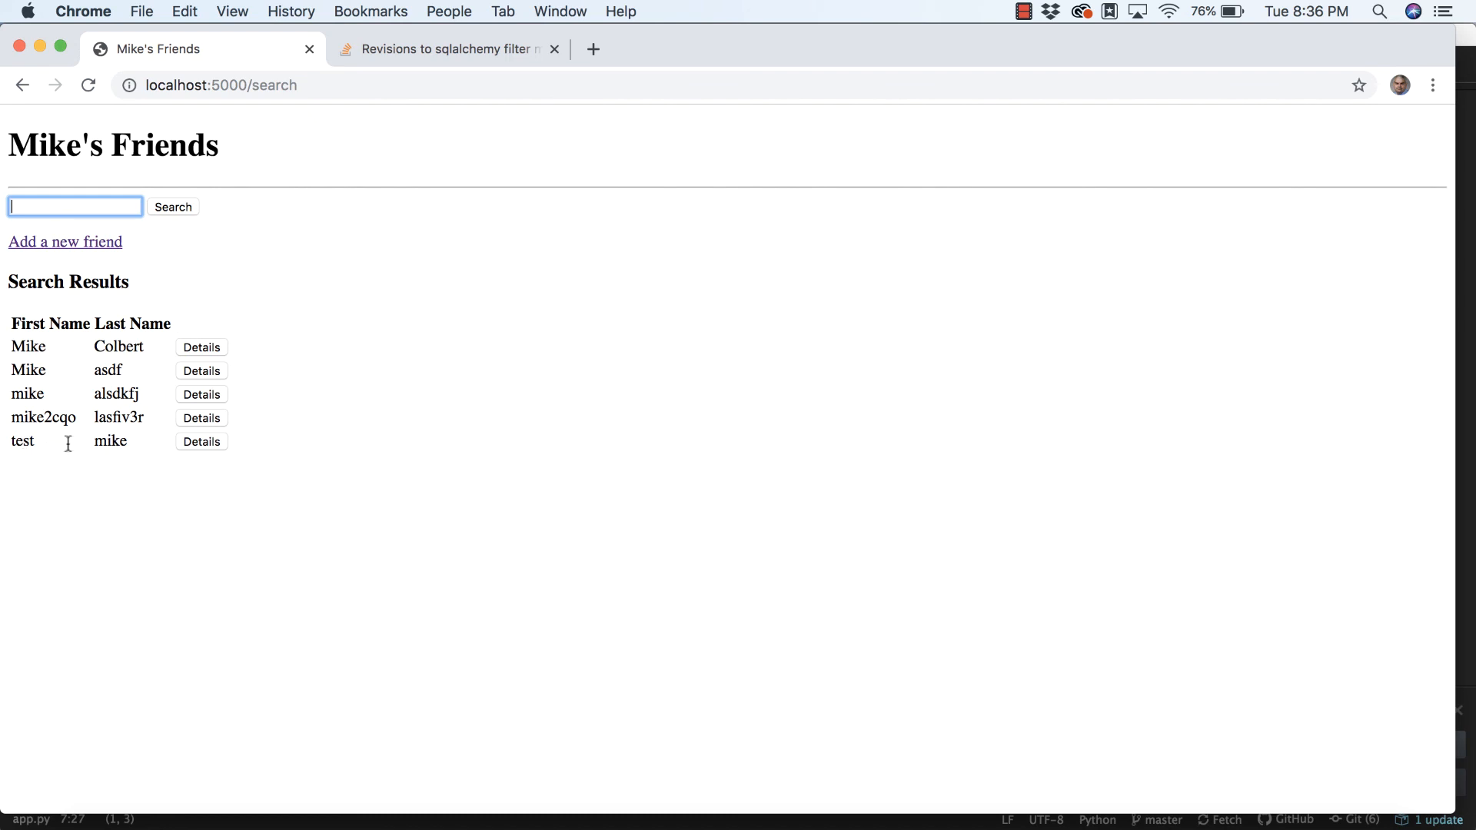